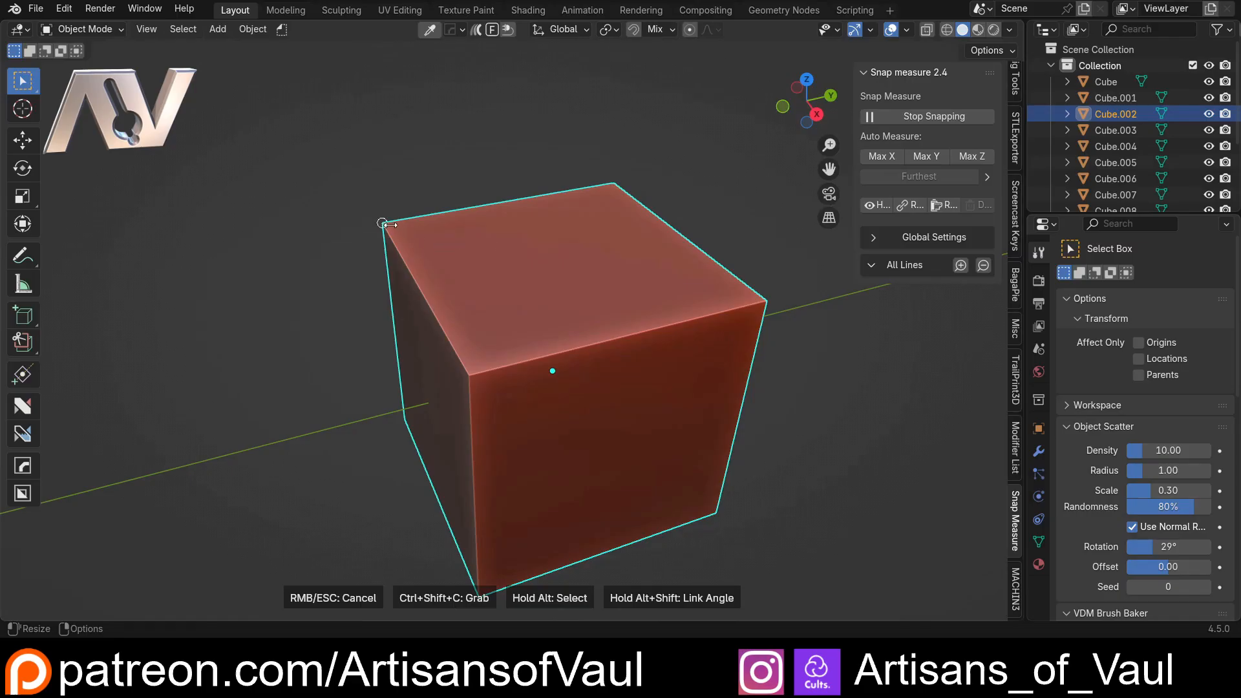
Select the scene so only Cube.001 remains, with Snap Measure idle.
left_click(873, 265)
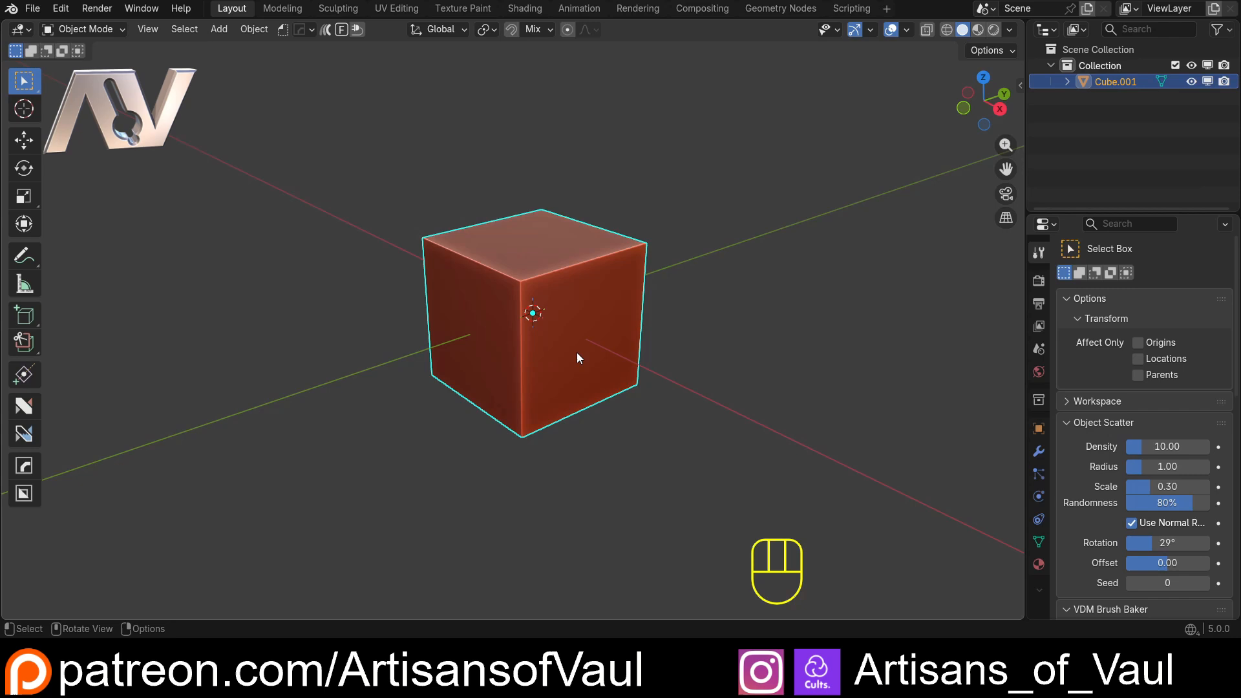
mouse_move(555, 302)
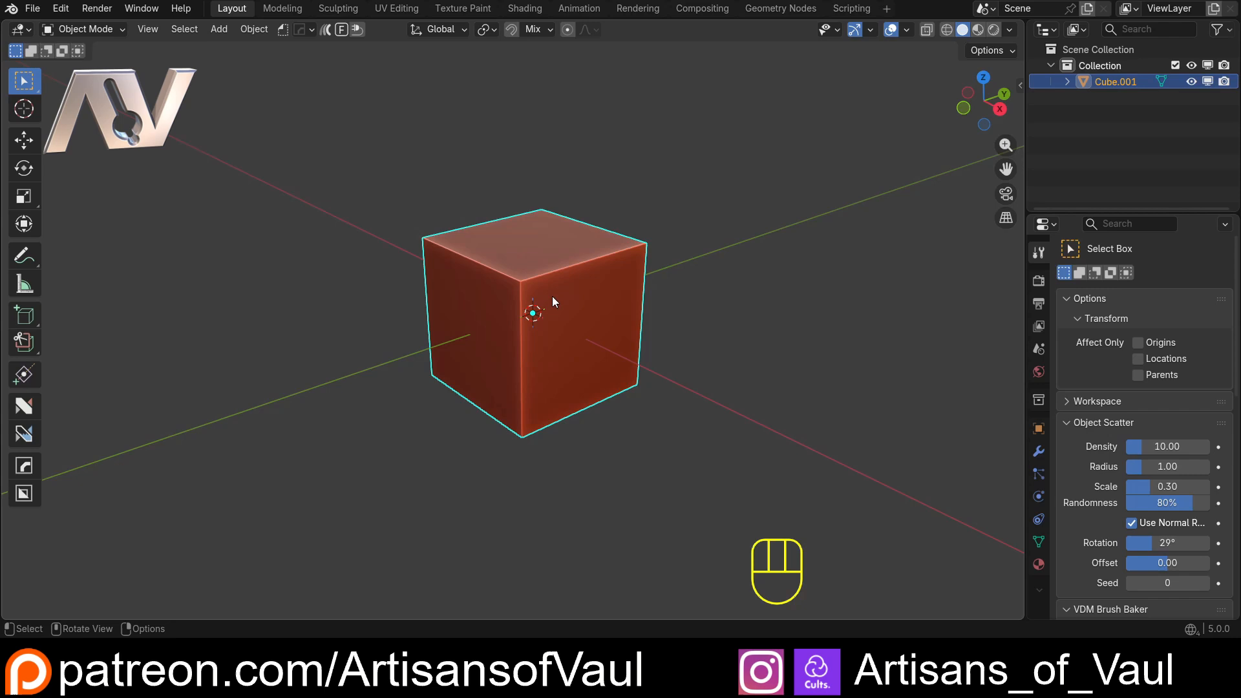
Snap Line A (2.00) along the cube's top edge, offset upward on Z, and return to Object Mode.
key("Tab")
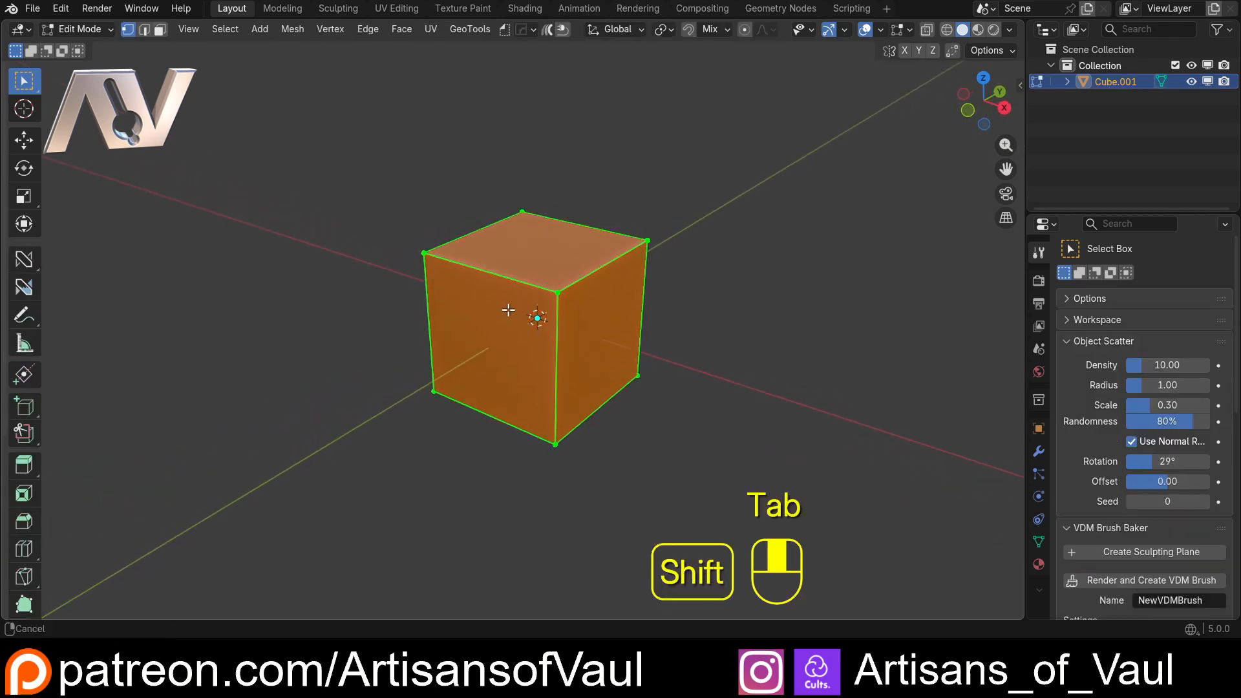
key("shift+ctrl+v")
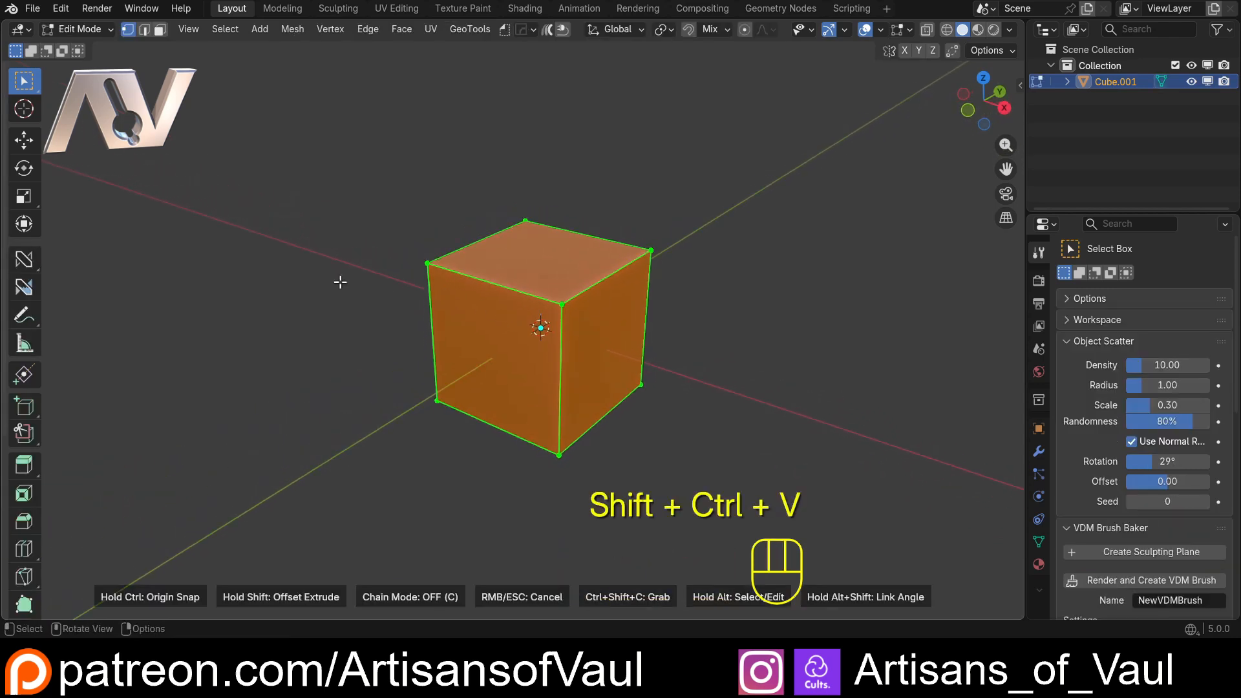
mouse_move(428, 263)
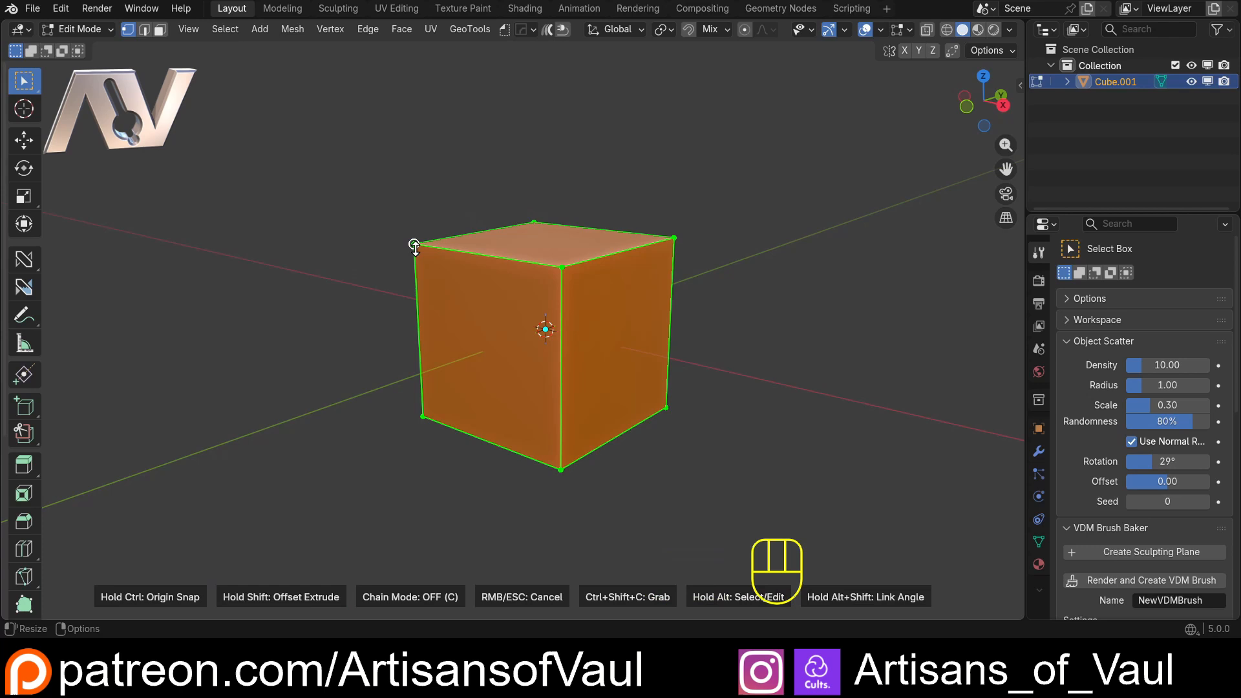
key("shift")
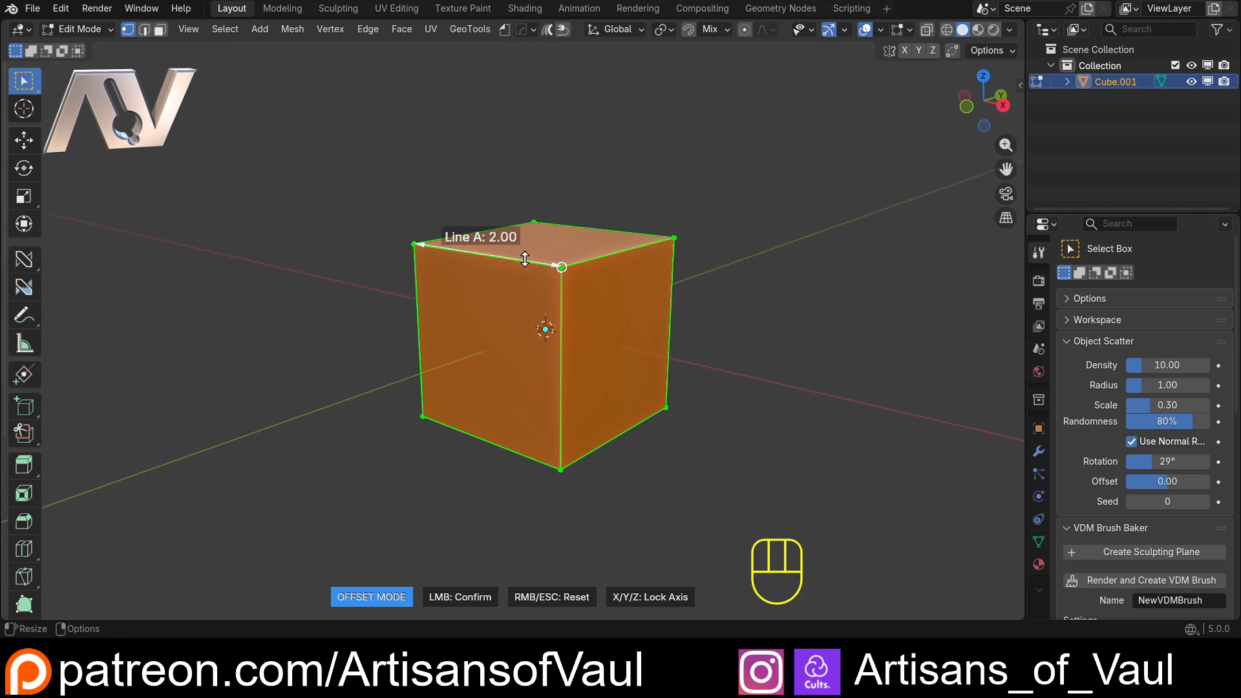
key("z")
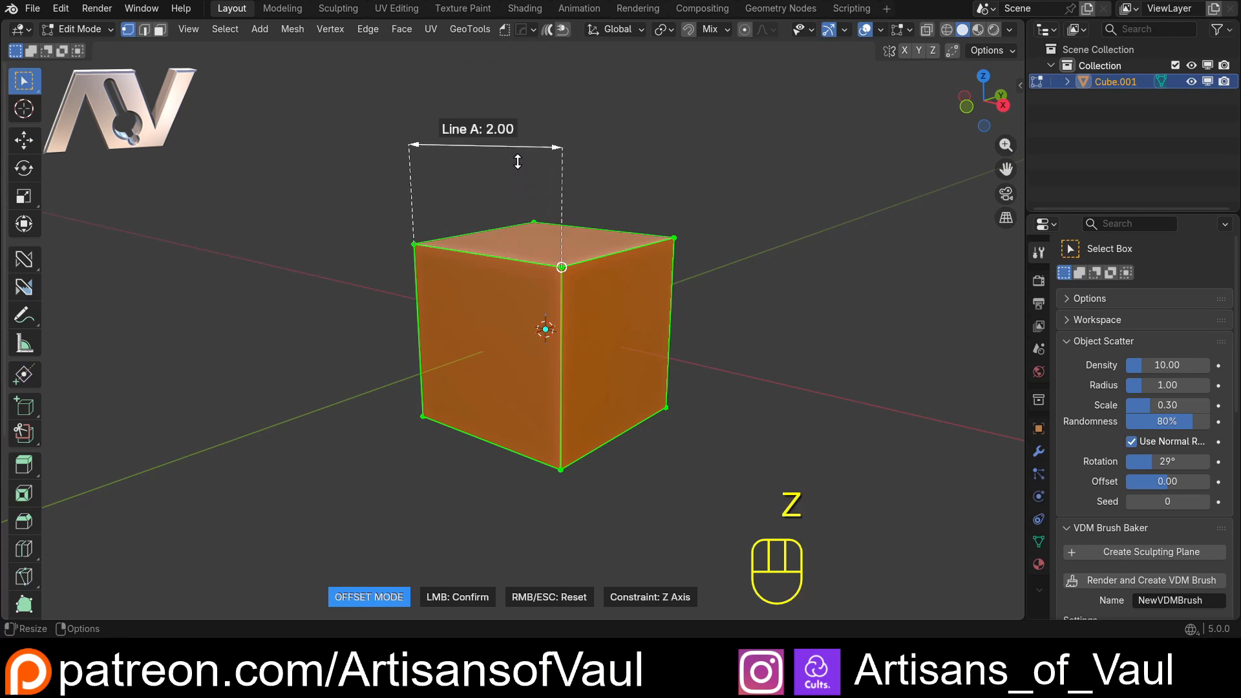
key("Y")
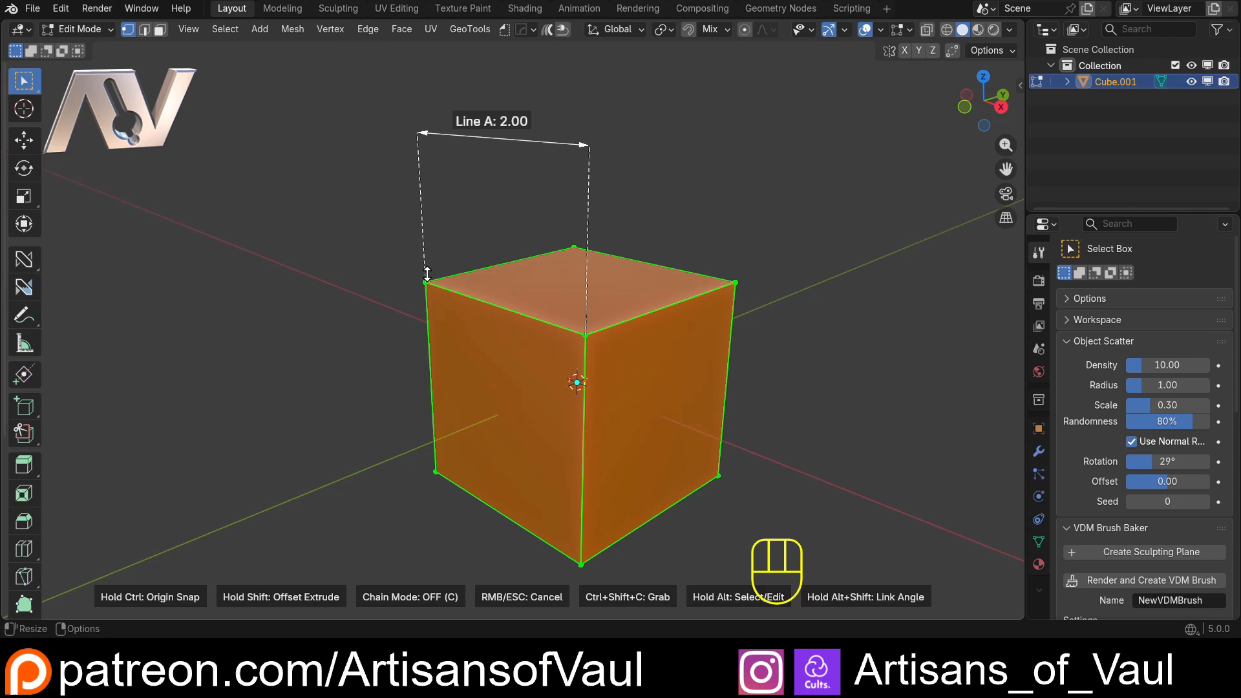
key("Tab")
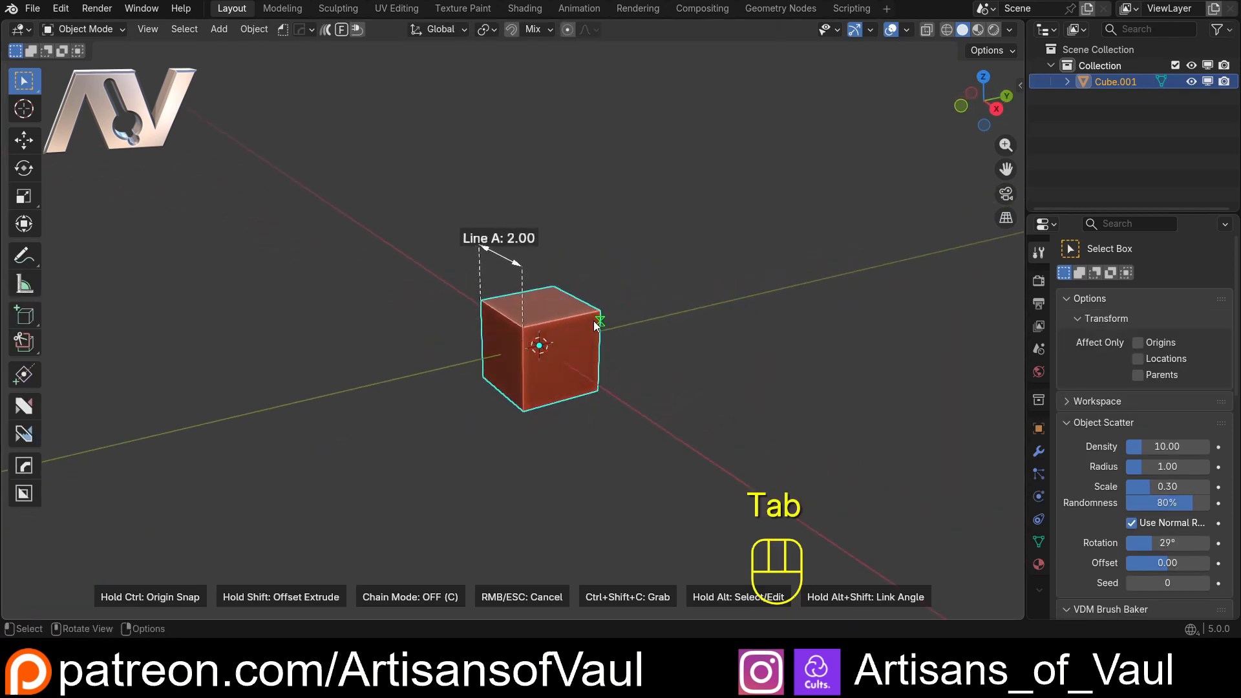
Show the Snap Measure sidebar with Line A listed under All Lines.
key("Tab")
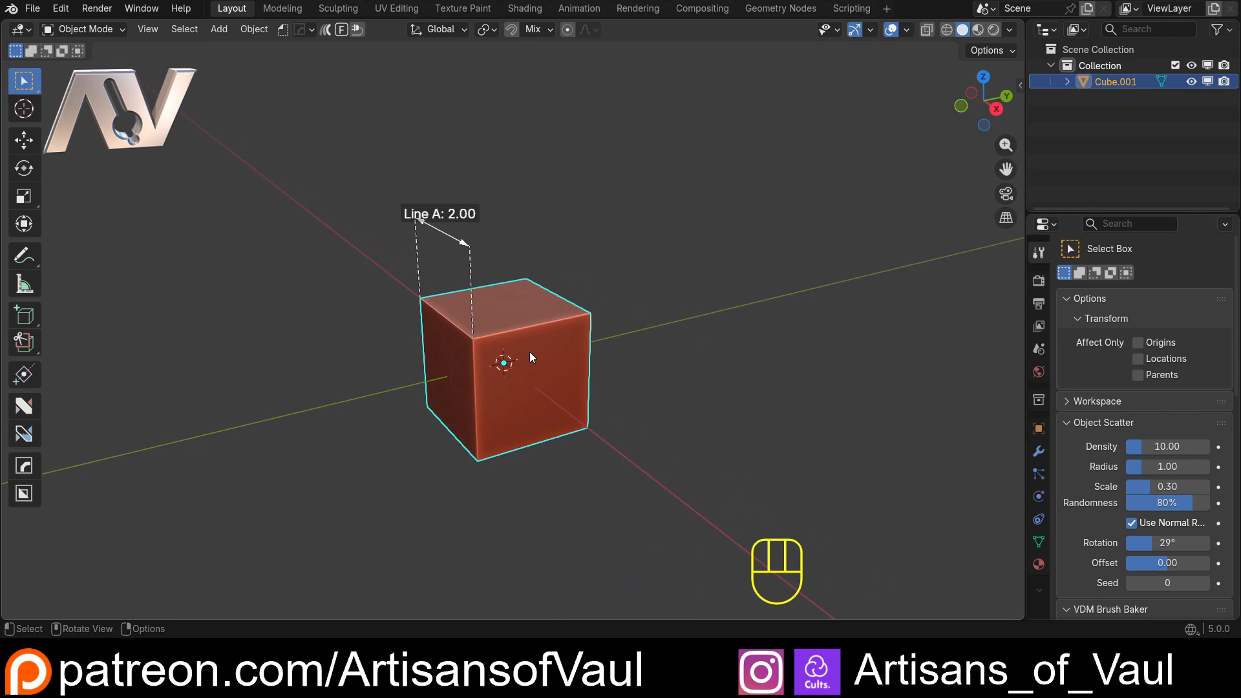
mouse_move(967, 298)
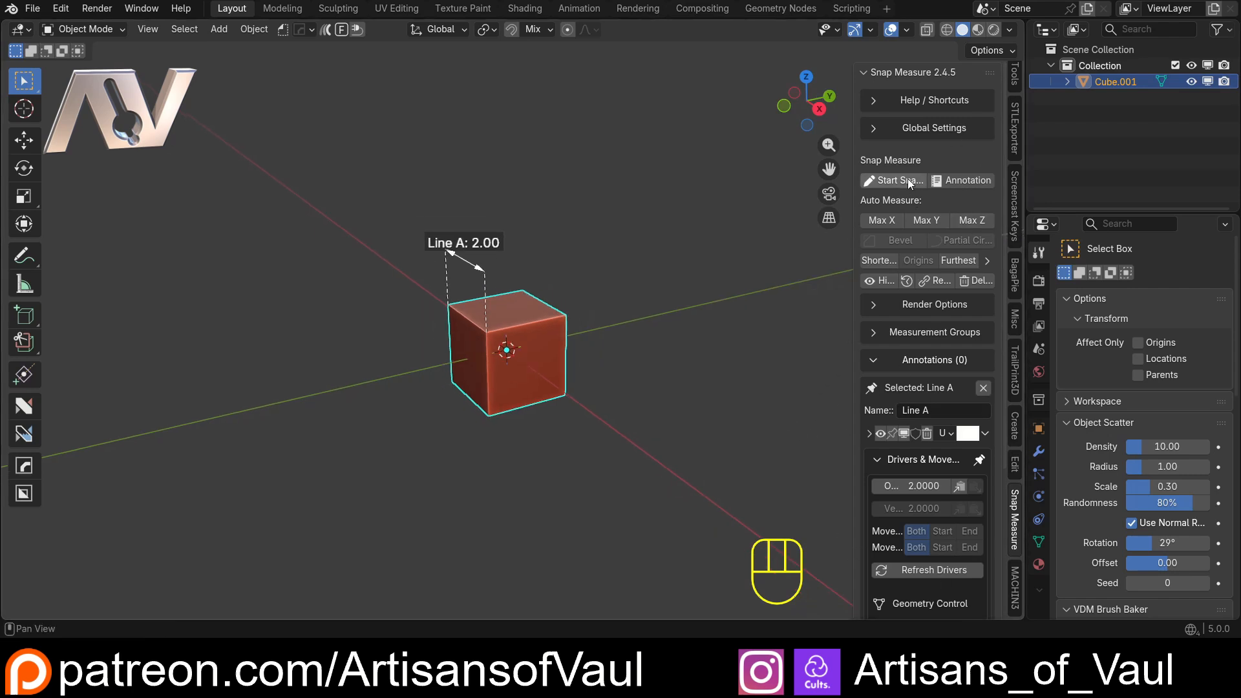
mouse_move(919, 473)
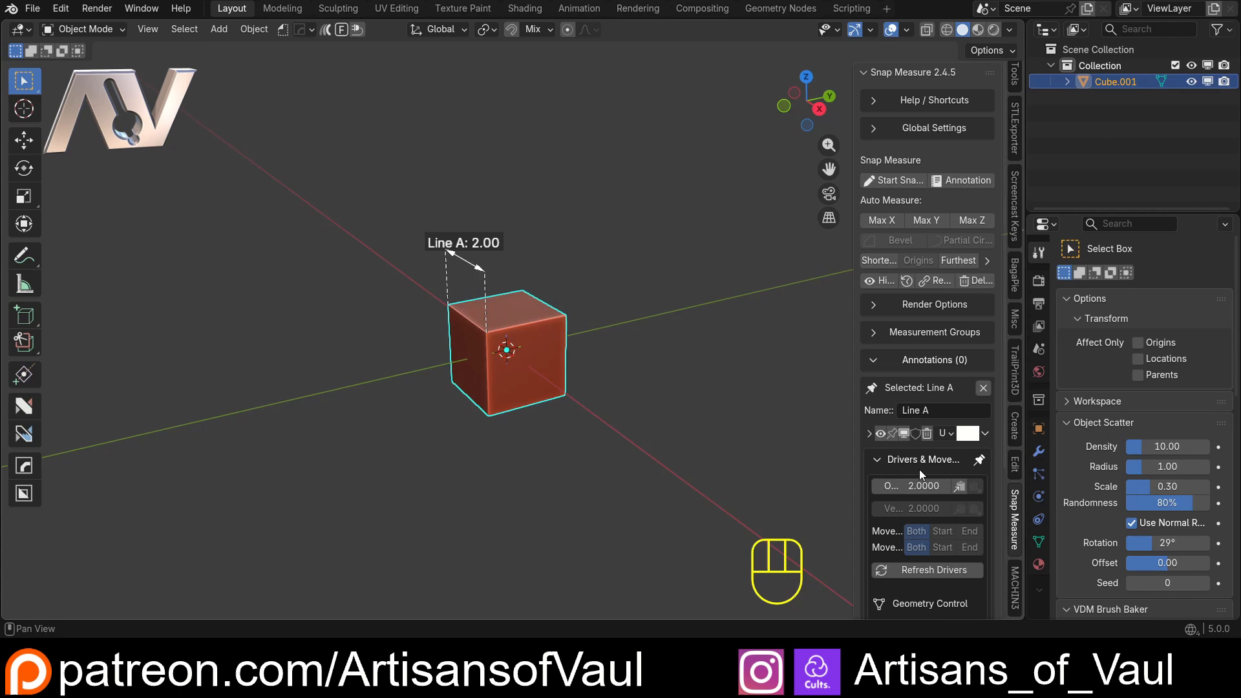
scroll("down", 3)
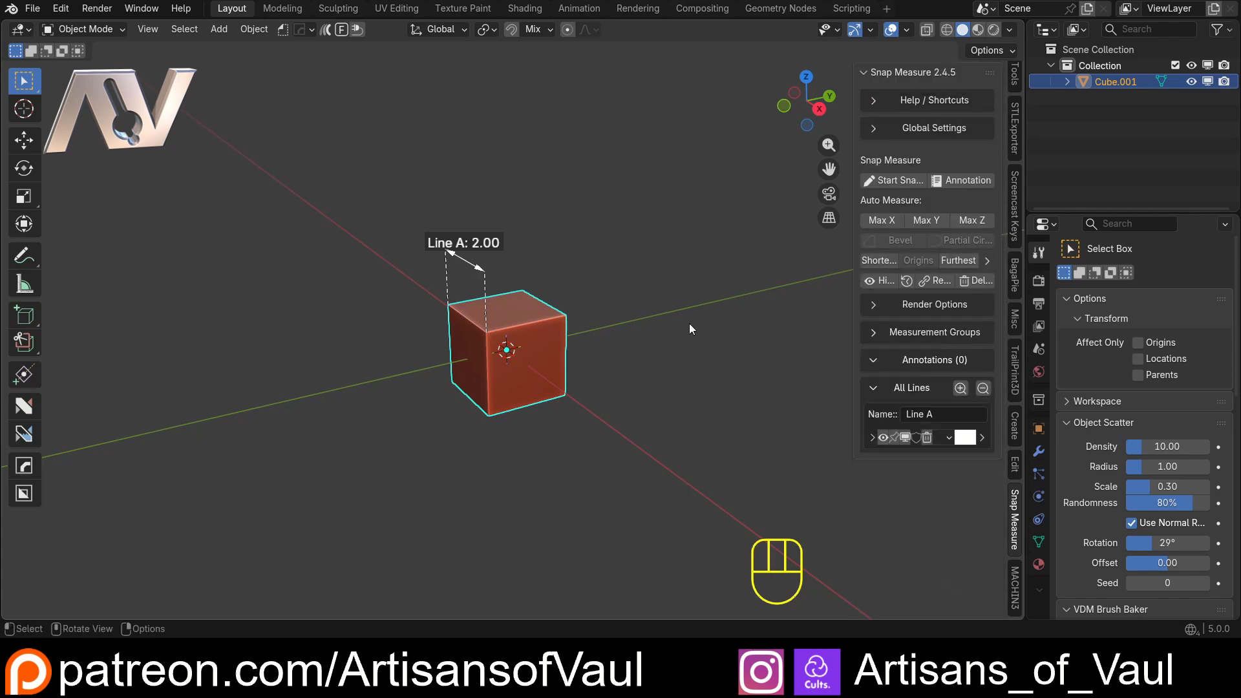
Duplicate the cube along Y, remove the copied line, and auto-measure Line B (8.37) between both origins.
key("shift+d")
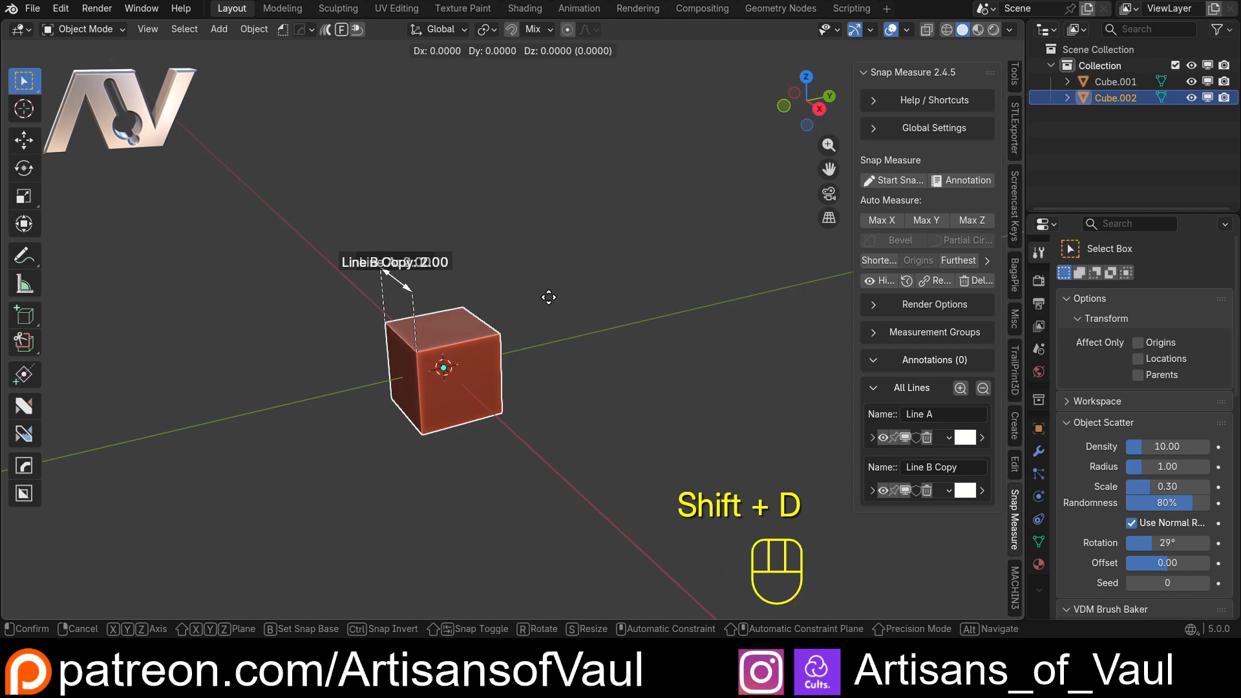
key("y")
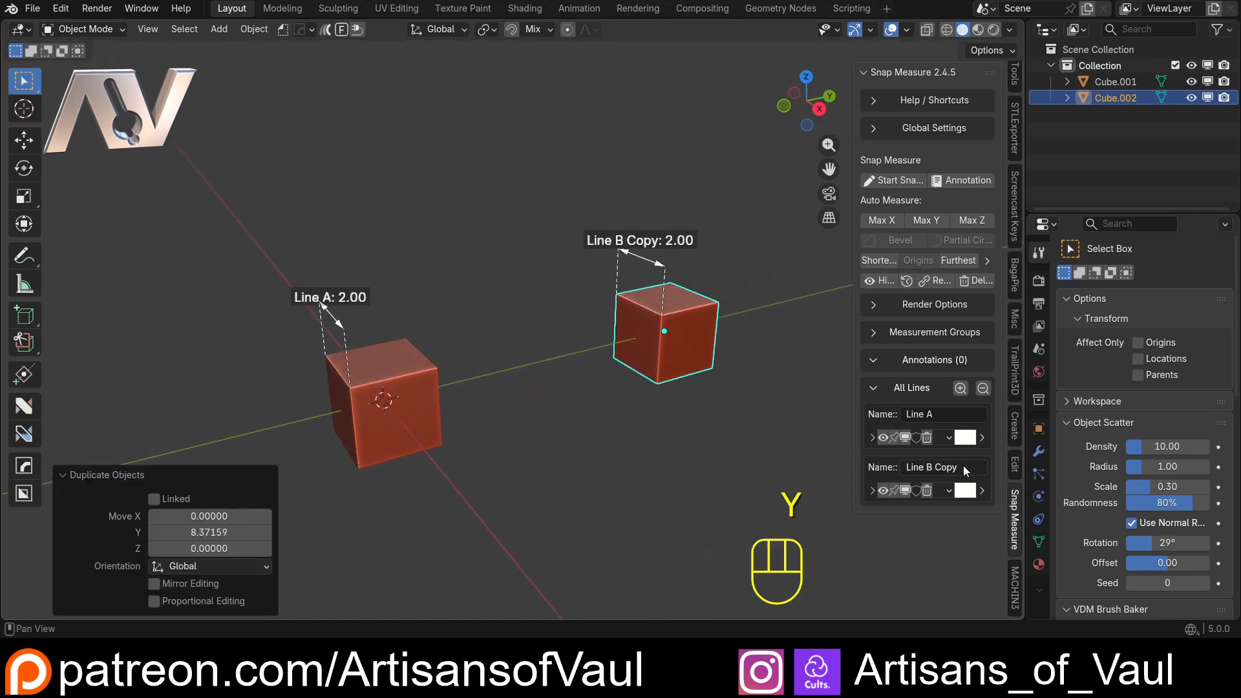
left_click(926, 491)
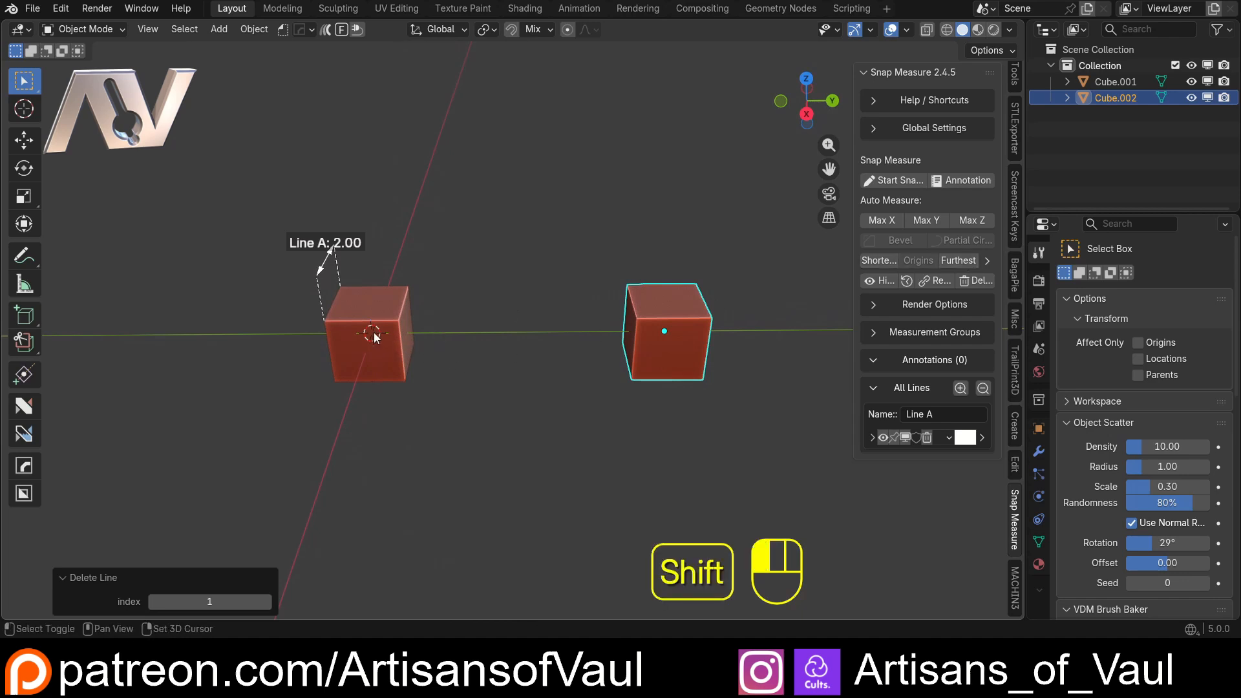
left_click(370, 333)
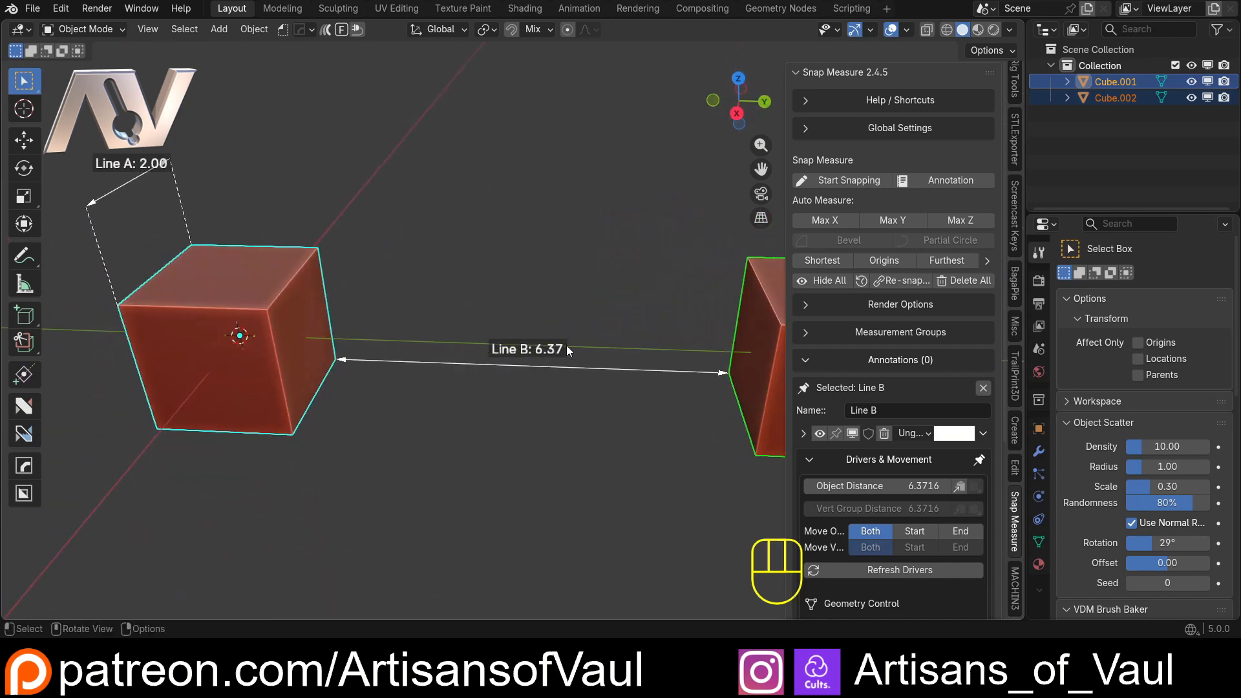
scroll("down", 3)
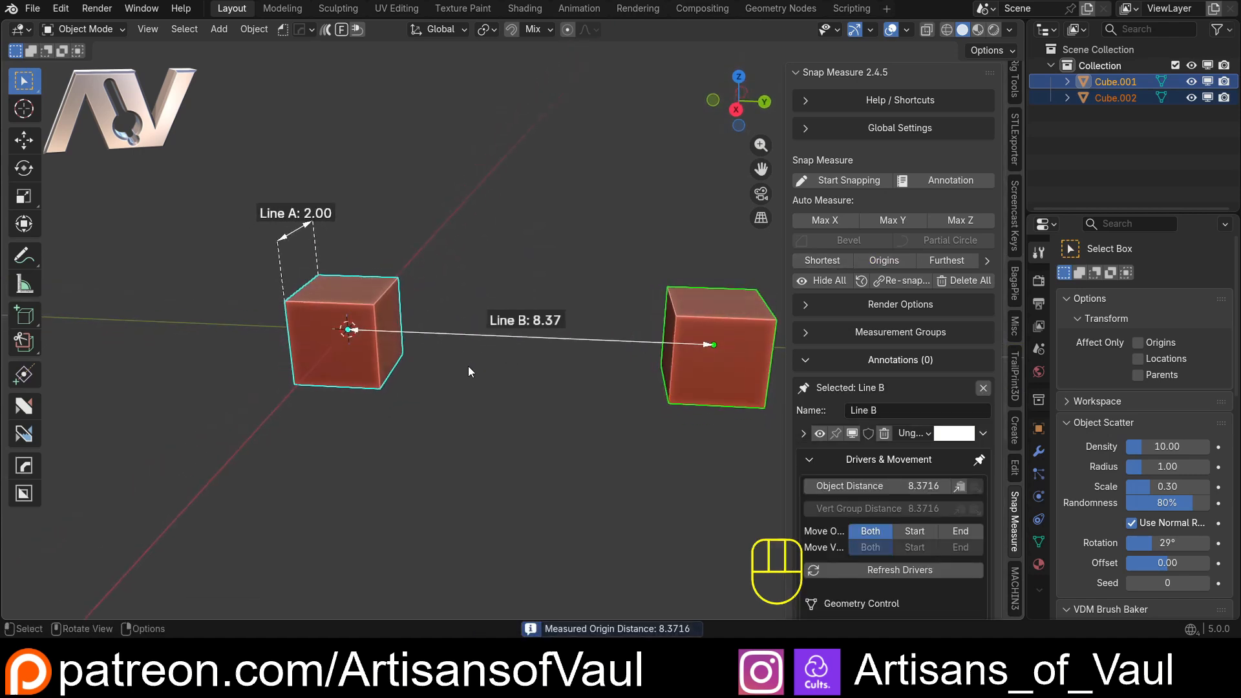
mouse_move(515, 331)
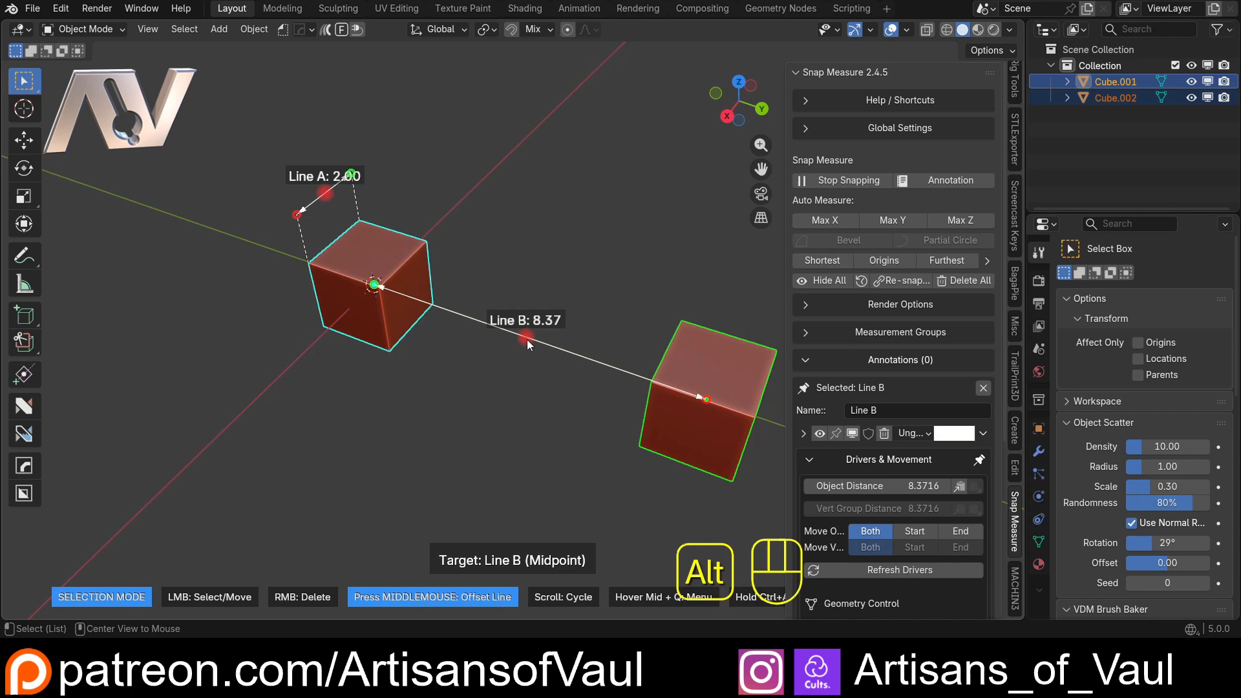
Offset Line B upward from its midpoint so it clears both cubes, and expand its Line Offset values.
middle_click(527, 342)
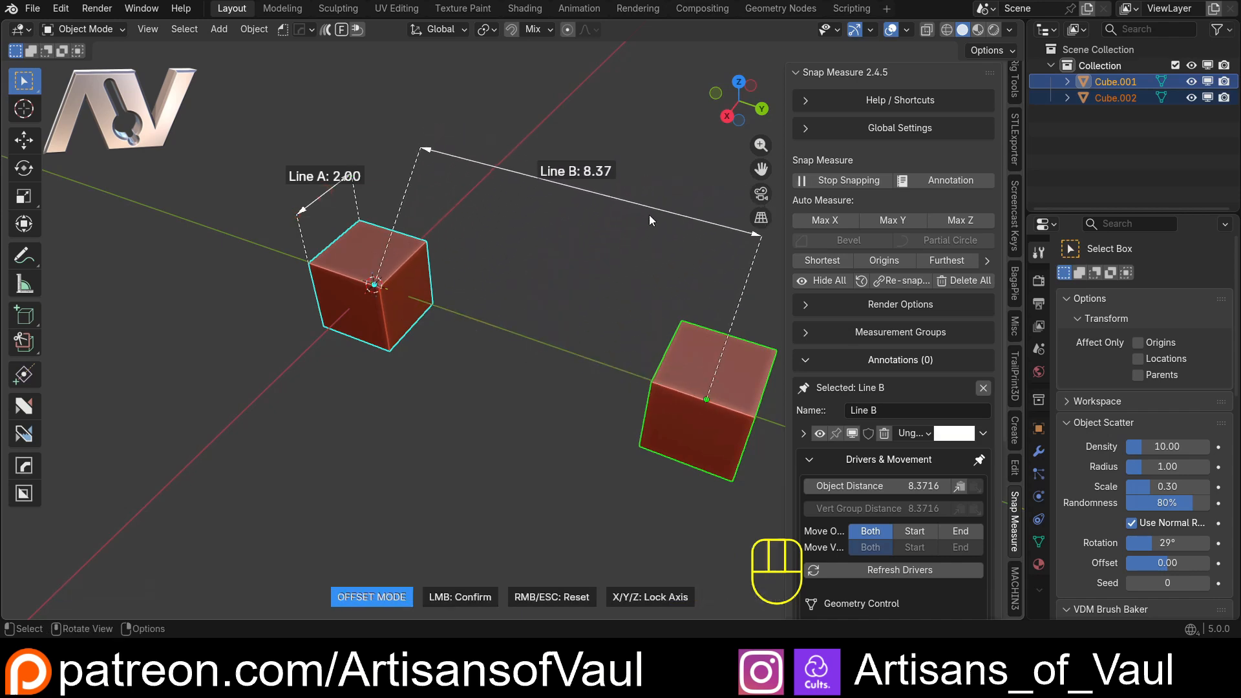
key("x")
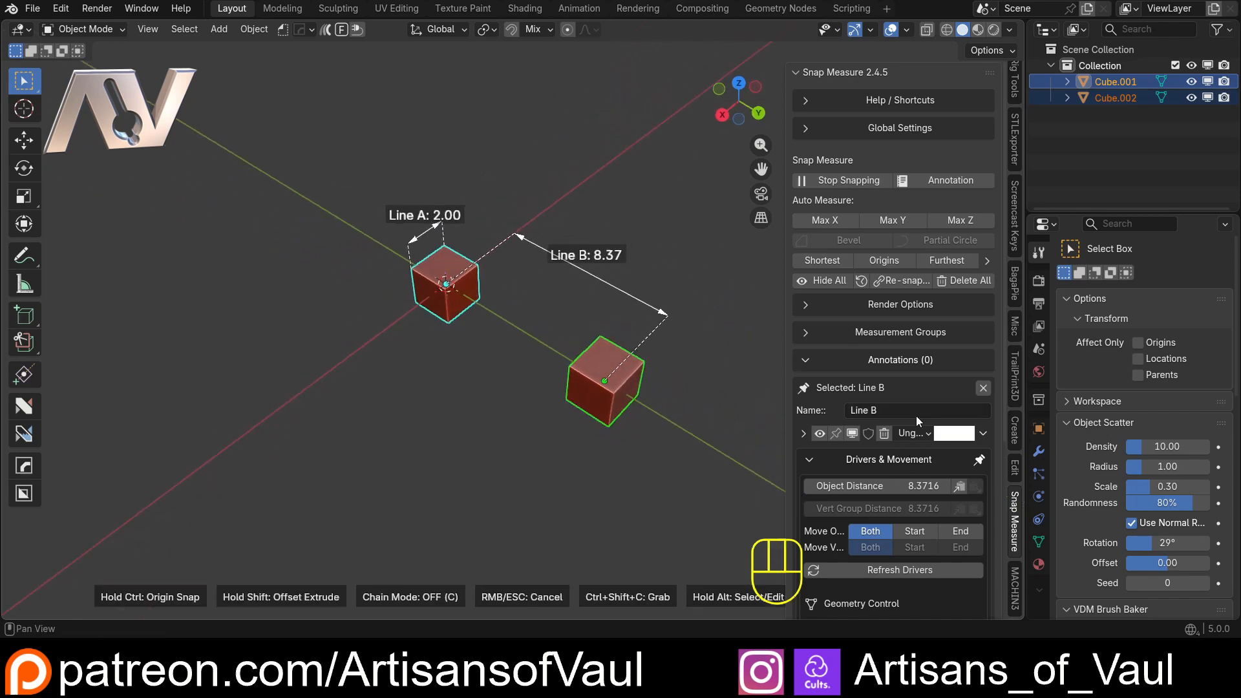
scroll("down", 3)
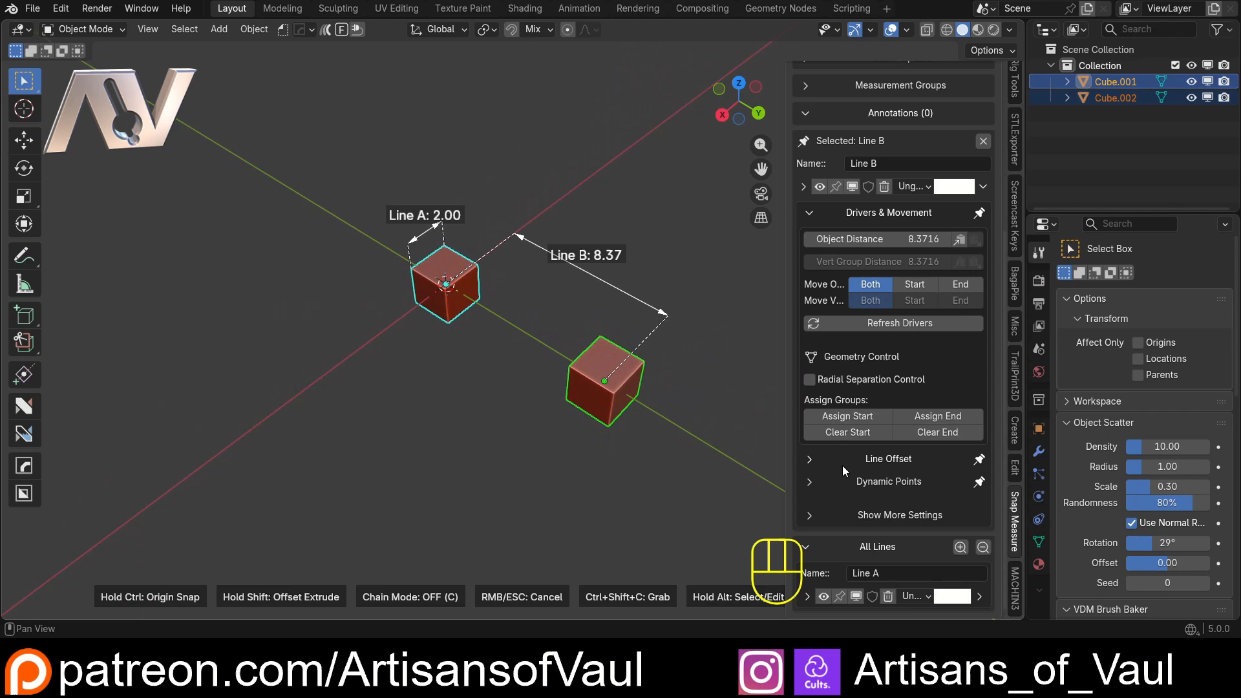
left_click(810, 459)
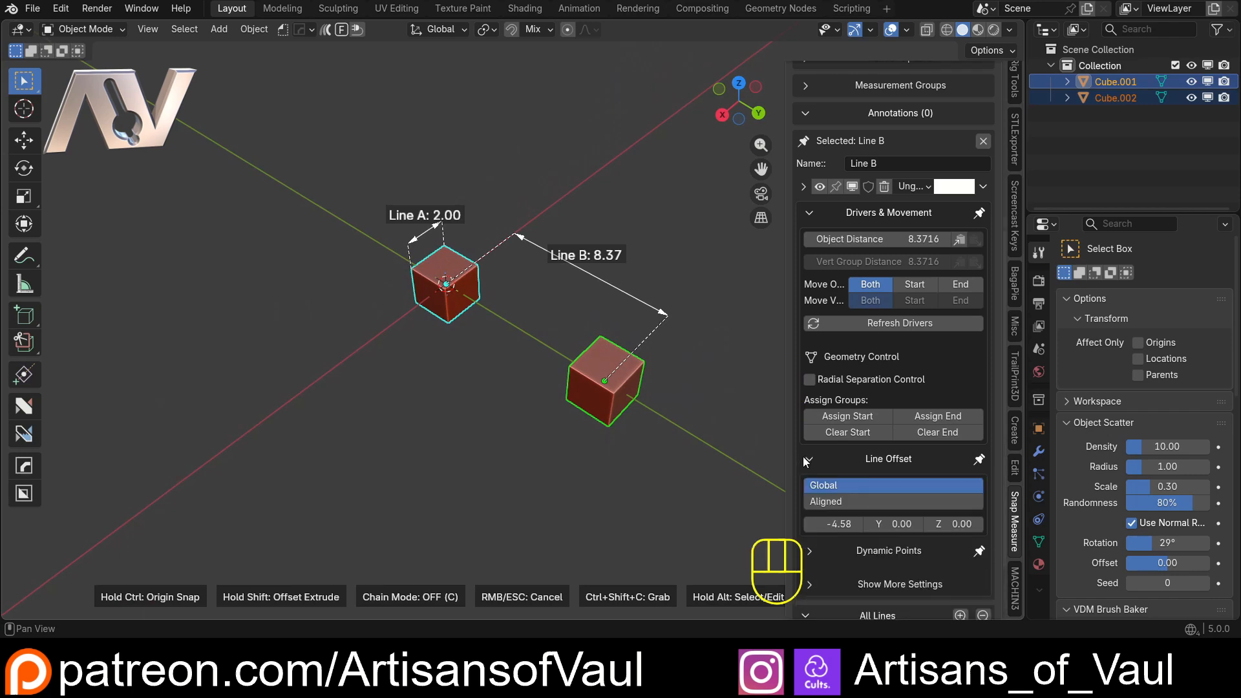
left_click(809, 459)
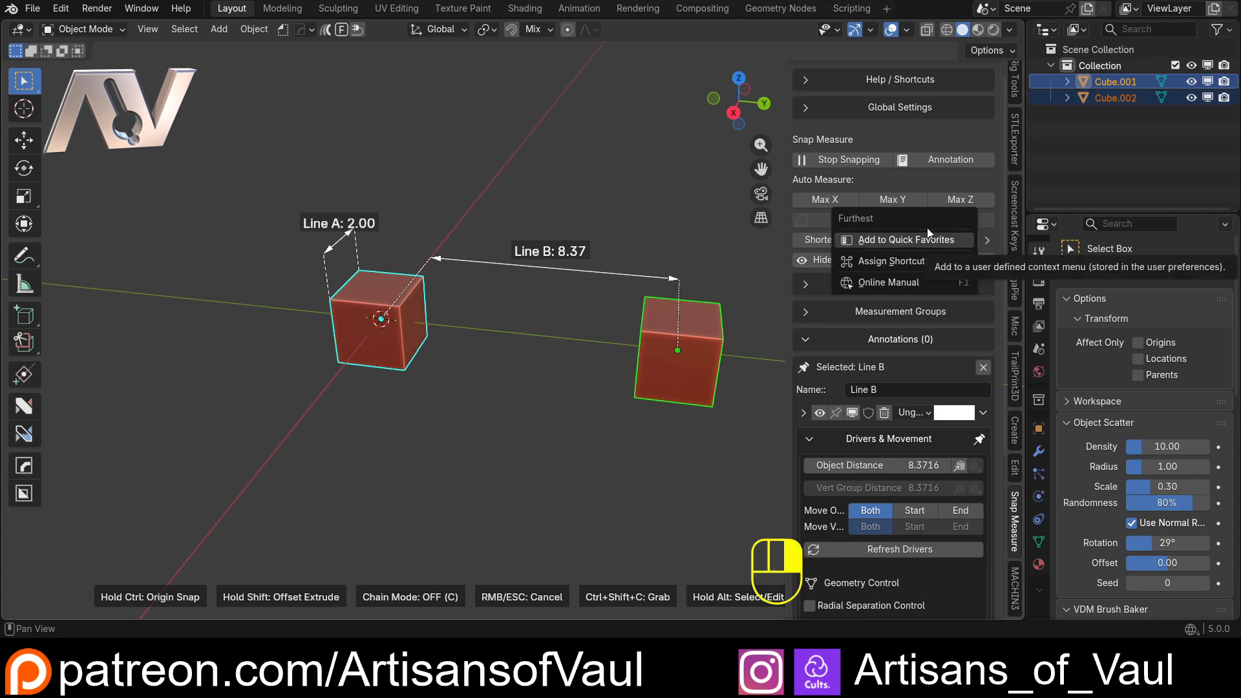
mouse_move(604, 216)
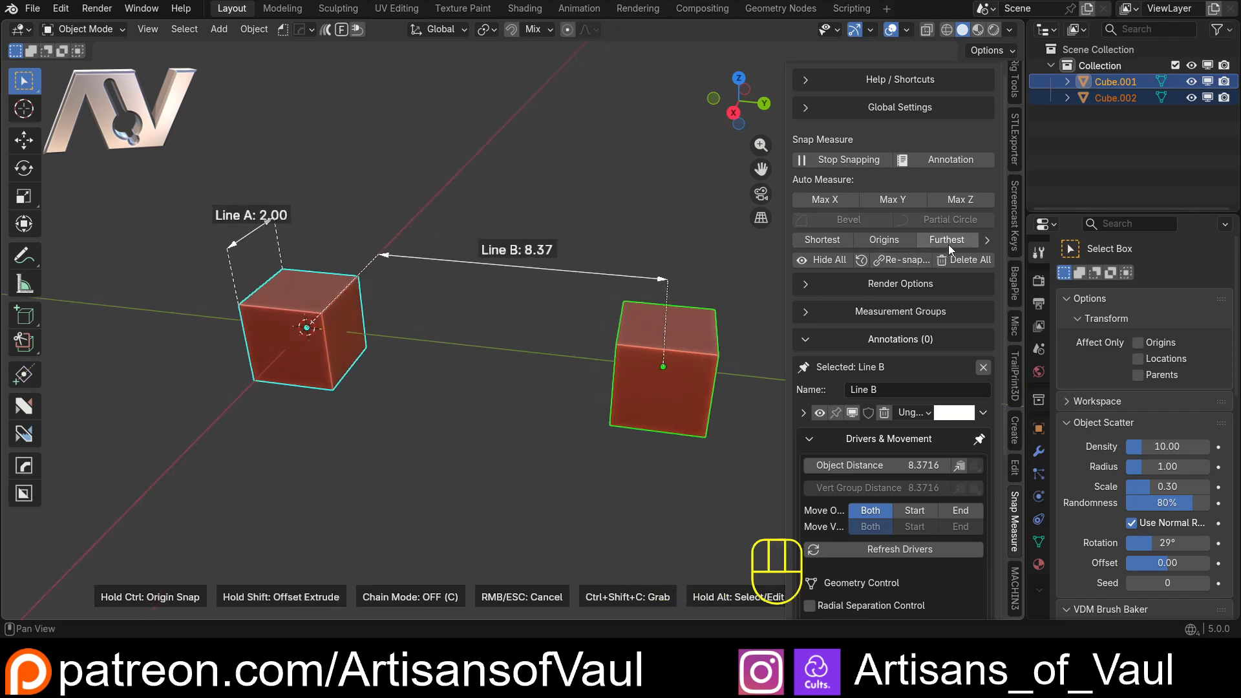
mouse_move(417, 218)
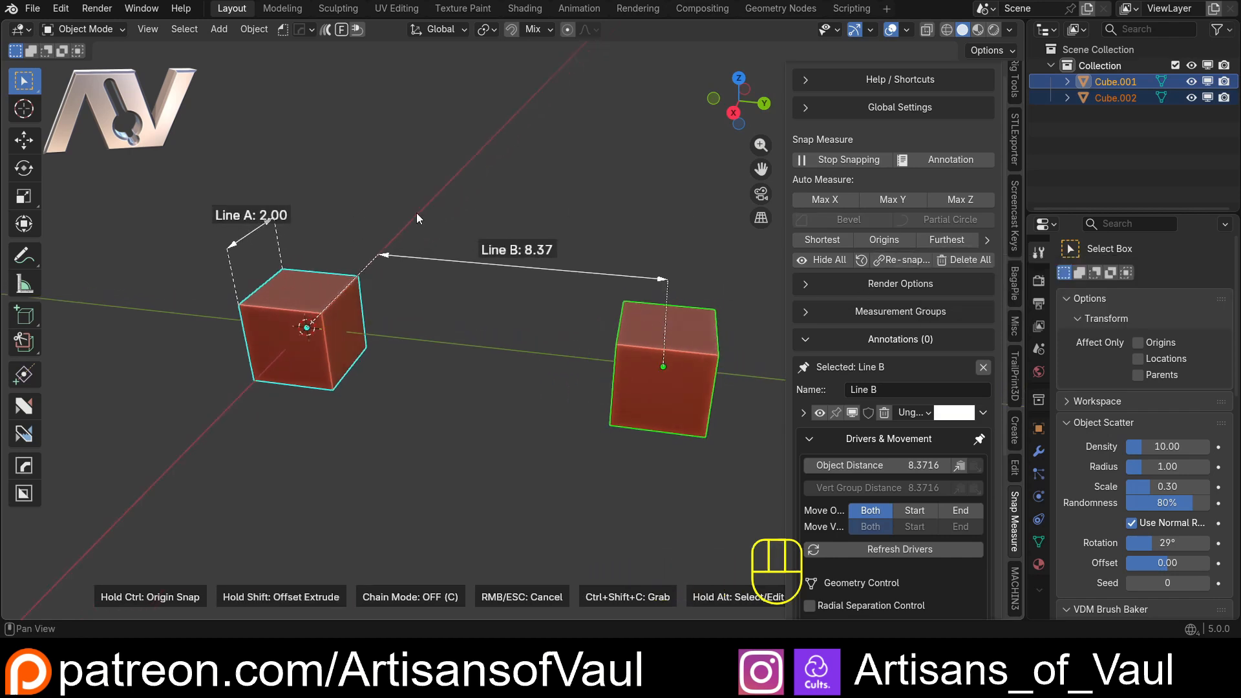
Open the Edit menu that leads to the preferences.
left_click(61, 9)
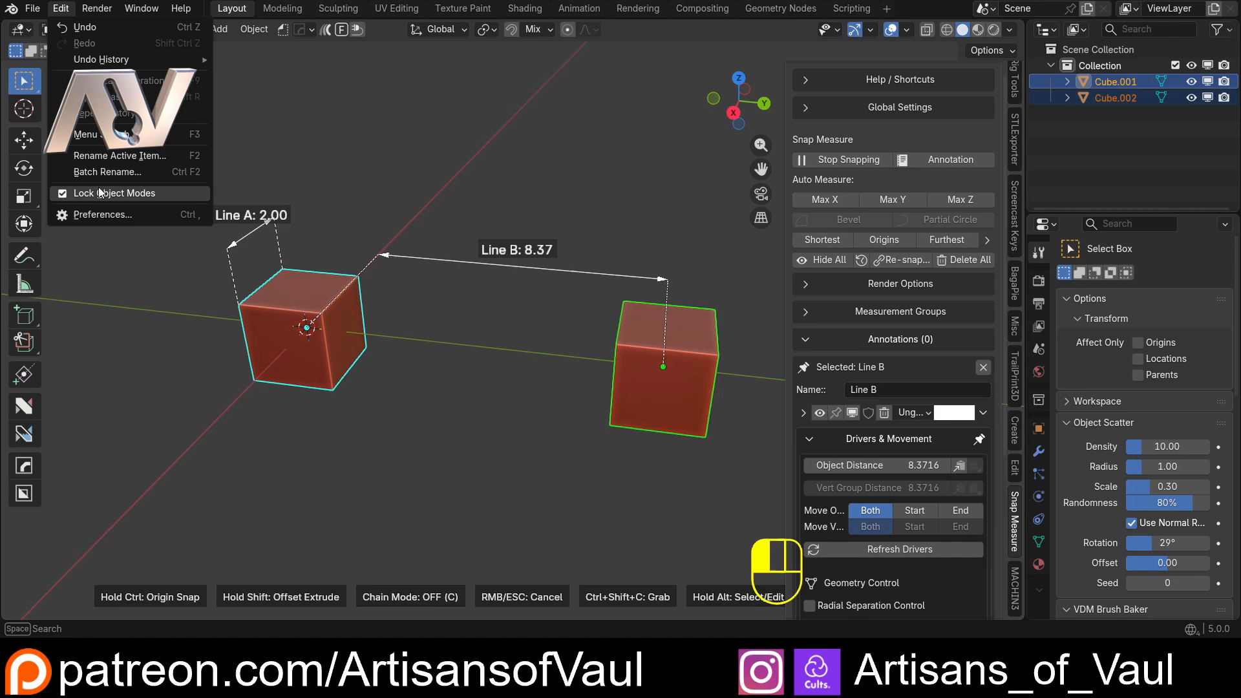
Search the Keymap preferences by key binding 'v', review the matches, and close Preferences.
left_click(101, 215)
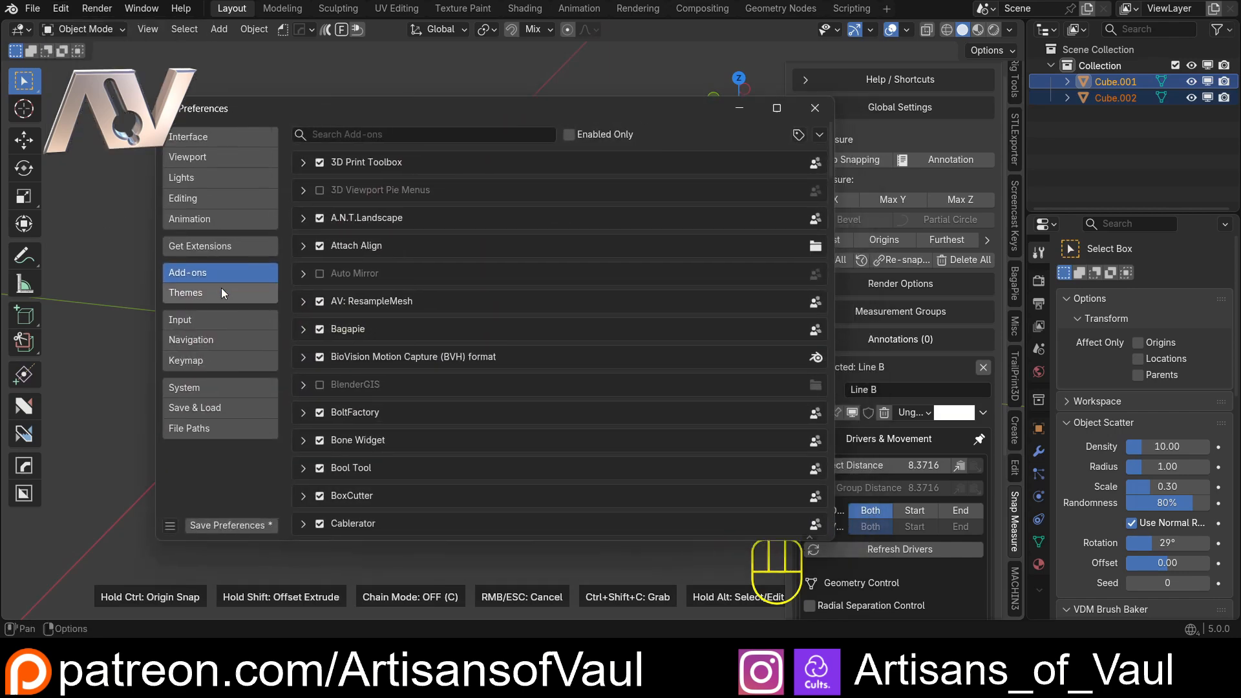
left_click(185, 360)
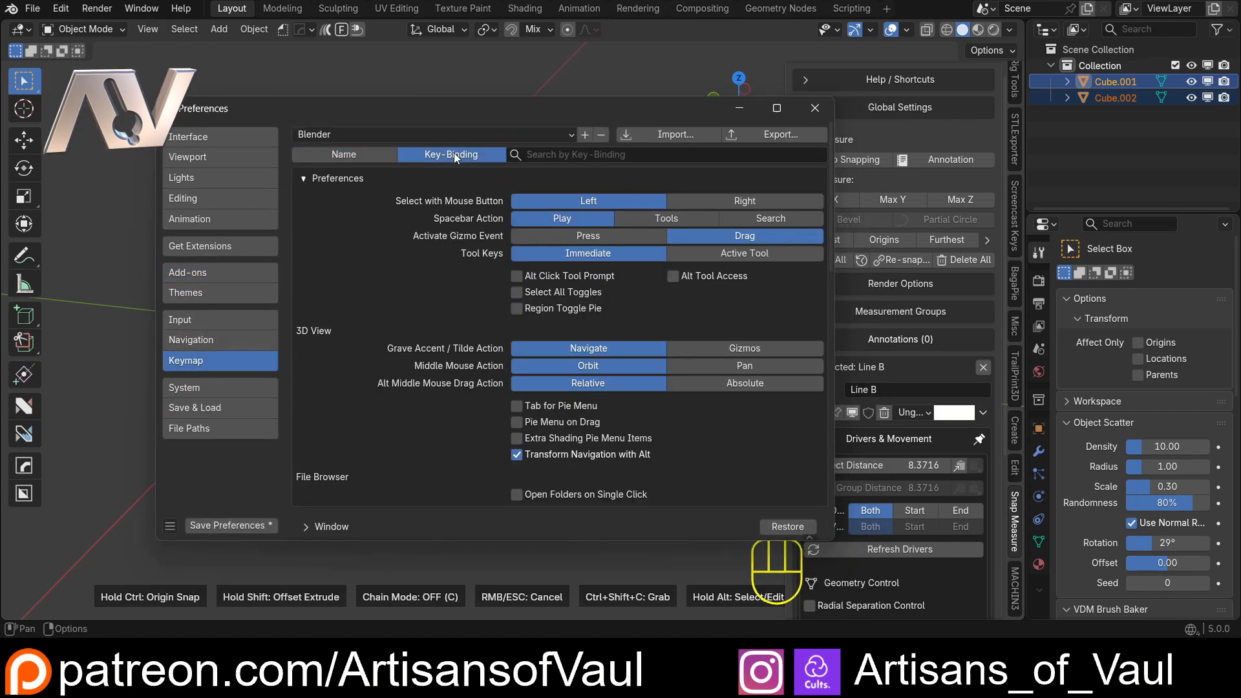
type("v")
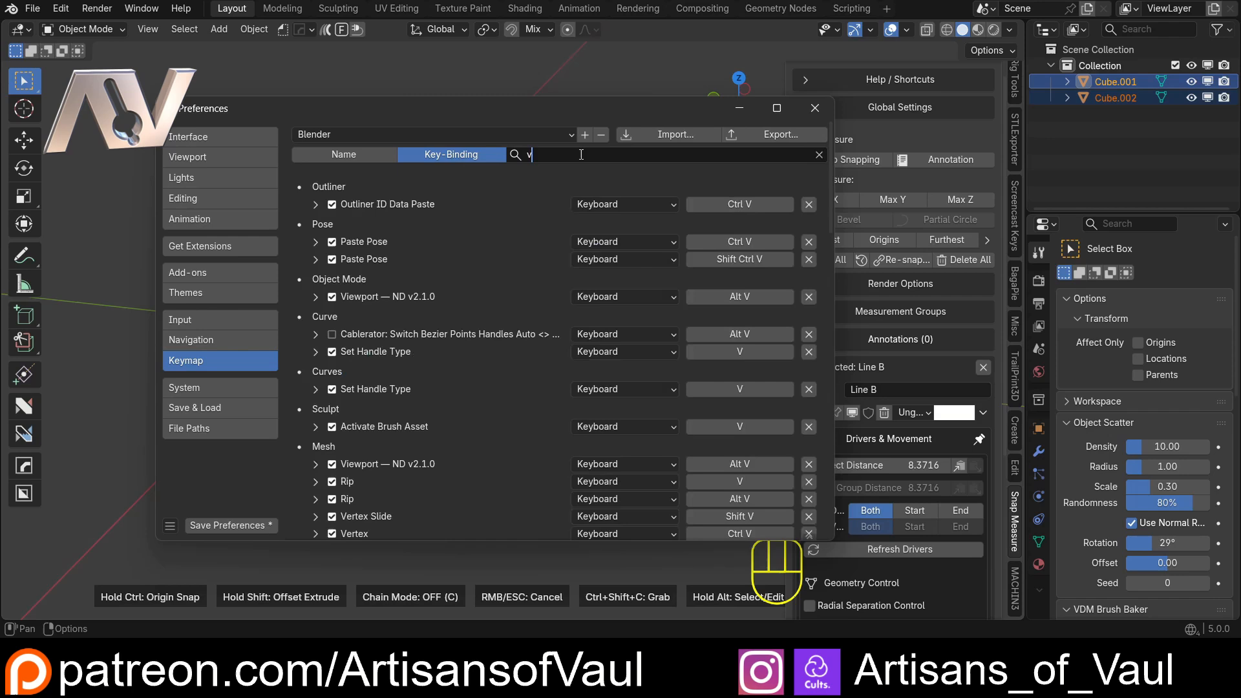
mouse_move(607, 259)
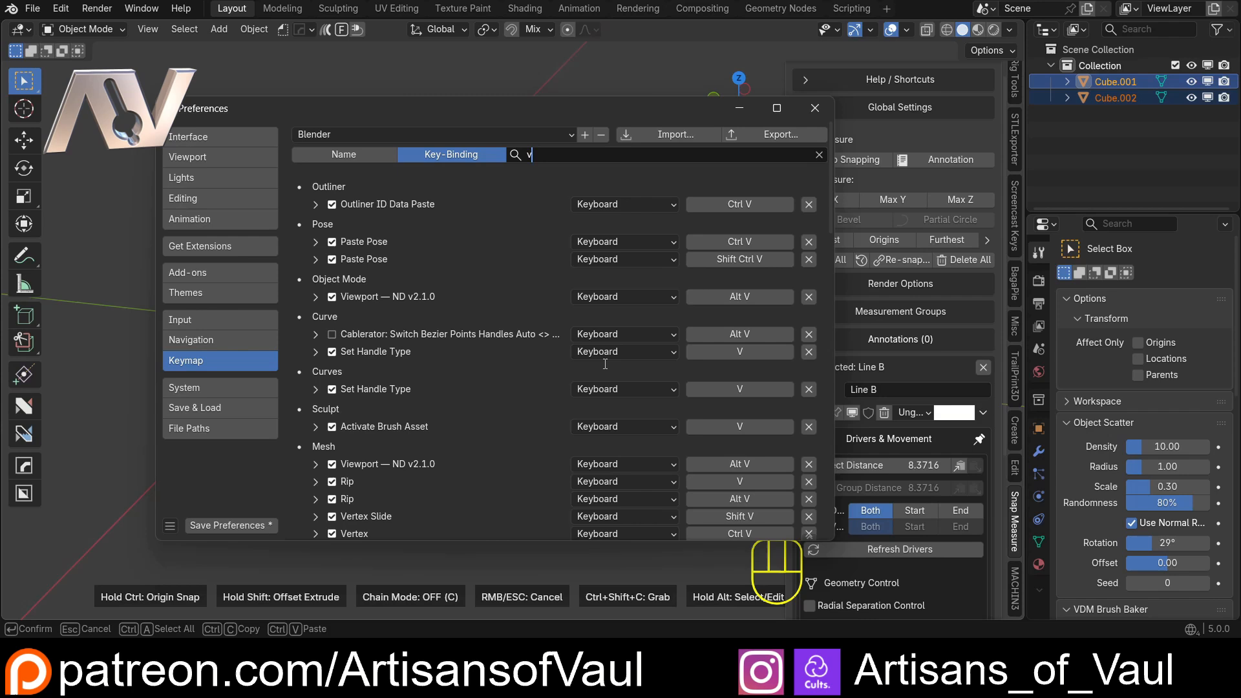
mouse_move(478, 365)
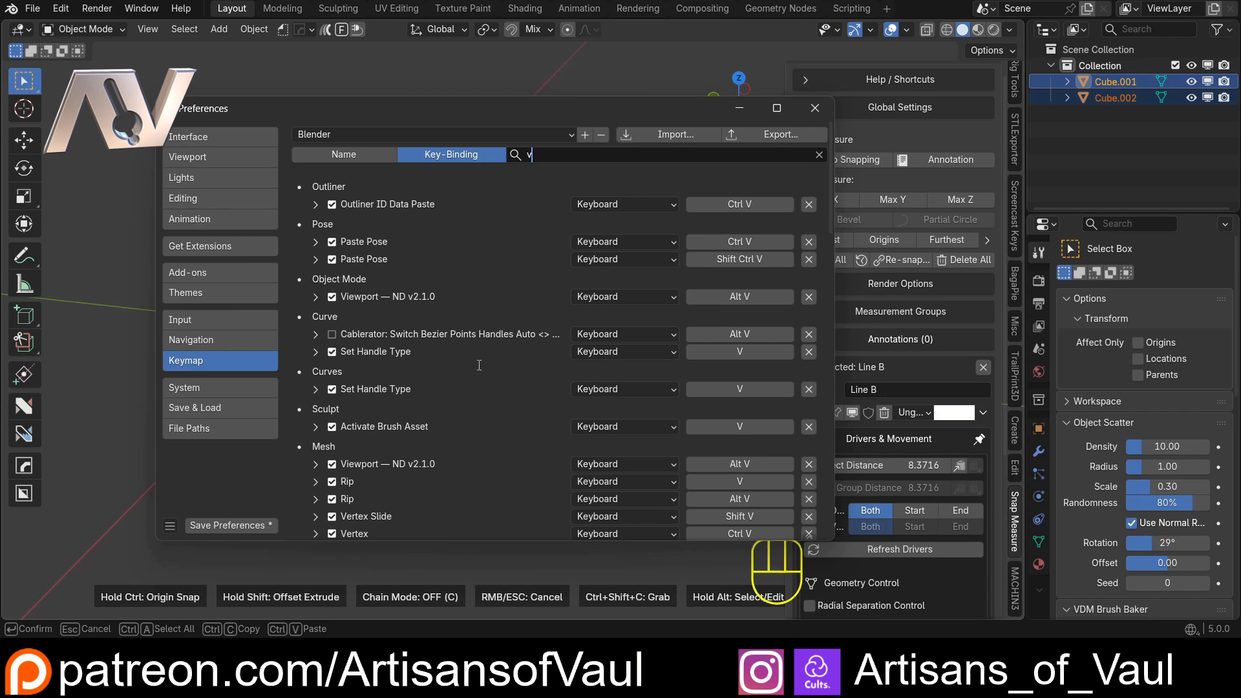
mouse_move(633, 206)
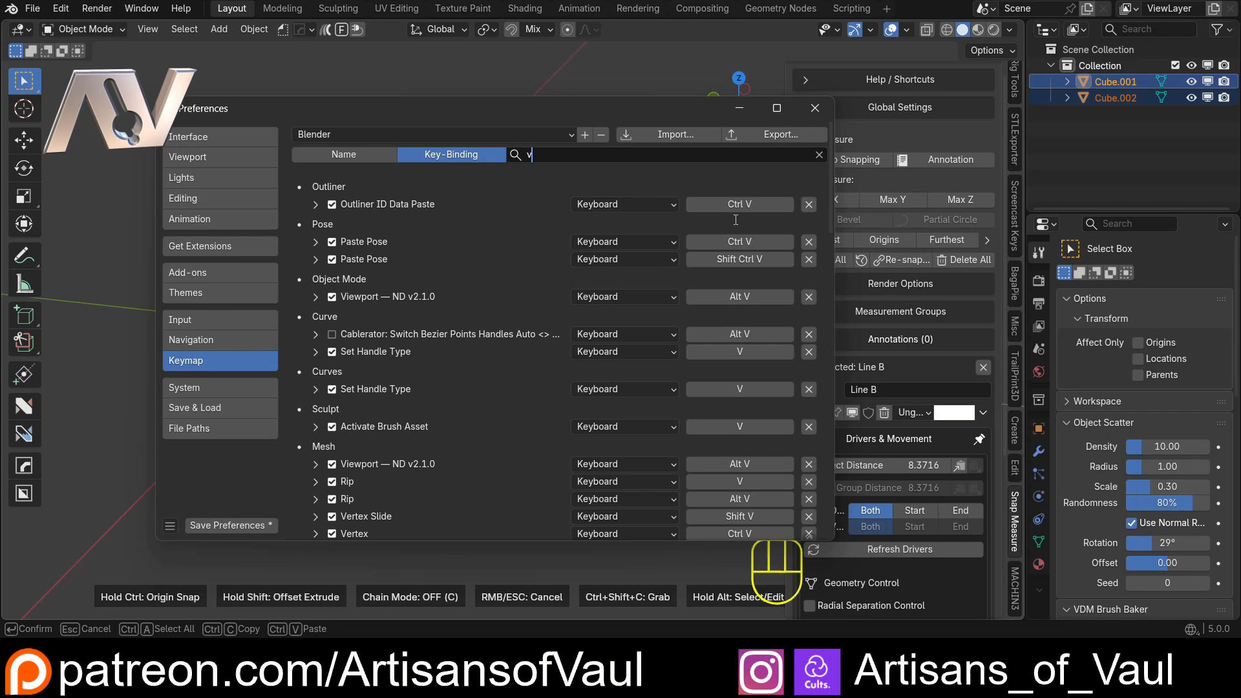
scroll("down", 3)
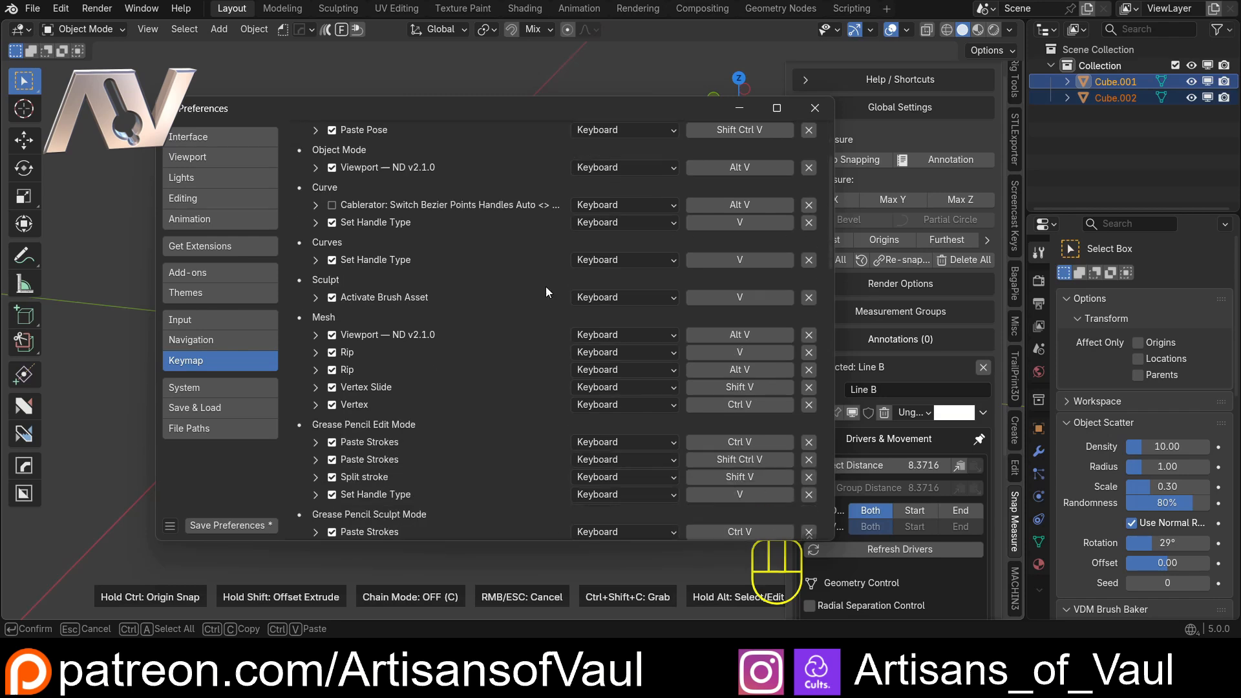
mouse_move(685, 380)
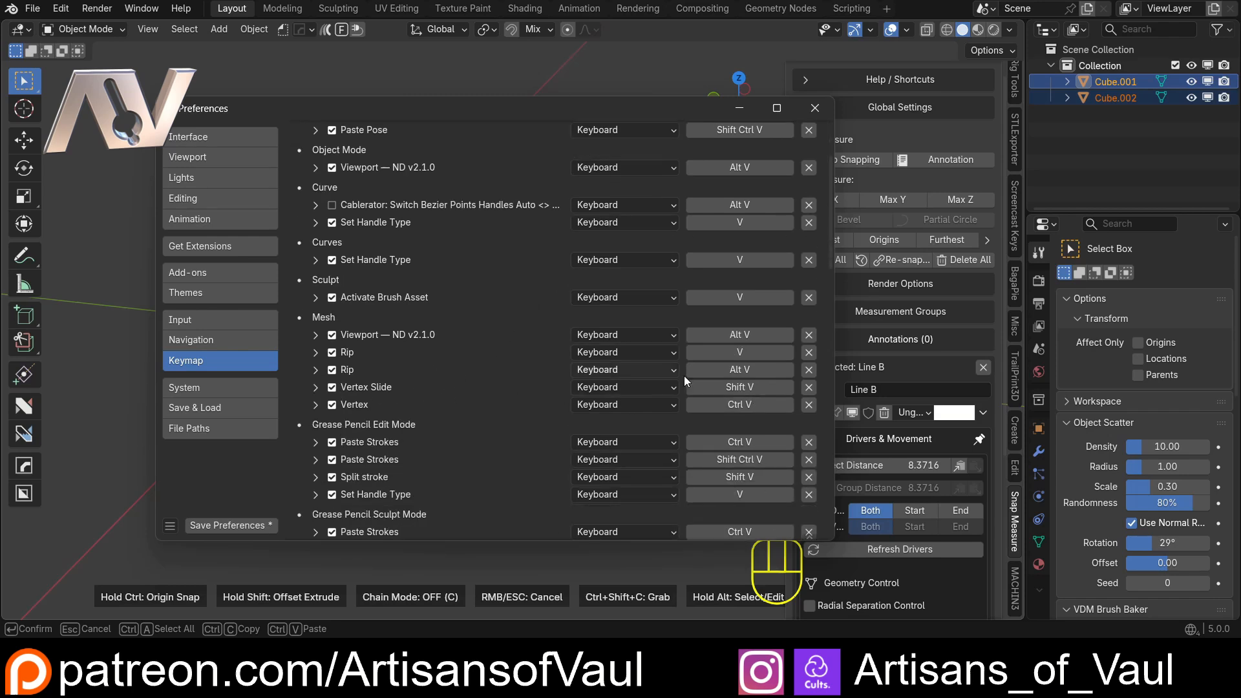
scroll("down", 3)
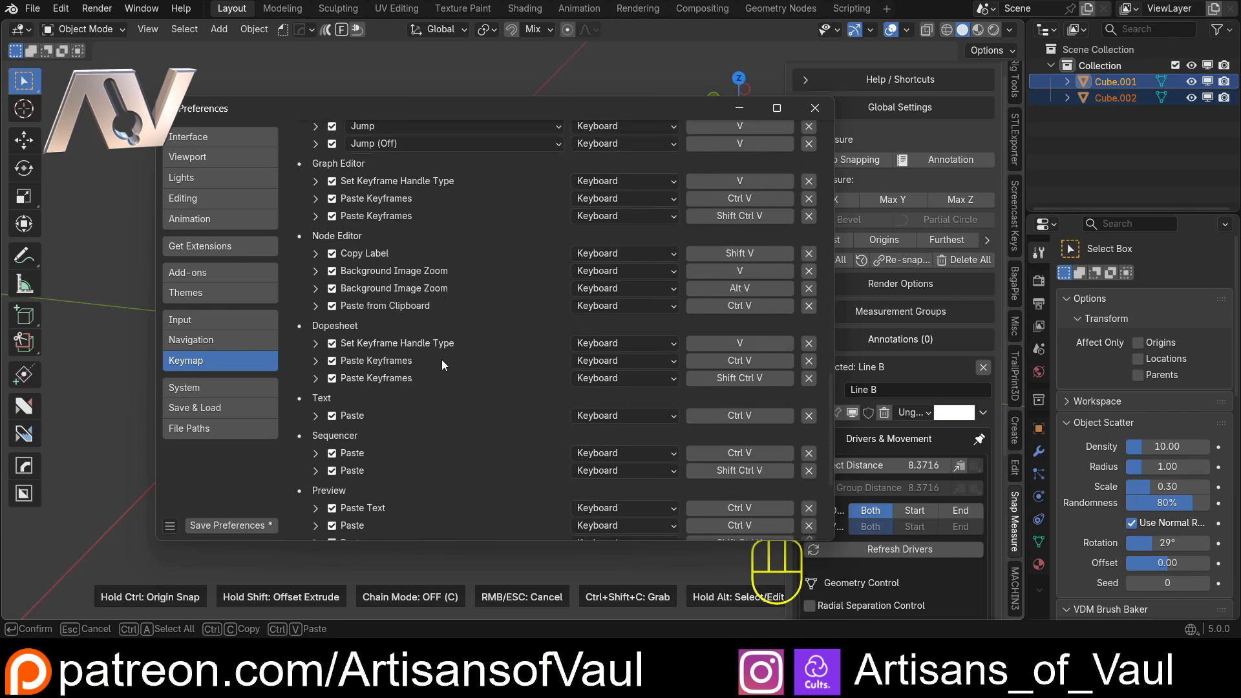
scroll("down", 3)
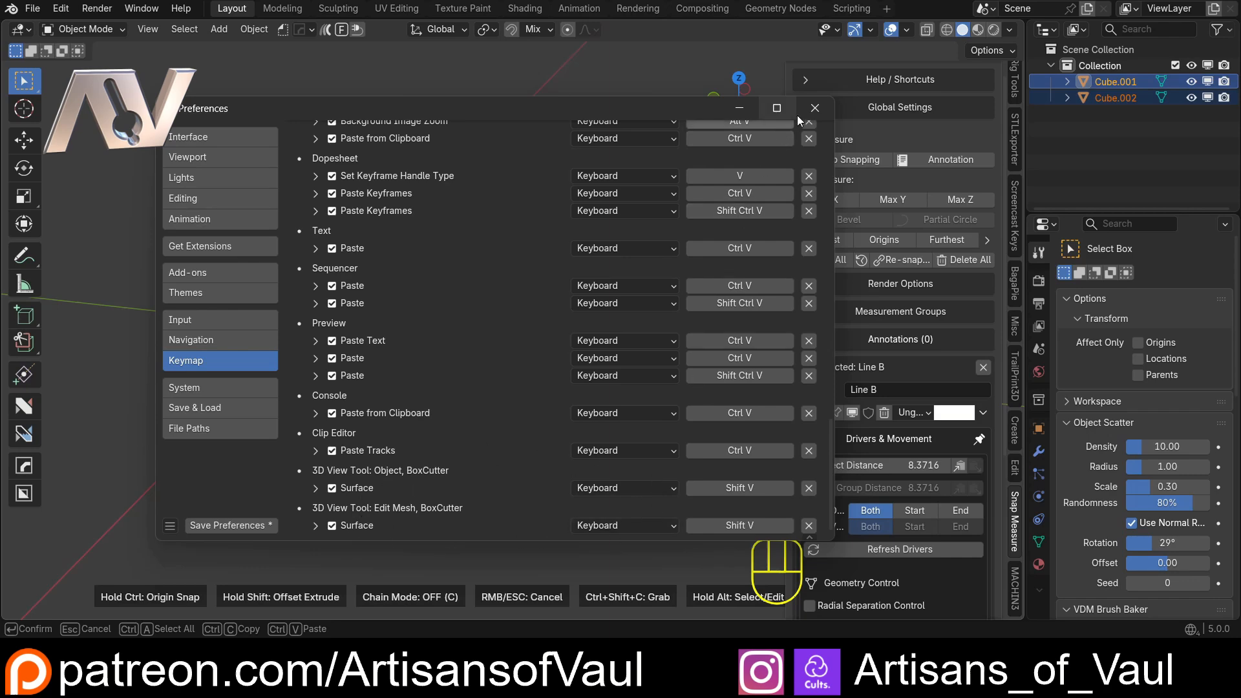
mouse_move(815, 107)
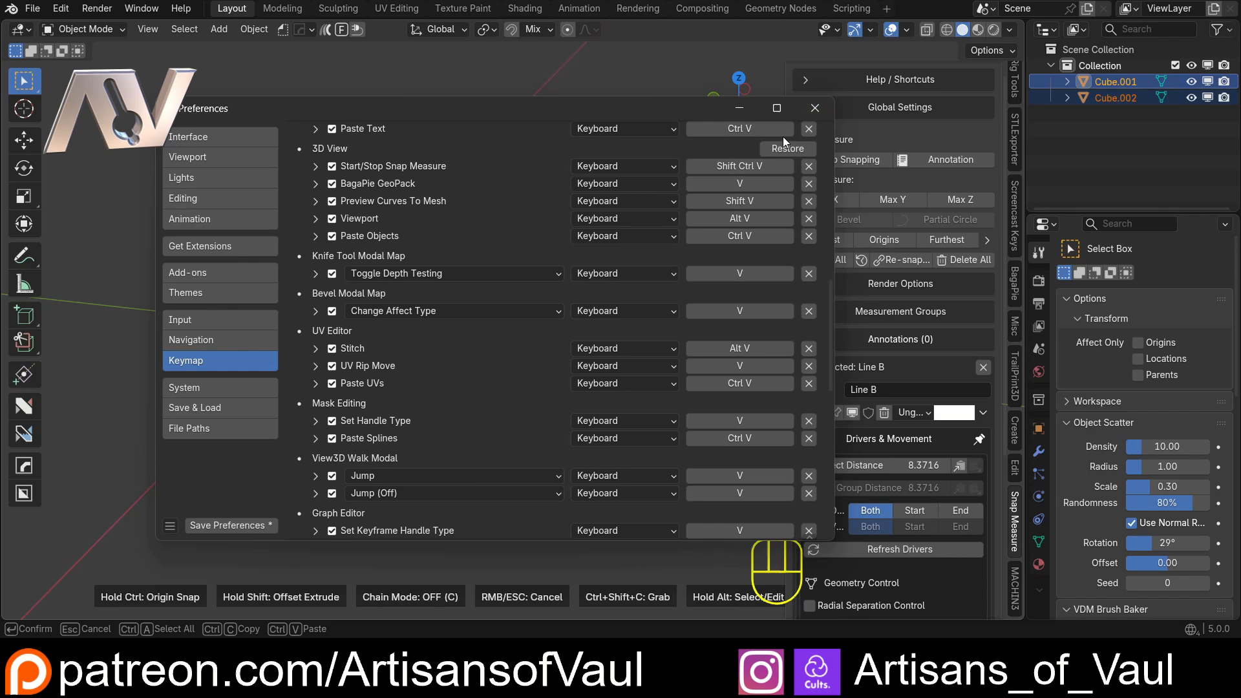
left_click(813, 107)
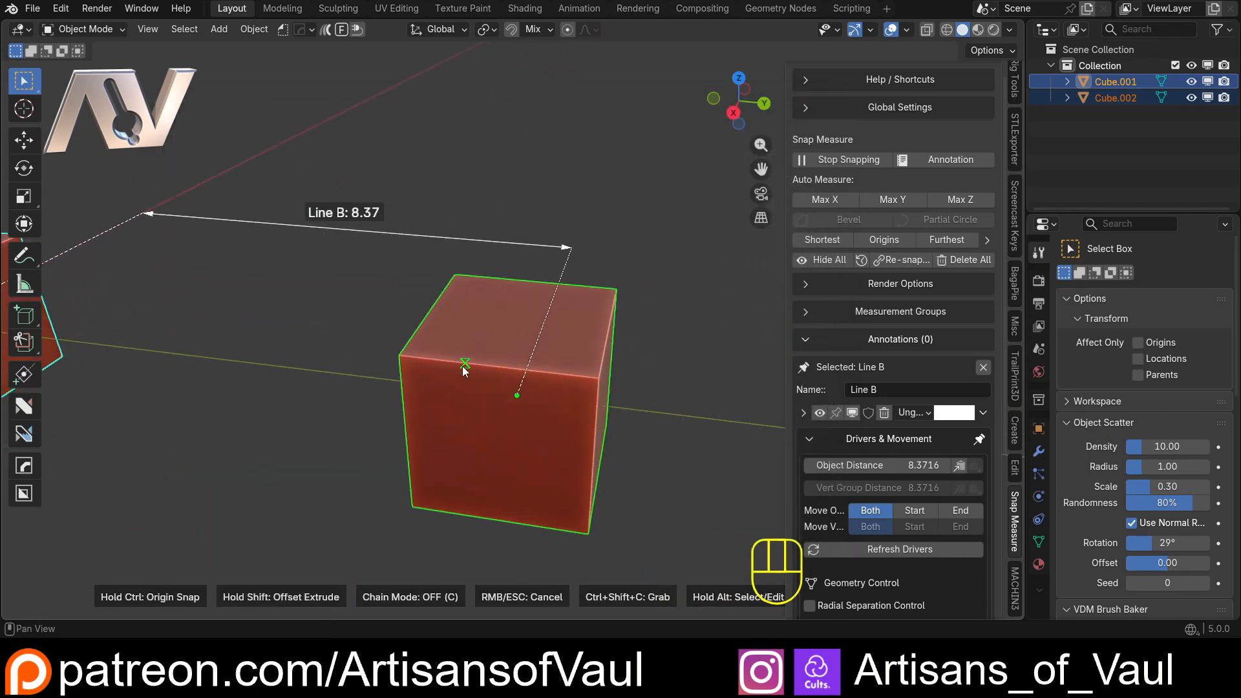
Stop snapping, test Shift+V vertex slide on Cube.002's corner, cancel it, and leave Edit Mode.
left_click(848, 159)
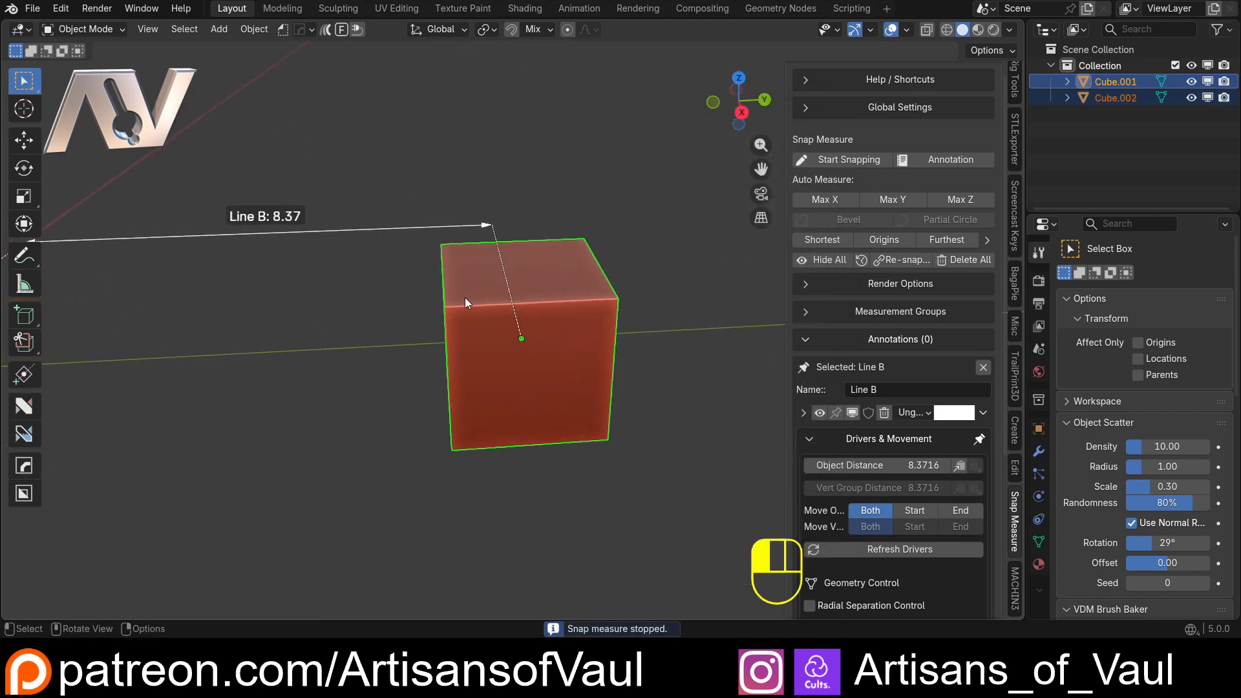
key("Tab")
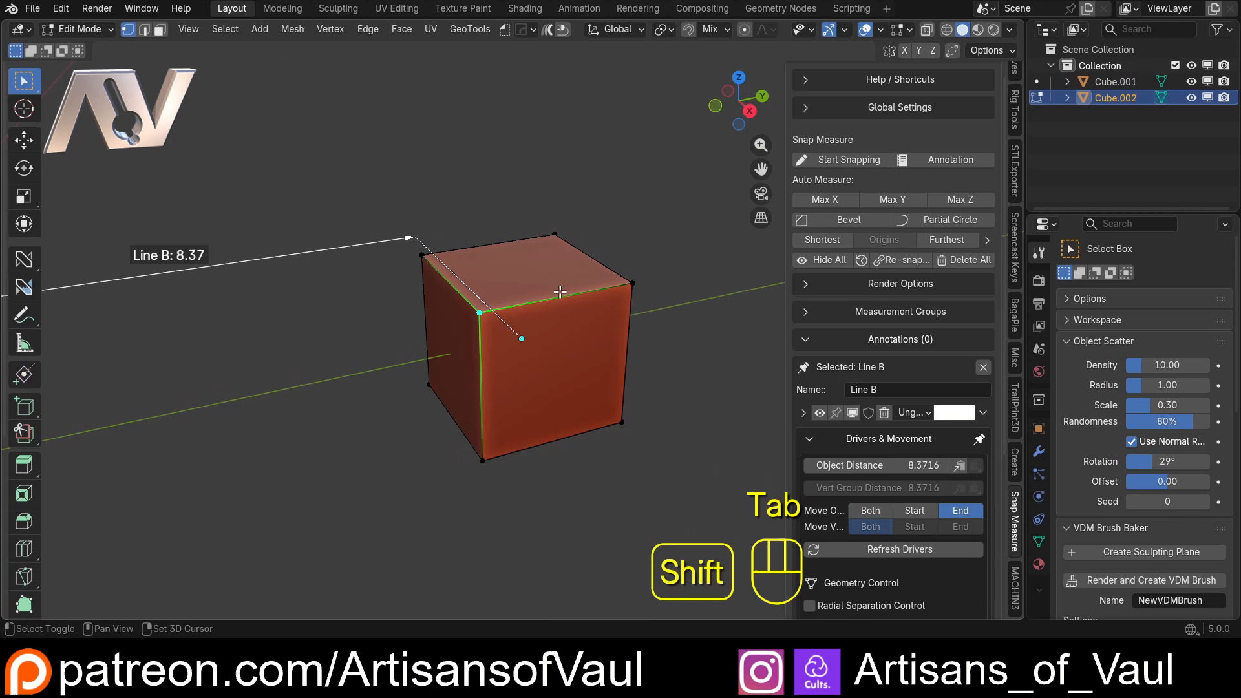
key("shift+v")
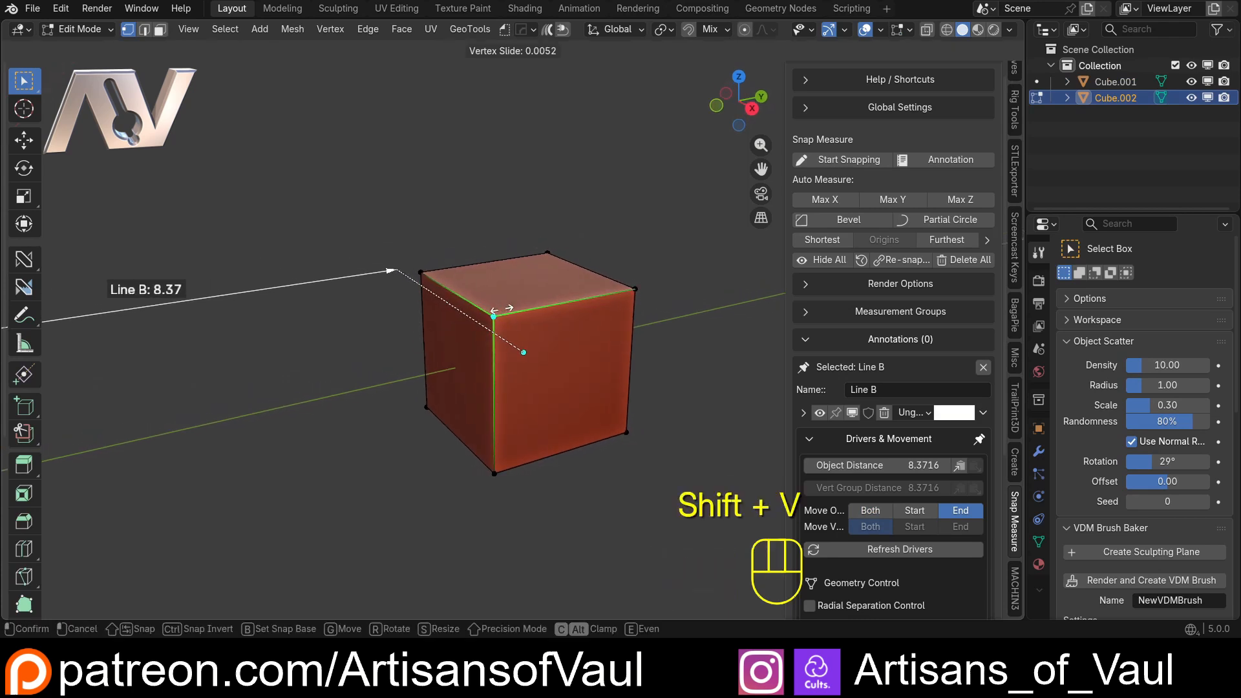
mouse_move(491, 313)
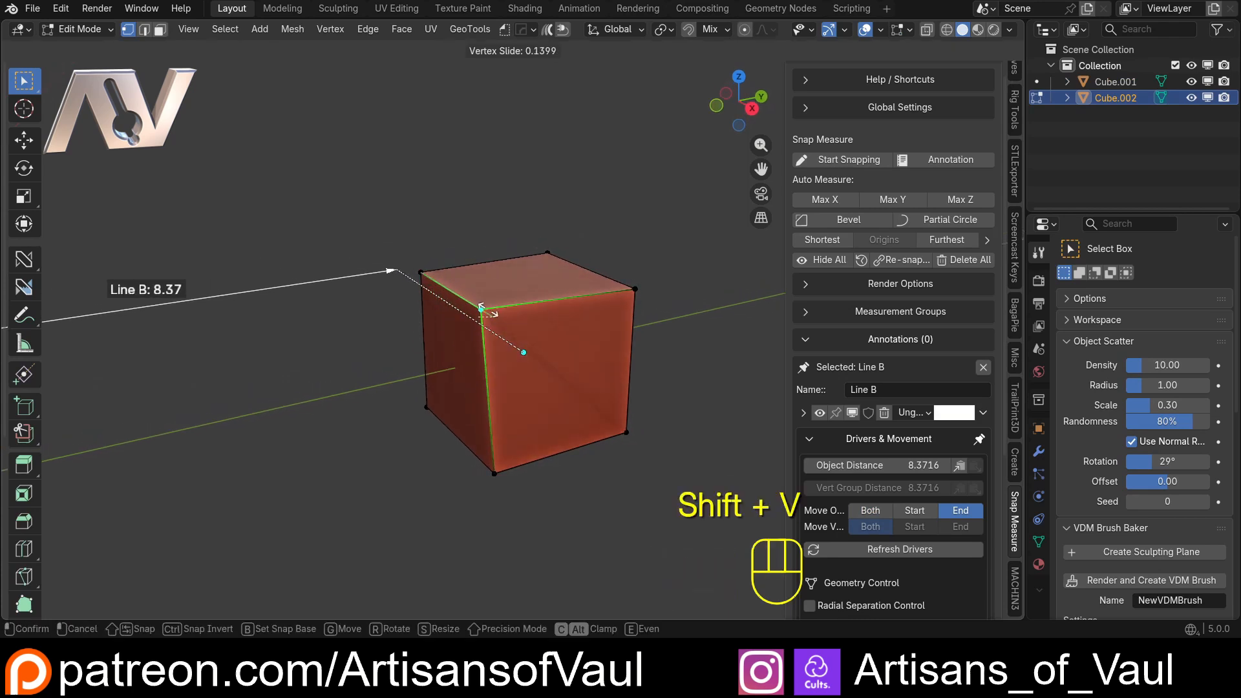
mouse_move(509, 318)
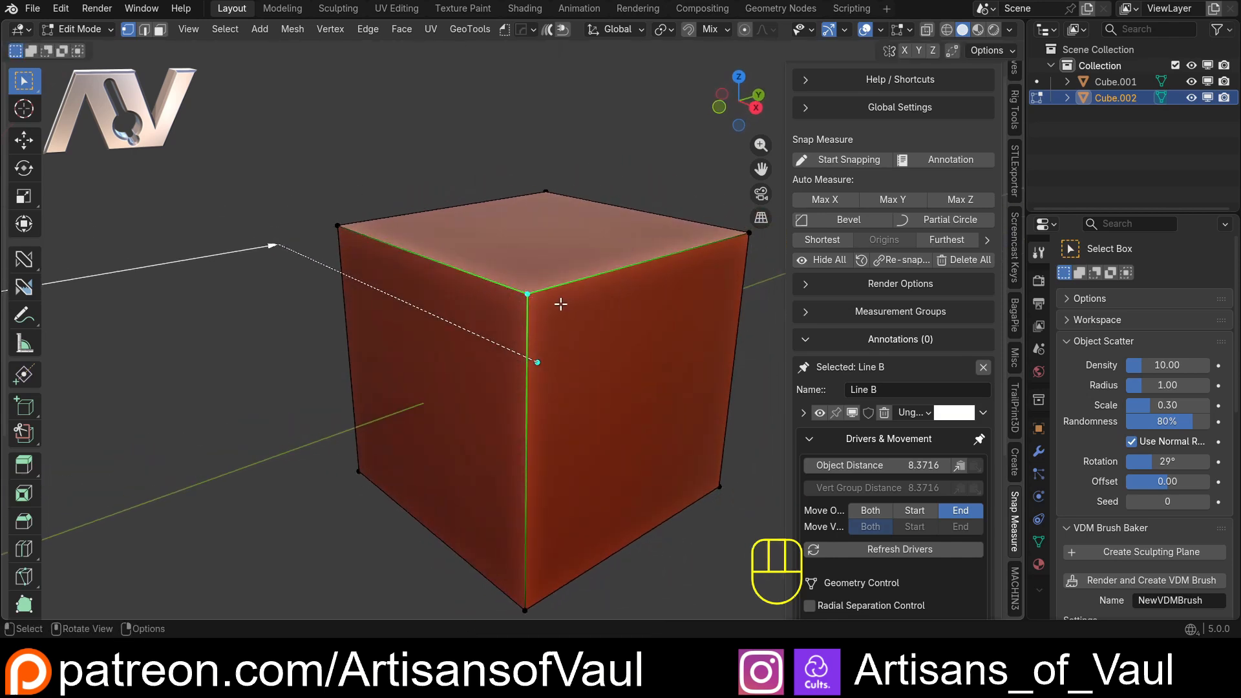
key("G")
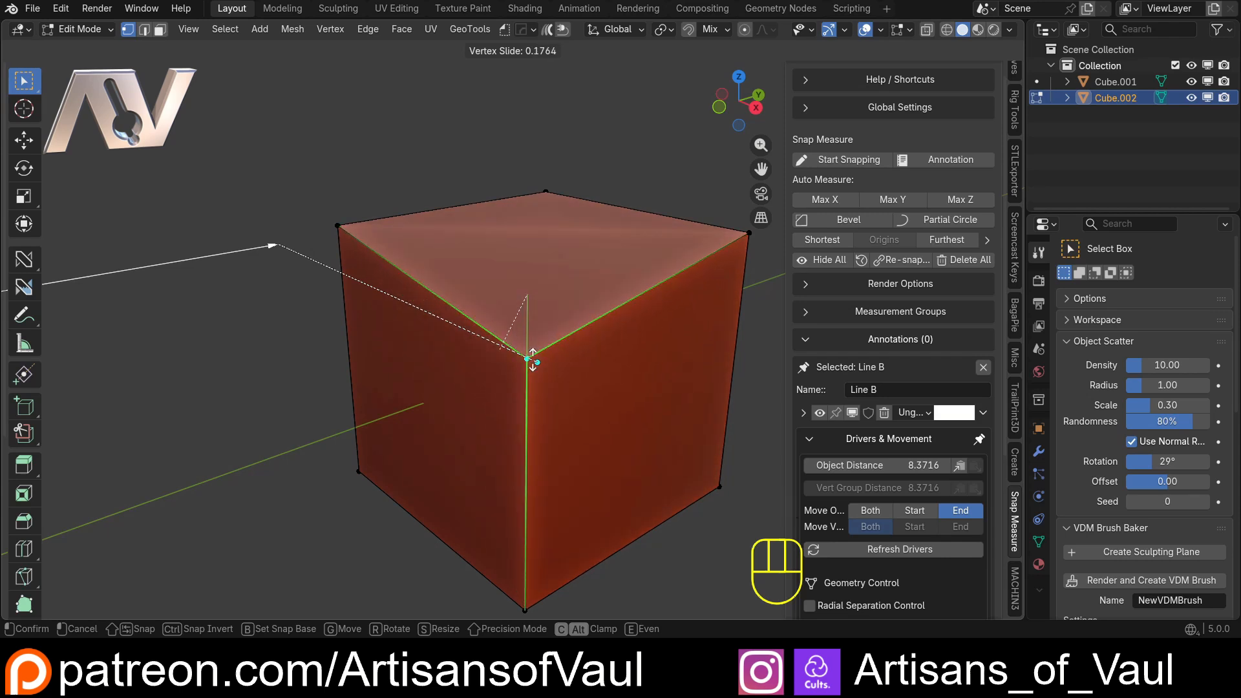
key("Escape")
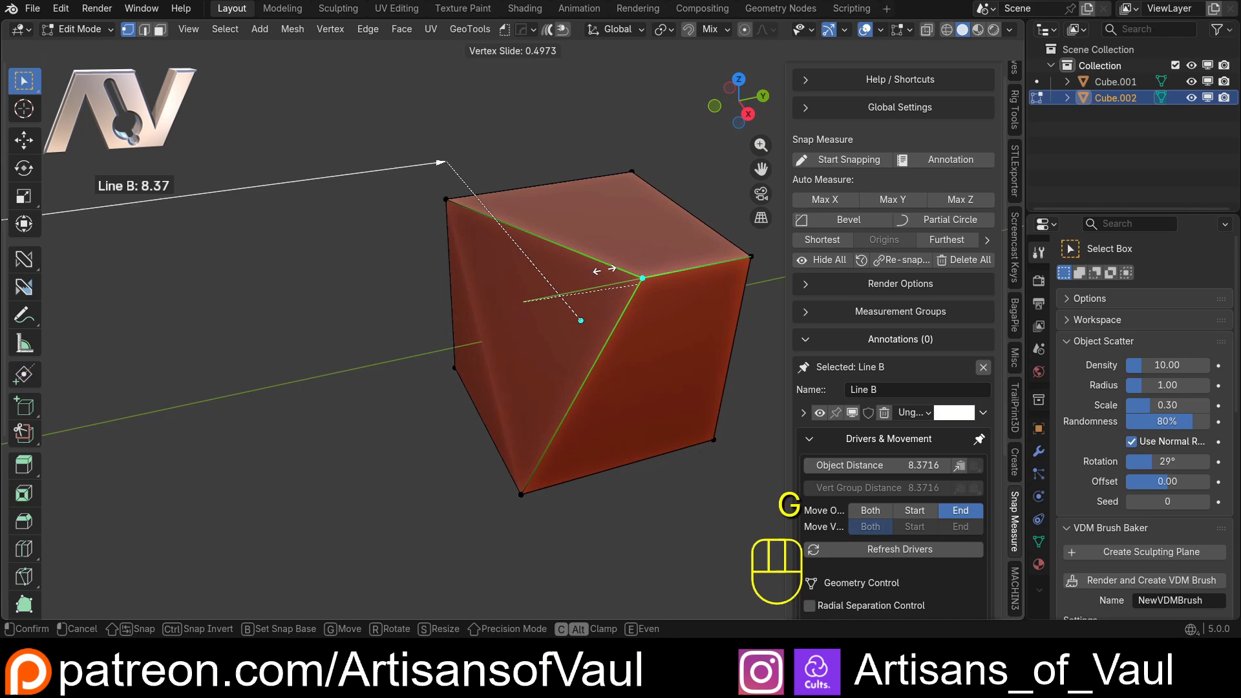
key("Tab")
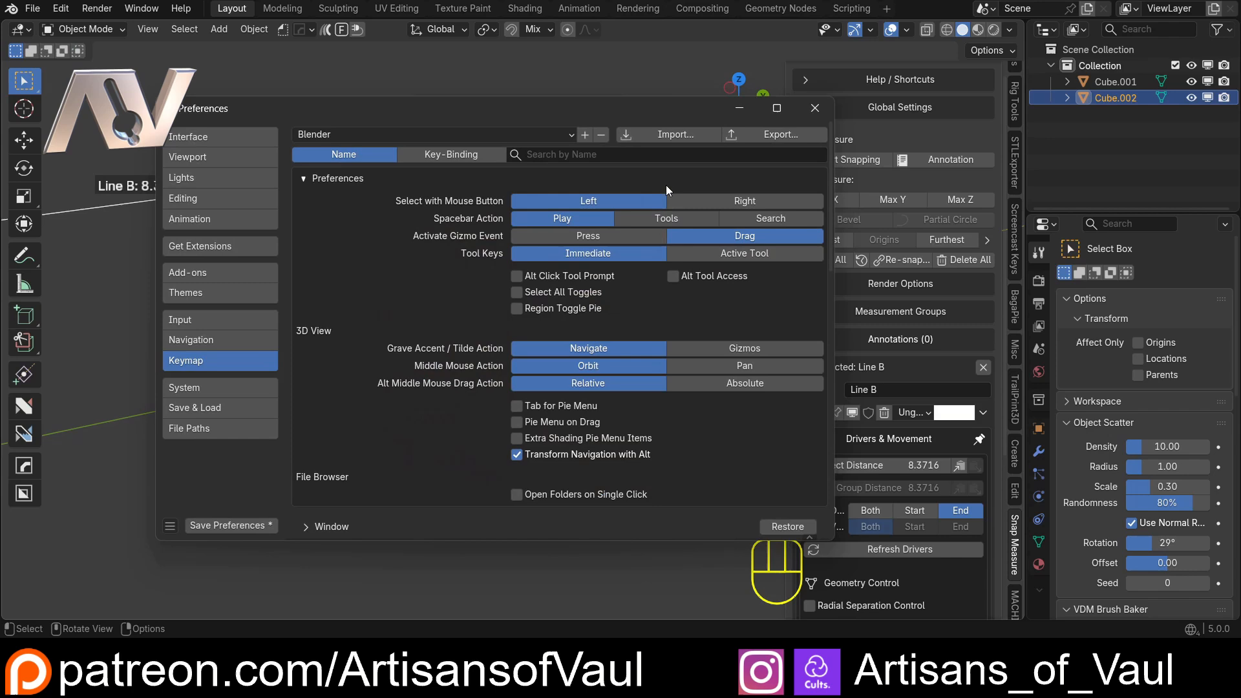
Remove the Mesh > Vertex Slide (Shift V) shortcut from the keymap and close Preferences.
left_click(451, 154)
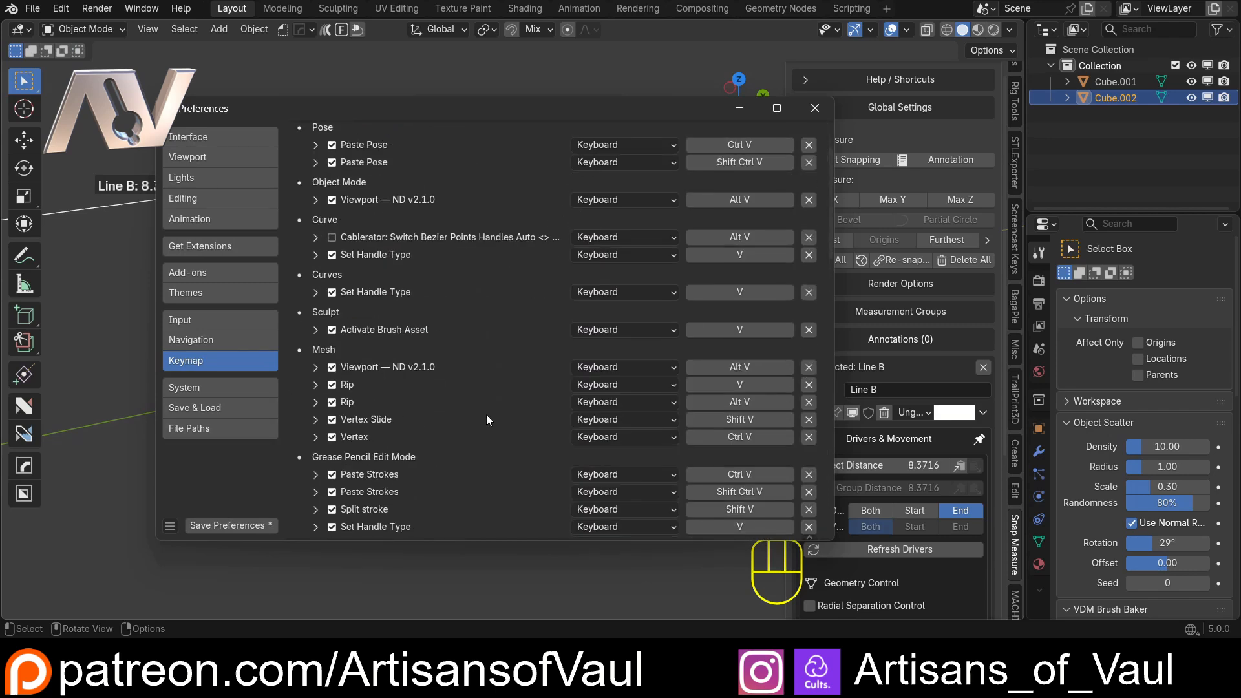
left_click(808, 419)
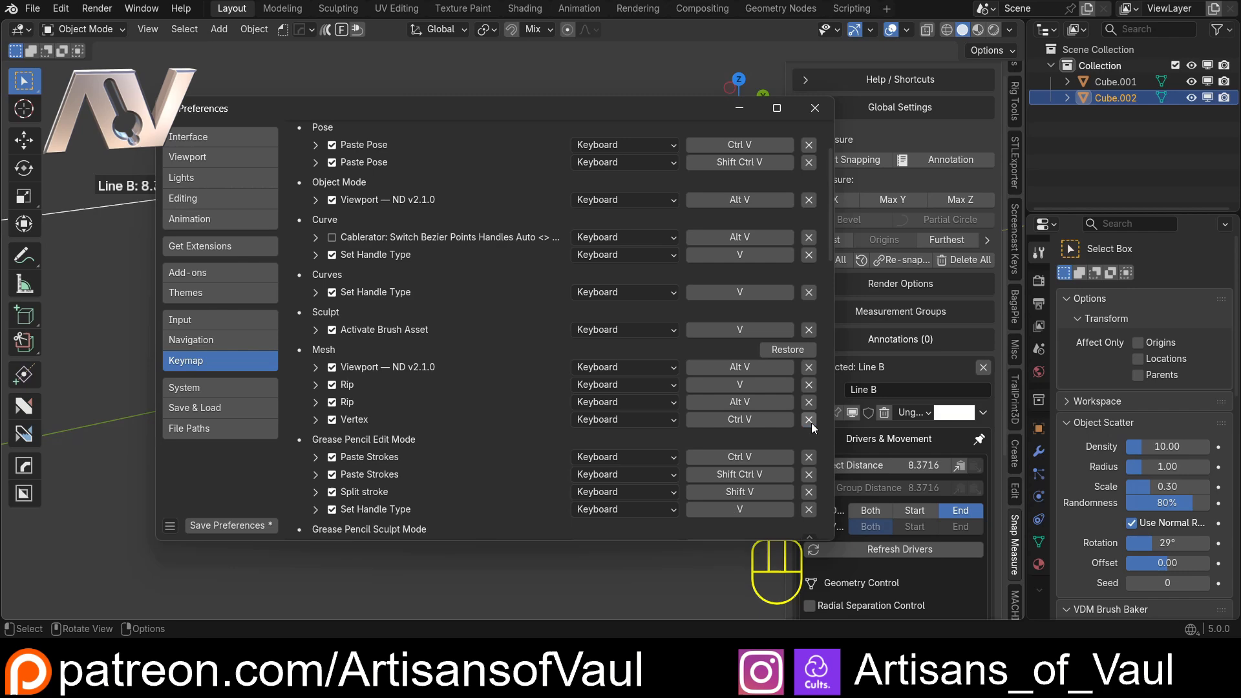
mouse_move(728, 358)
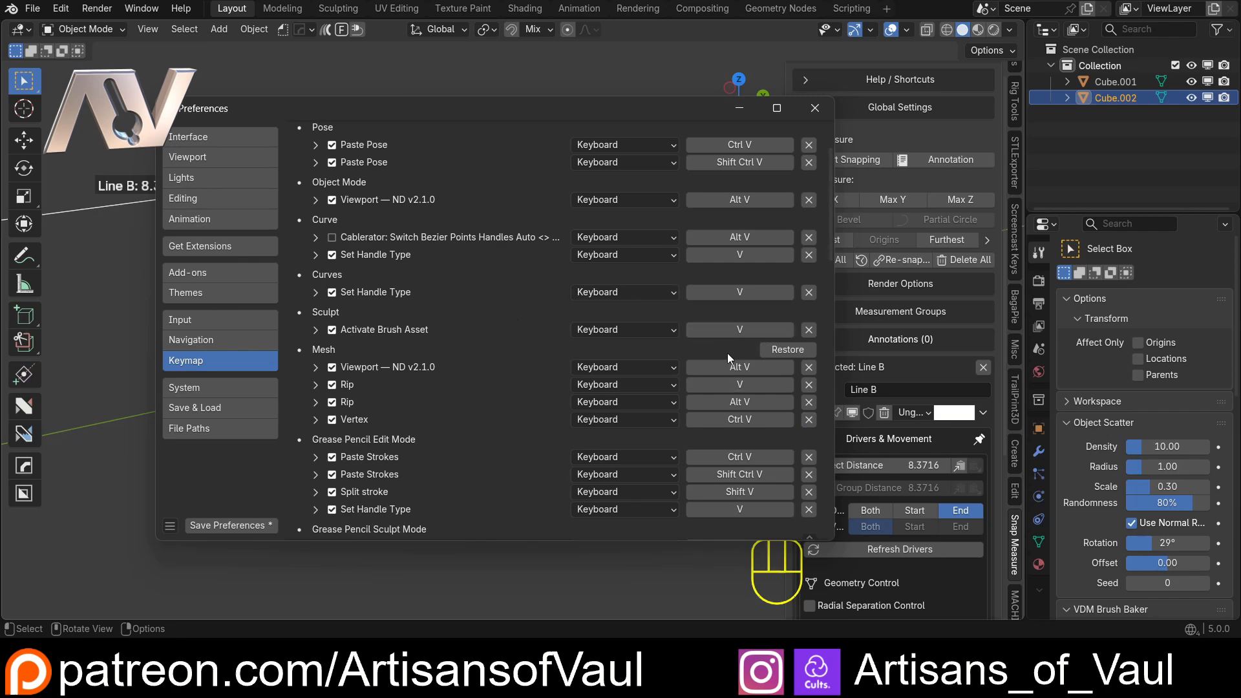
mouse_move(758, 130)
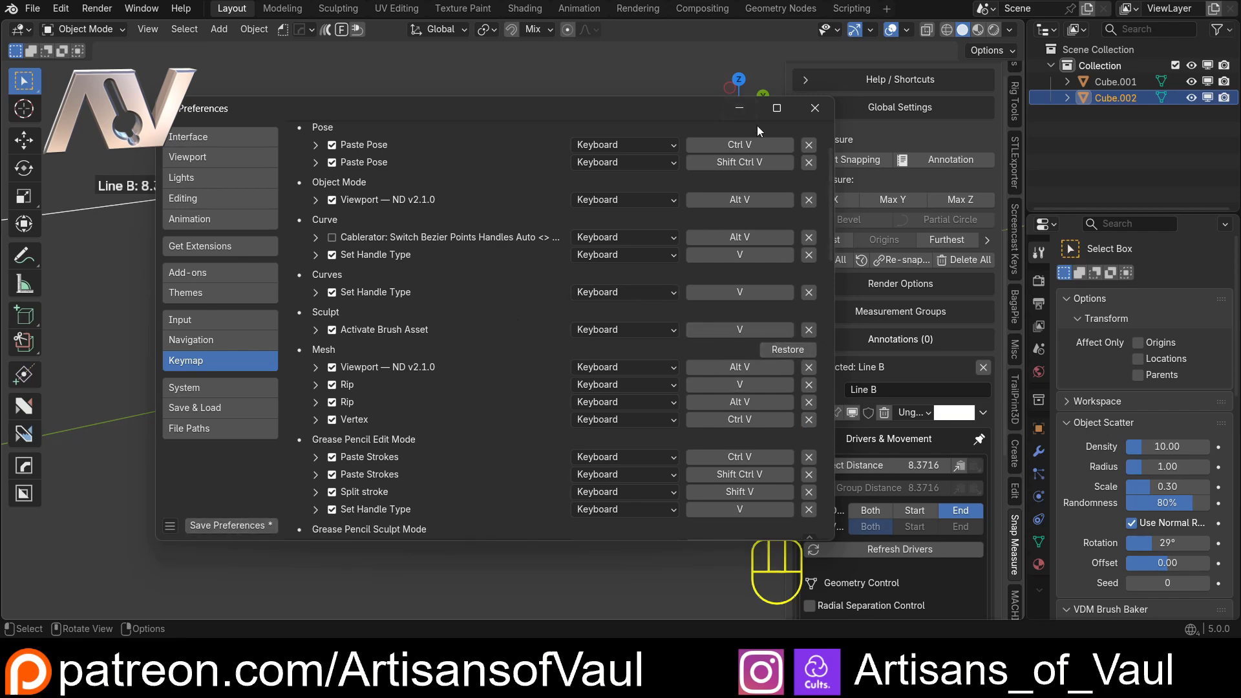
left_click(813, 107)
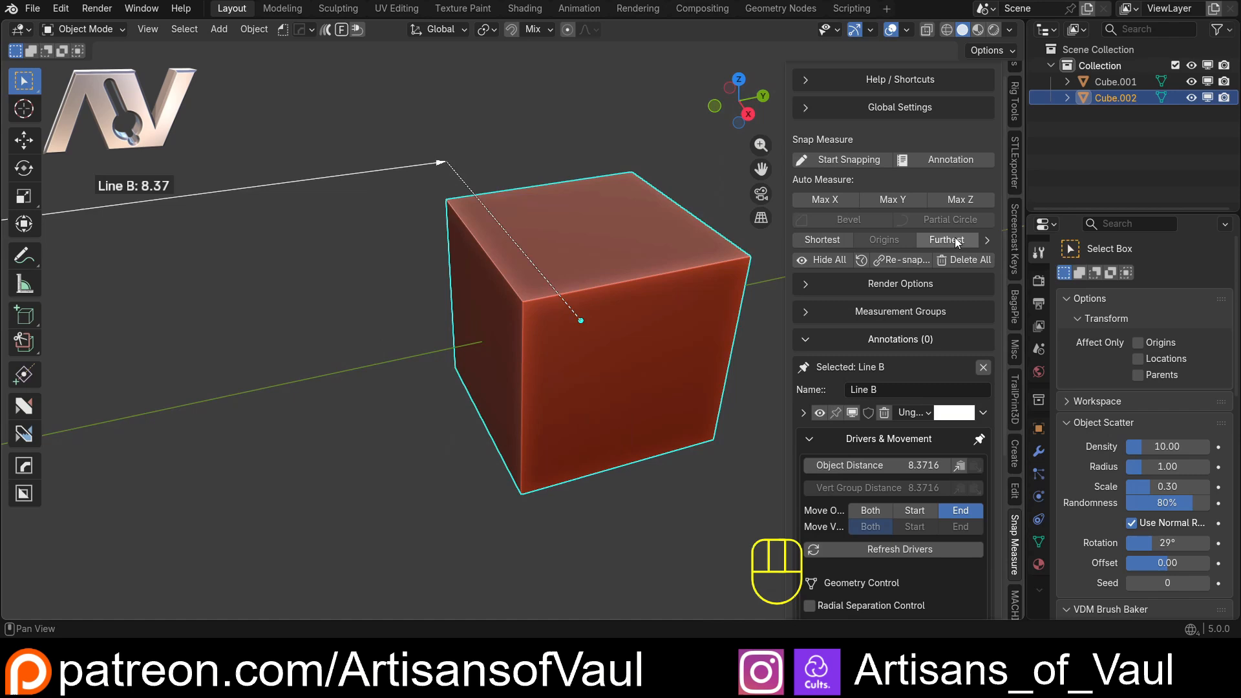
Assign Shift+V as the shortcut for the Furthest auto-measure.
right_click(946, 241)
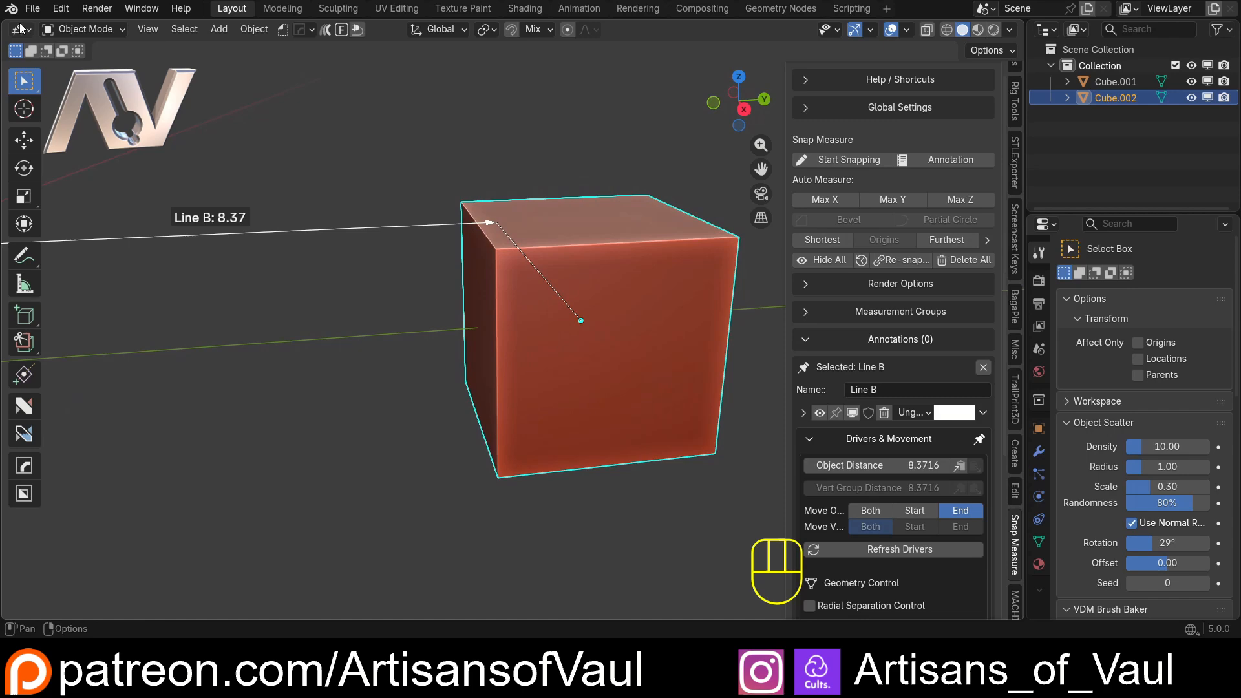
mouse_move(424, 363)
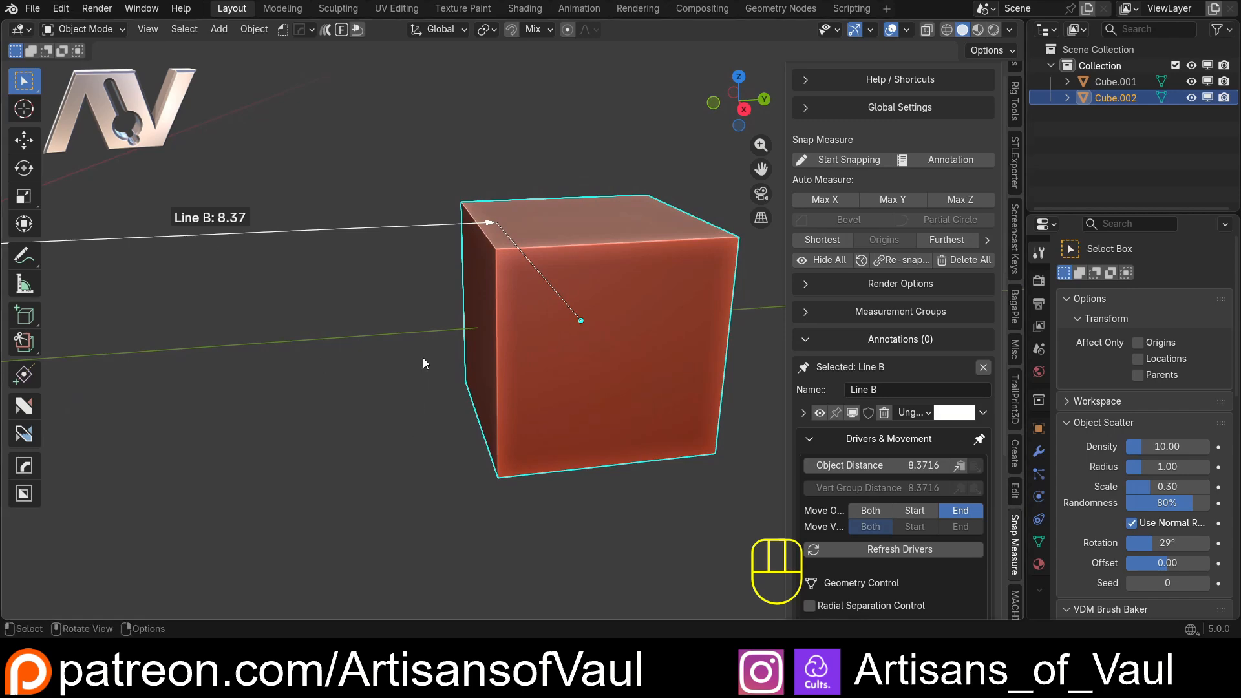
key("Tab")
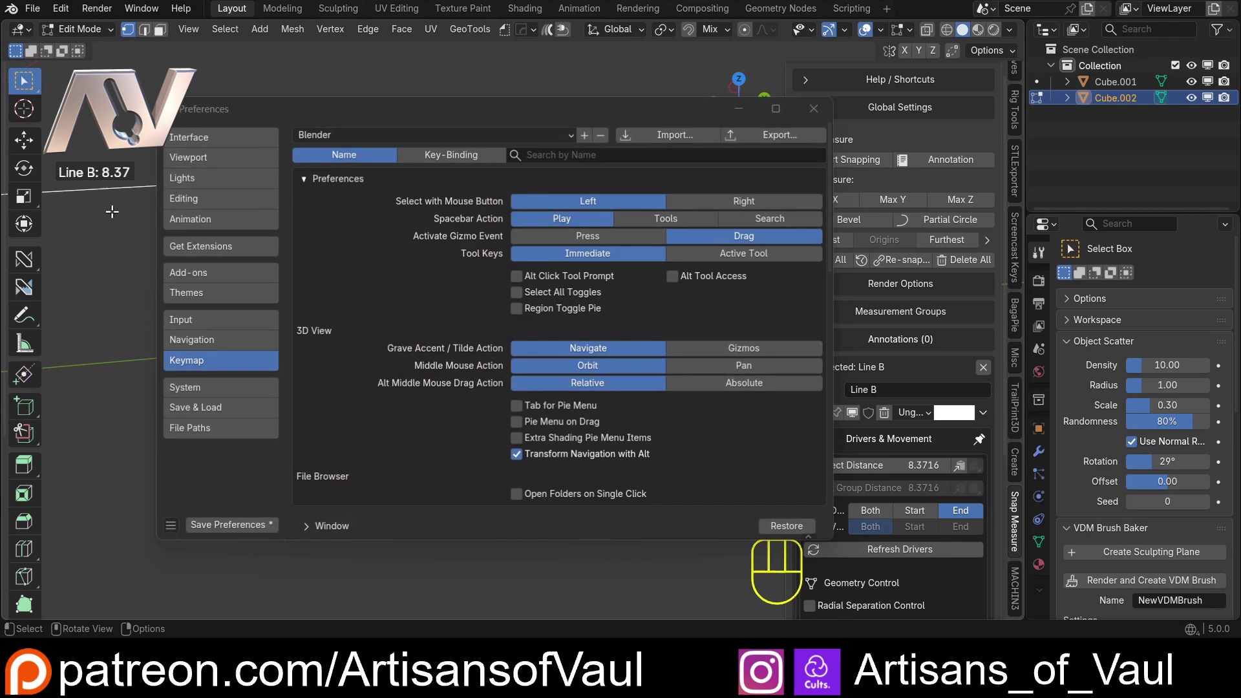
Search the keymap by key binding V to confirm Auto Furthest shortcuts, then close Preferences.
left_click(452, 154)
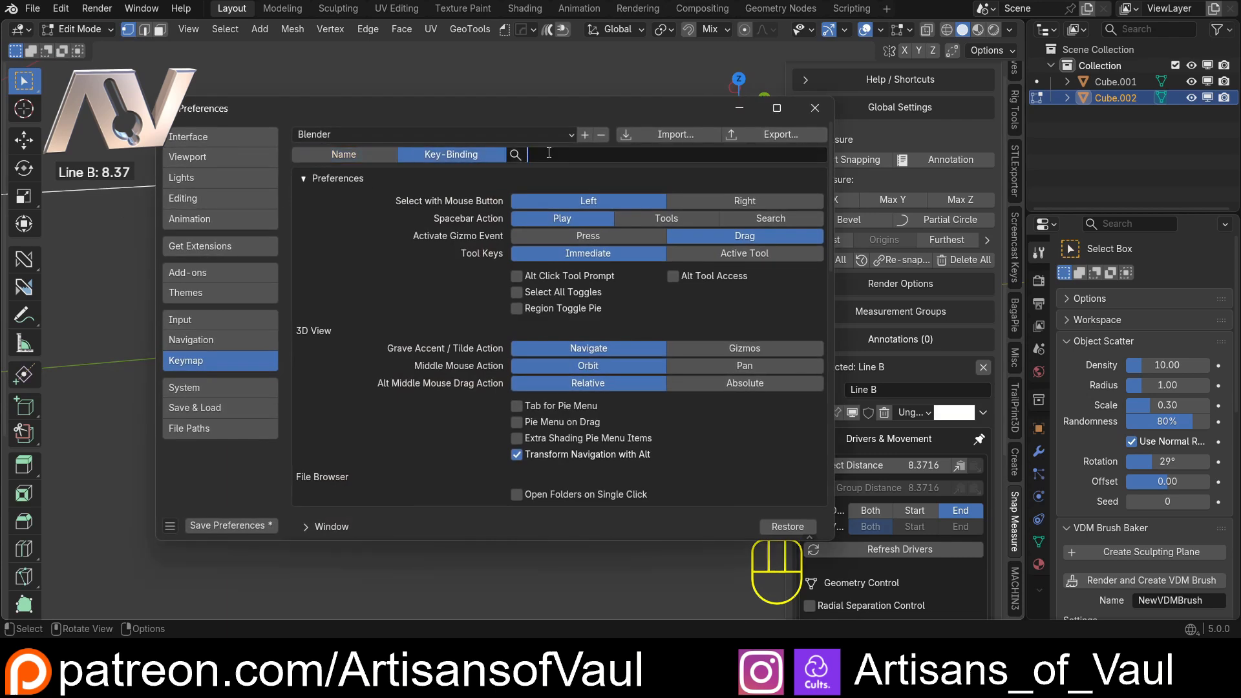
type("v")
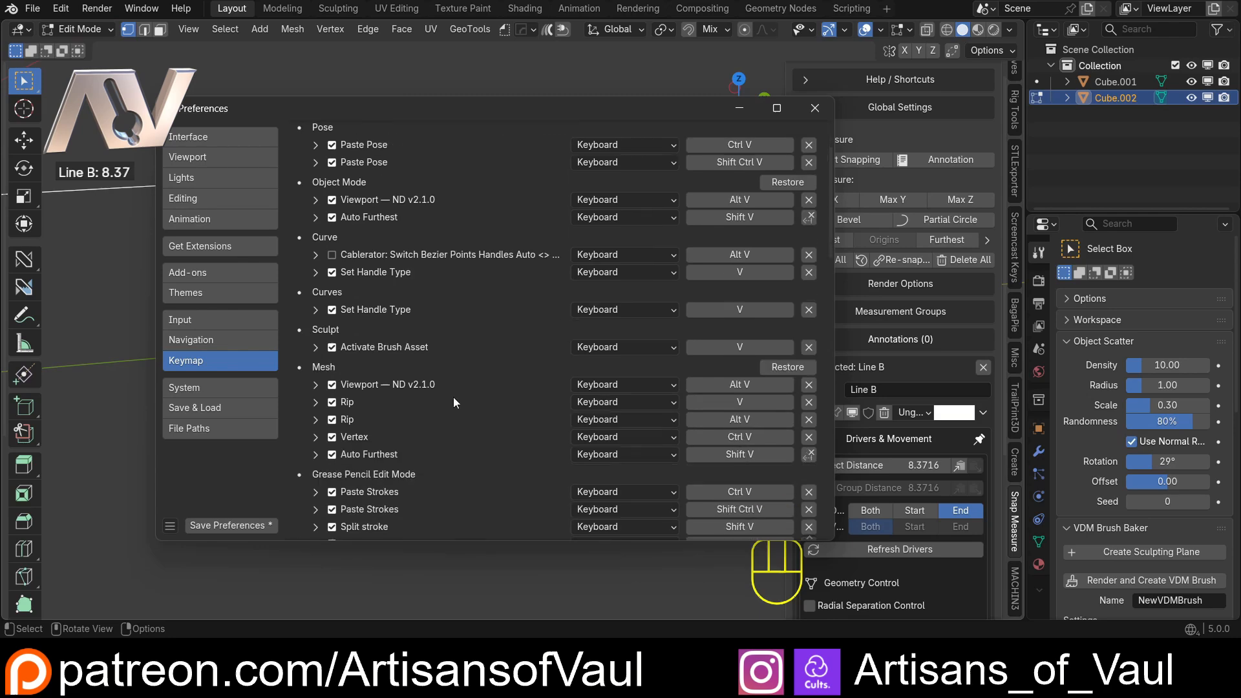
left_click(814, 107)
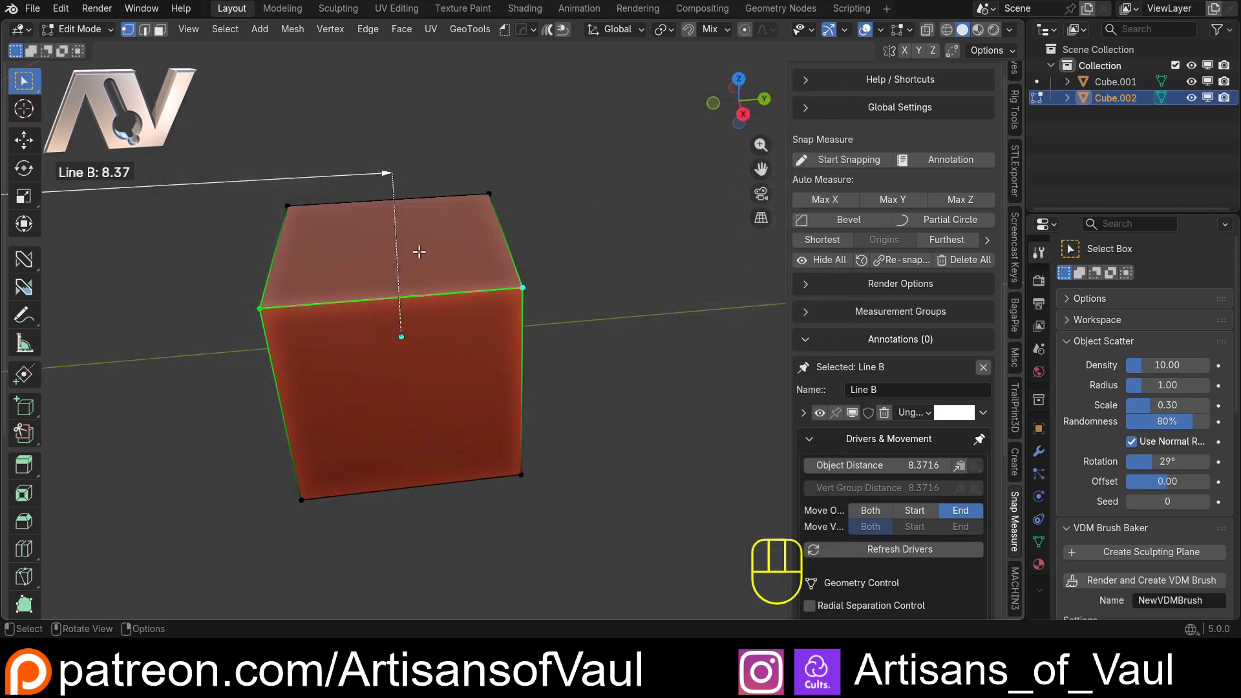
Measure Cube.002's edges with Auto Furthest as Lines C and D (2.00 each), offset Line D and stop snapping.
key("Tab")
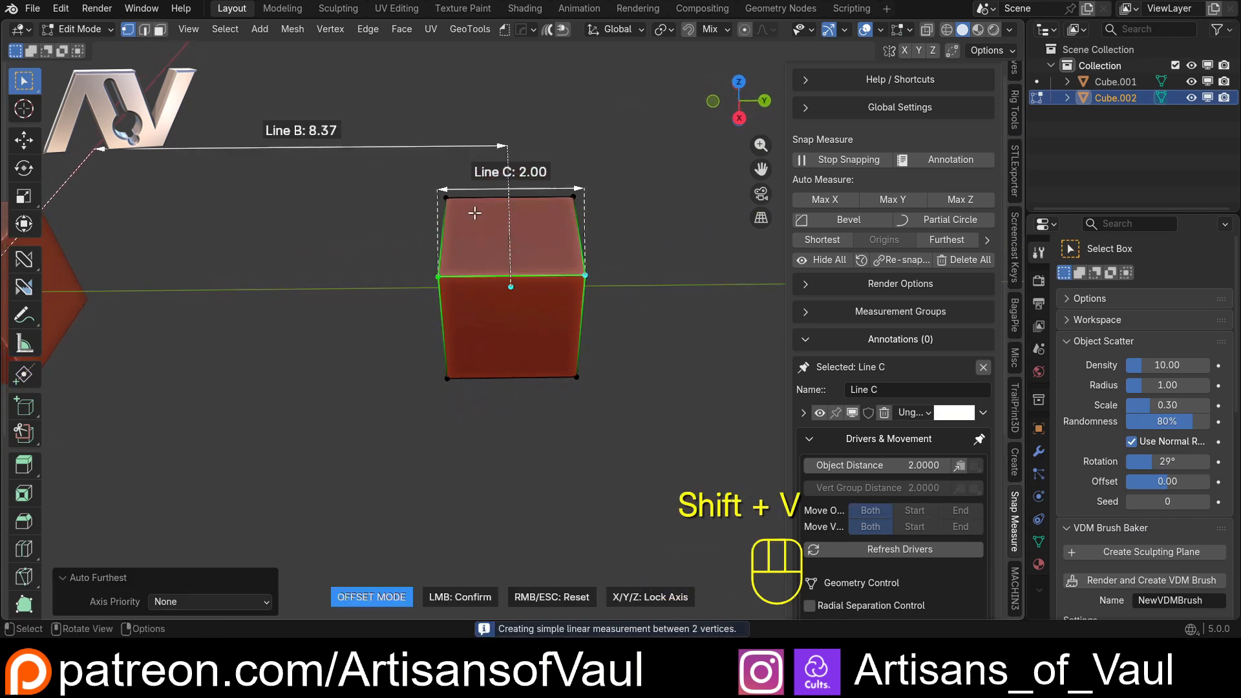
left_click(848, 159)
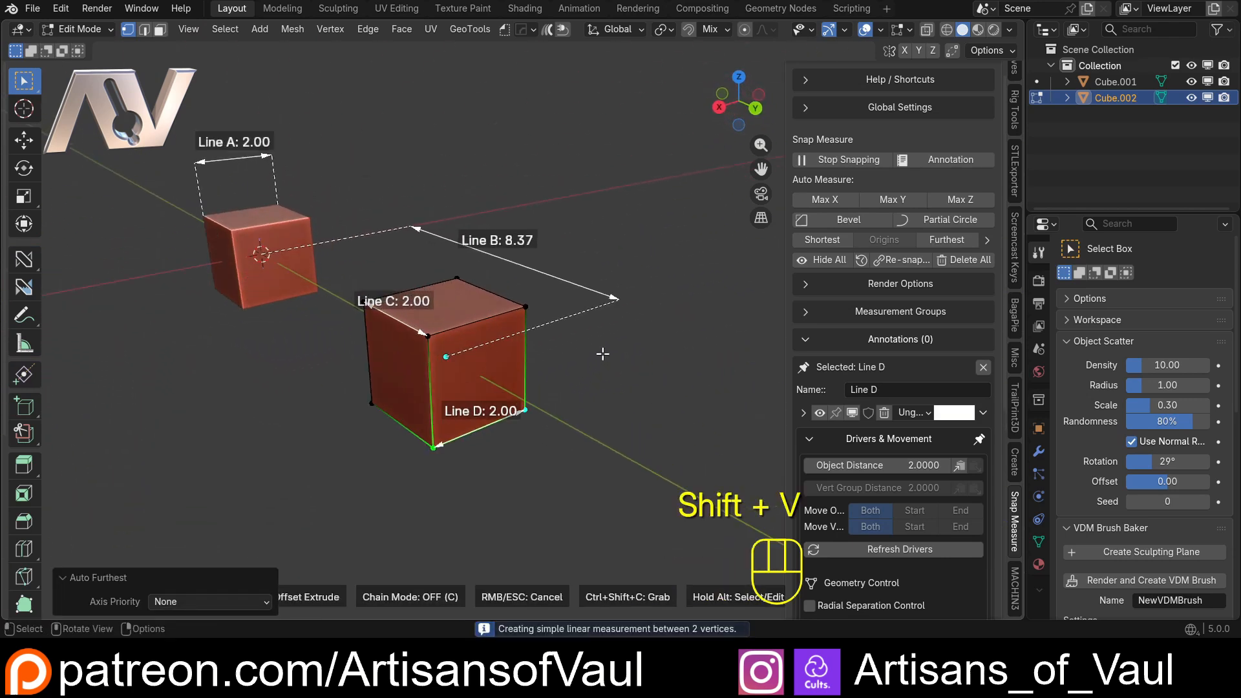
left_click(848, 159)
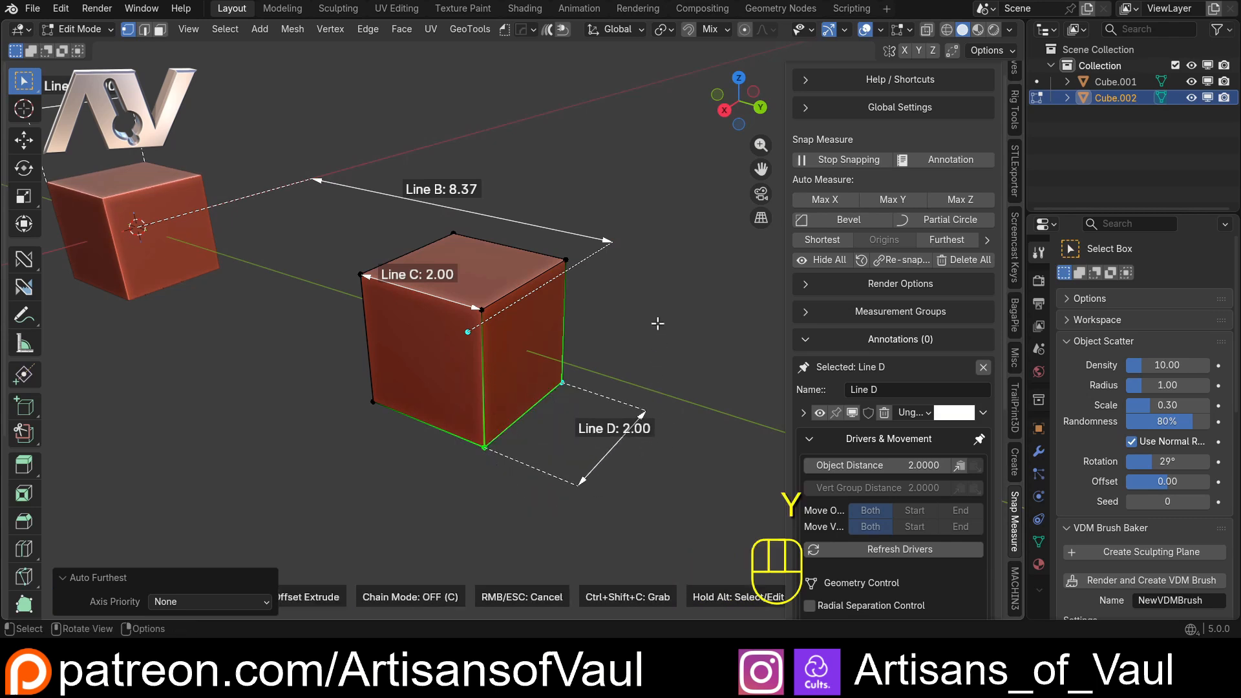
key("Tab")
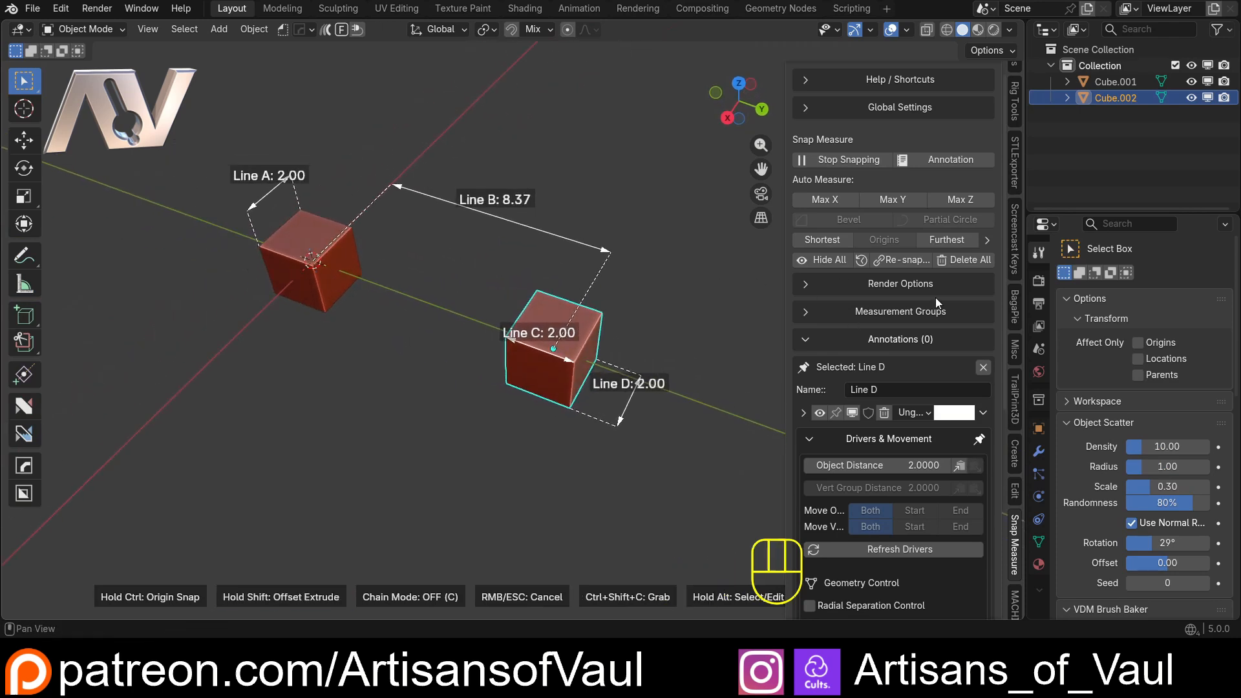
key("n")
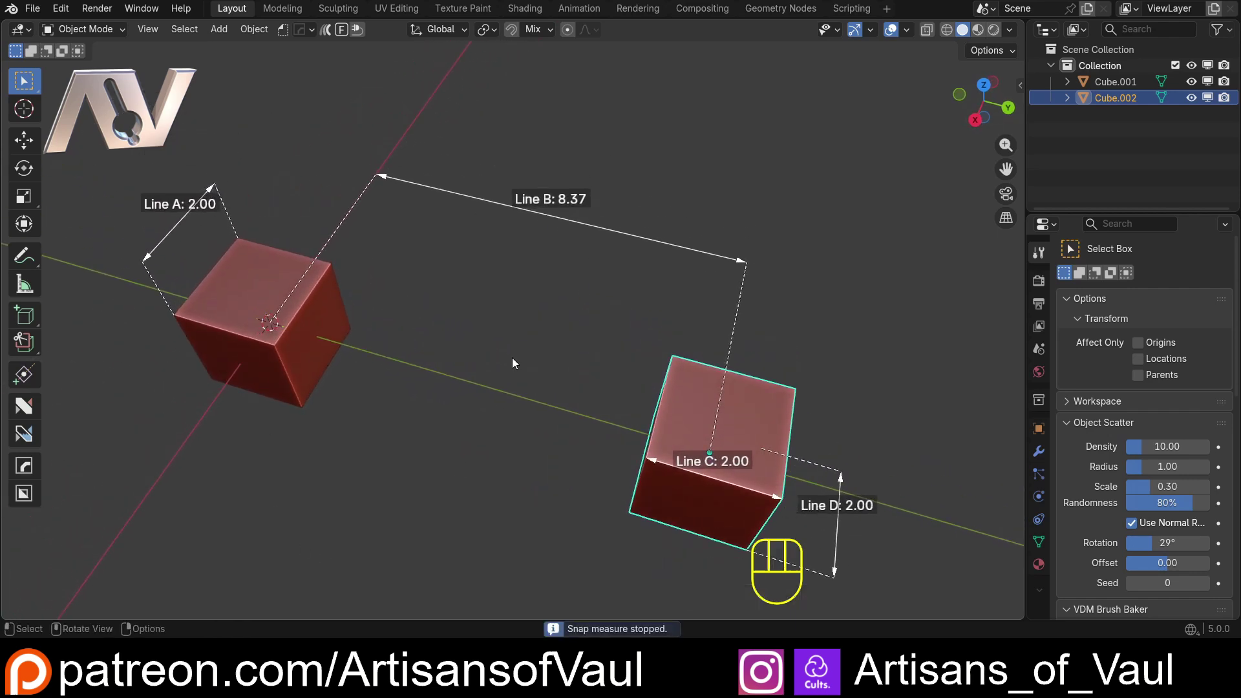
Resume Snap Measure with Shift+Ctrl+V and choose Edit Distance for Line B from the Alt+Q pie.
key("Shift+Ctrl")
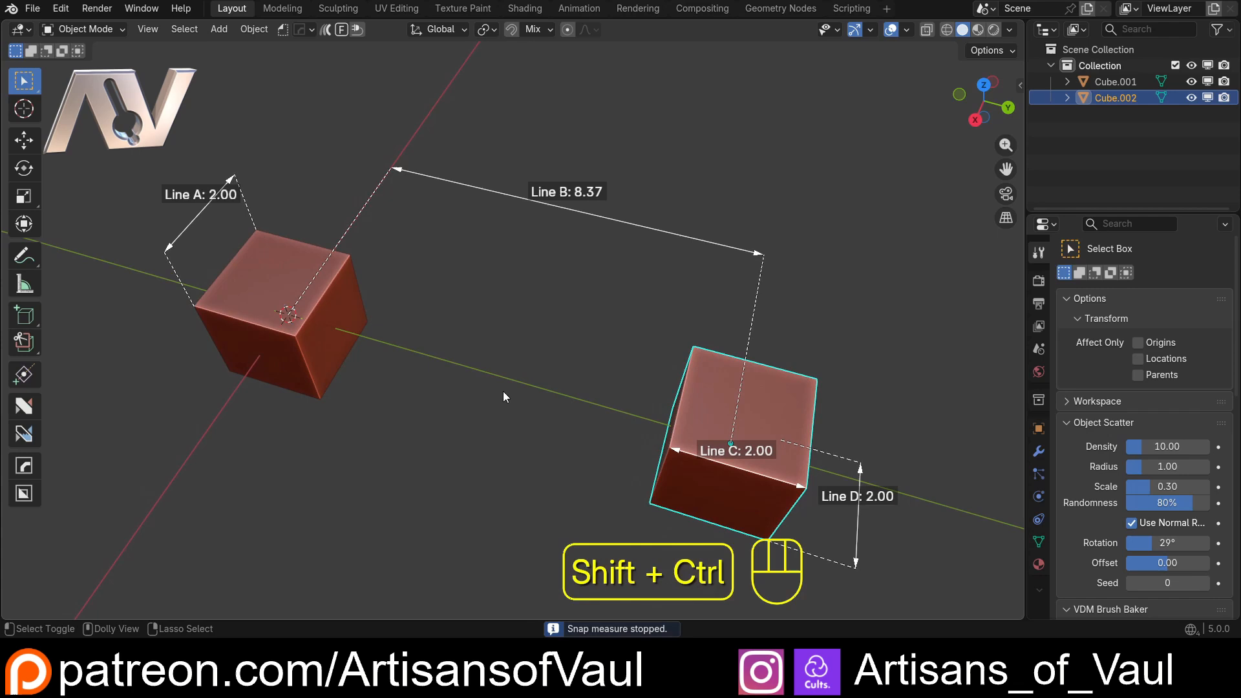
key("v")
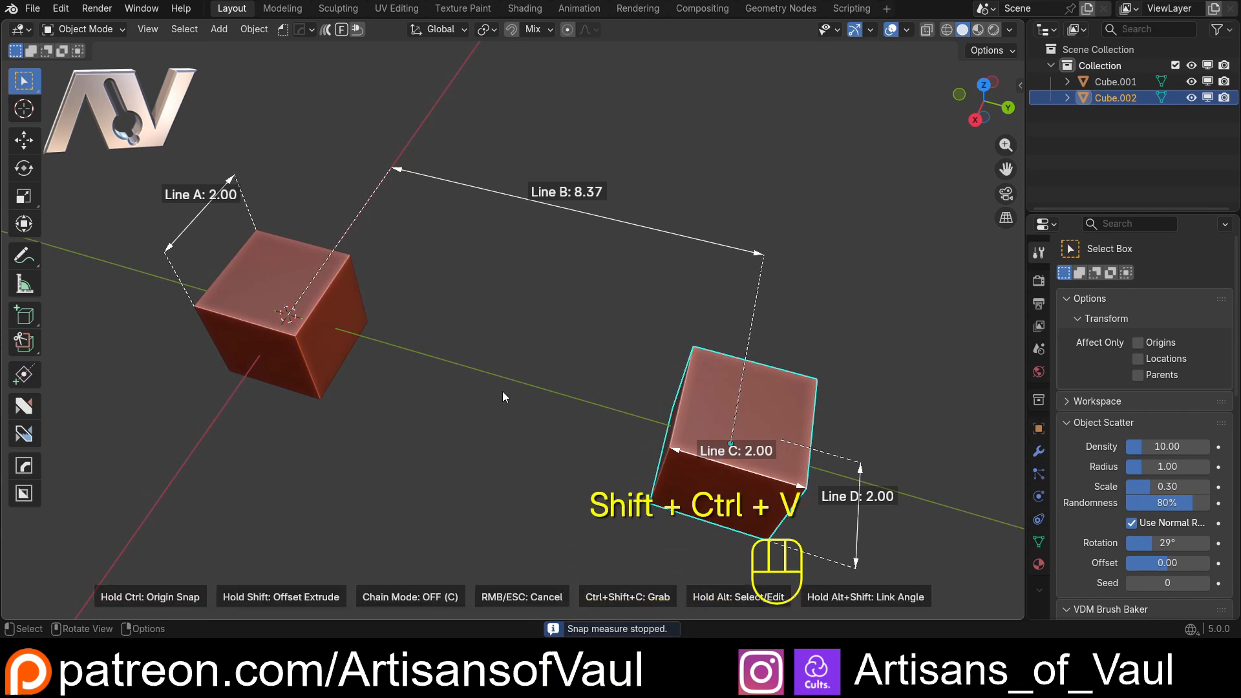
key("alt")
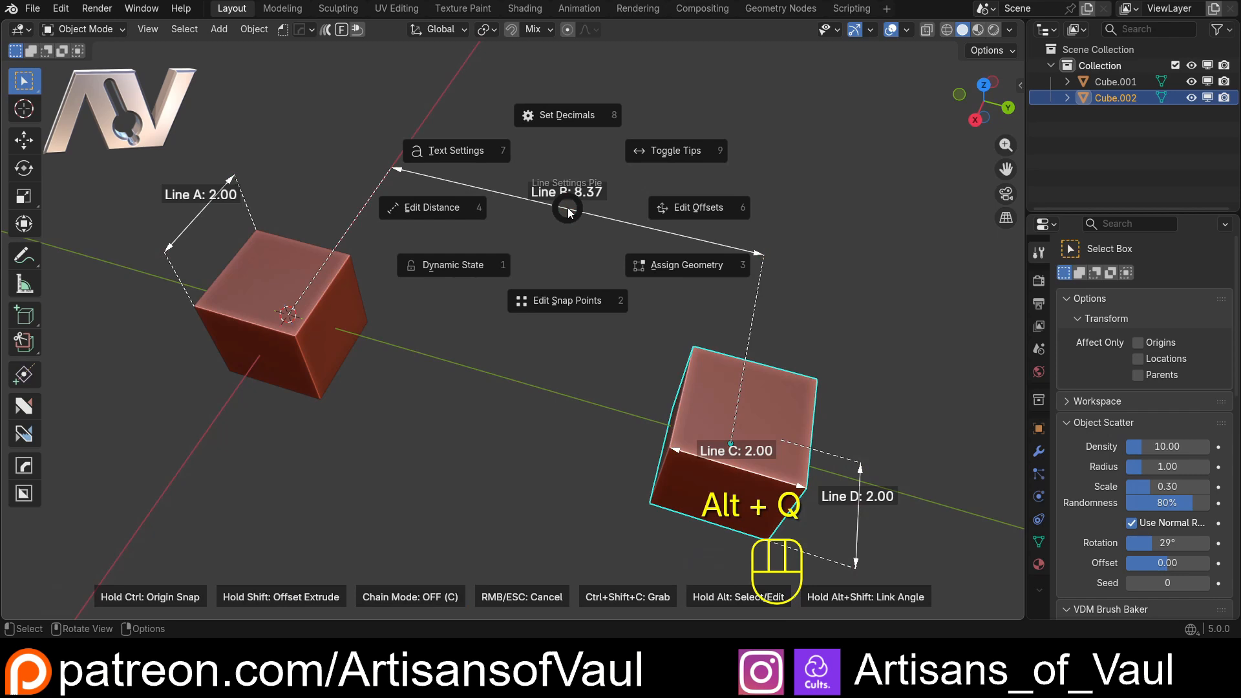
mouse_move(526, 180)
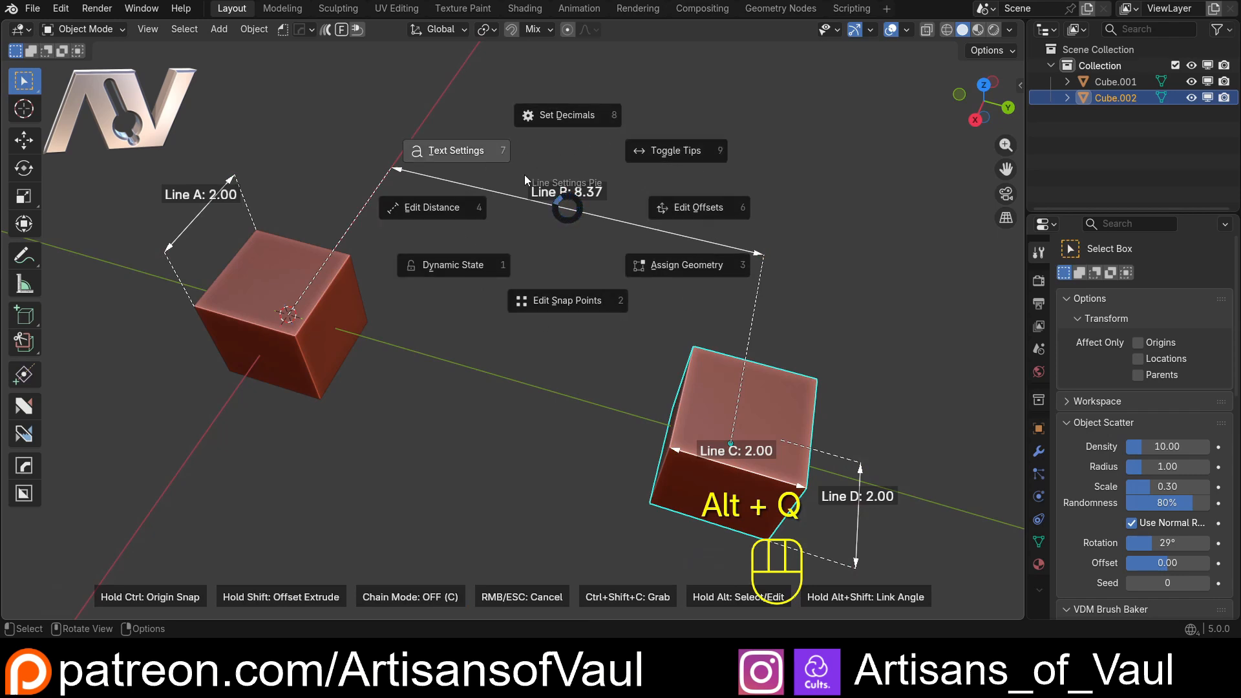
mouse_move(564, 323)
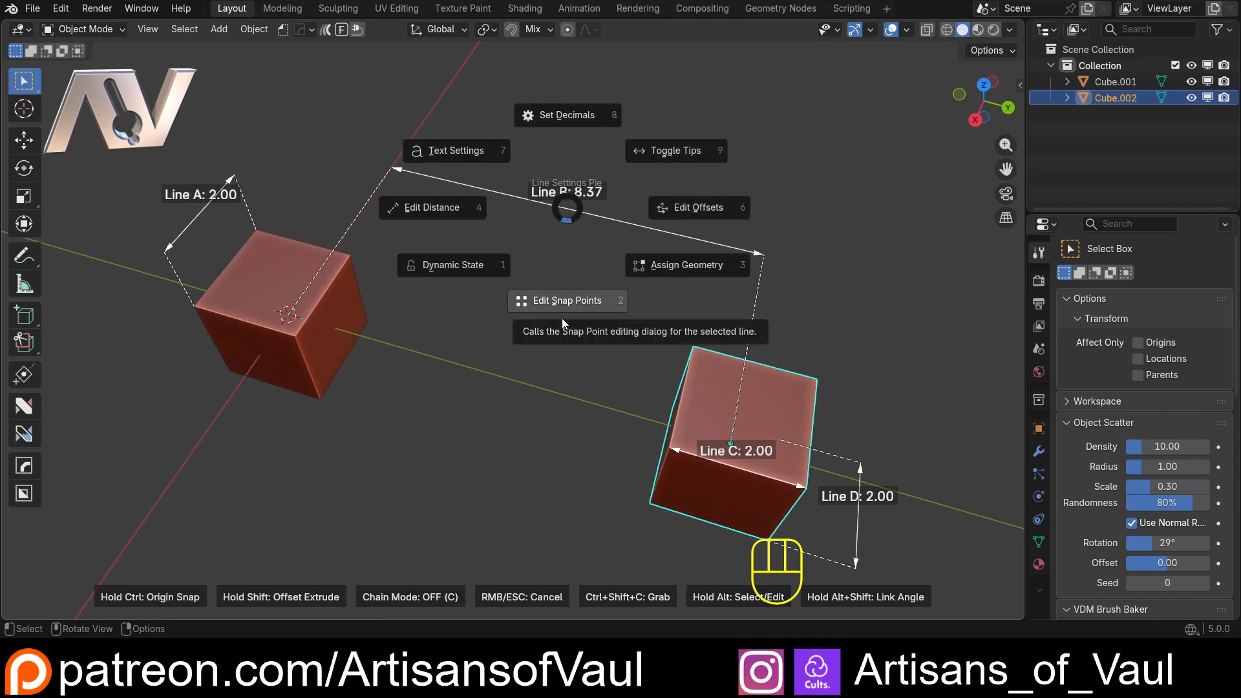
mouse_move(929, 185)
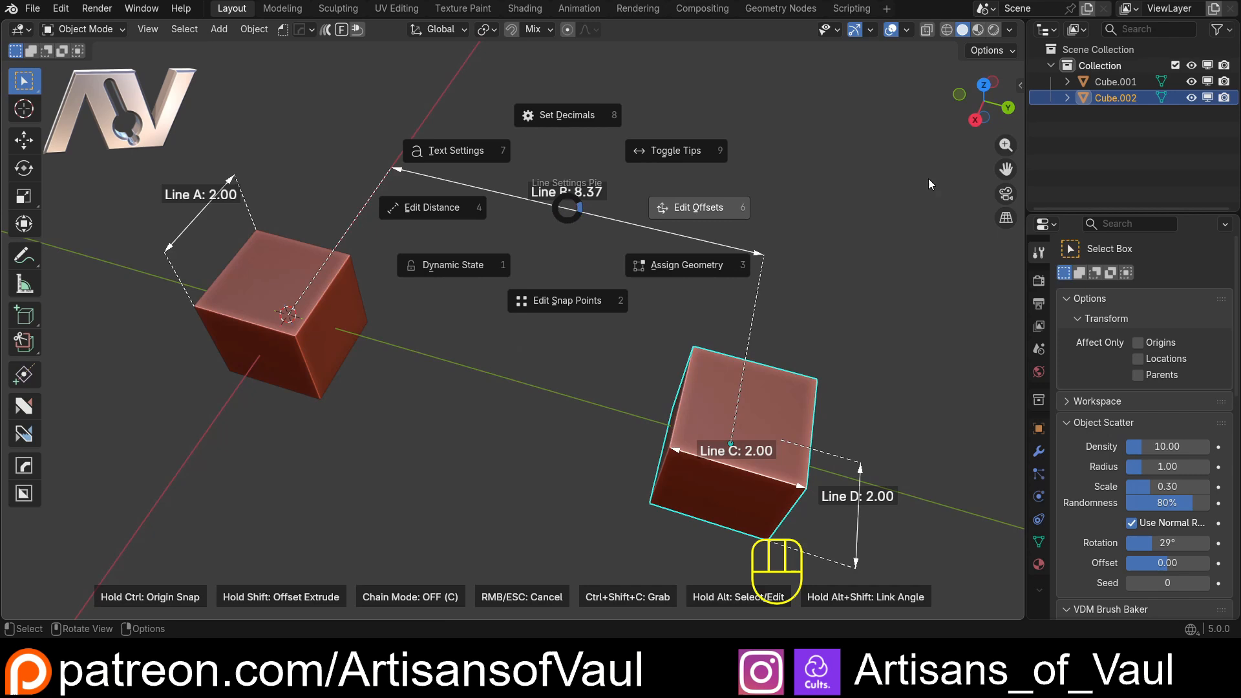
mouse_move(941, 287)
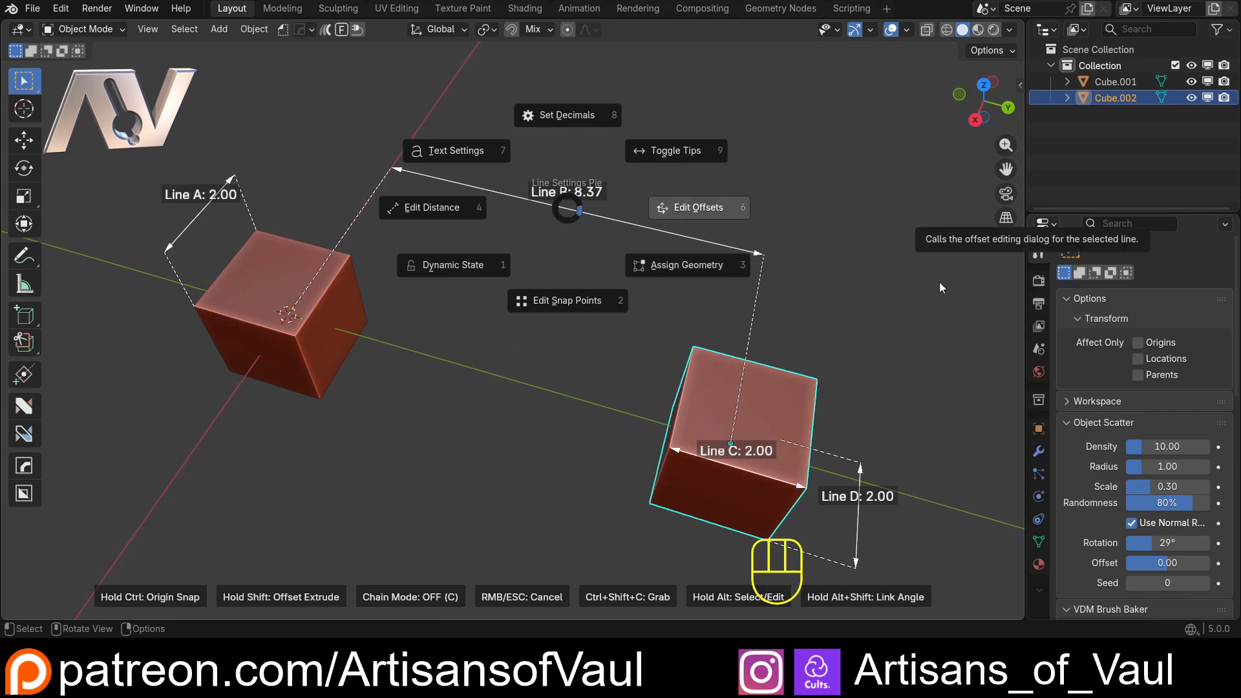
mouse_move(467, 115)
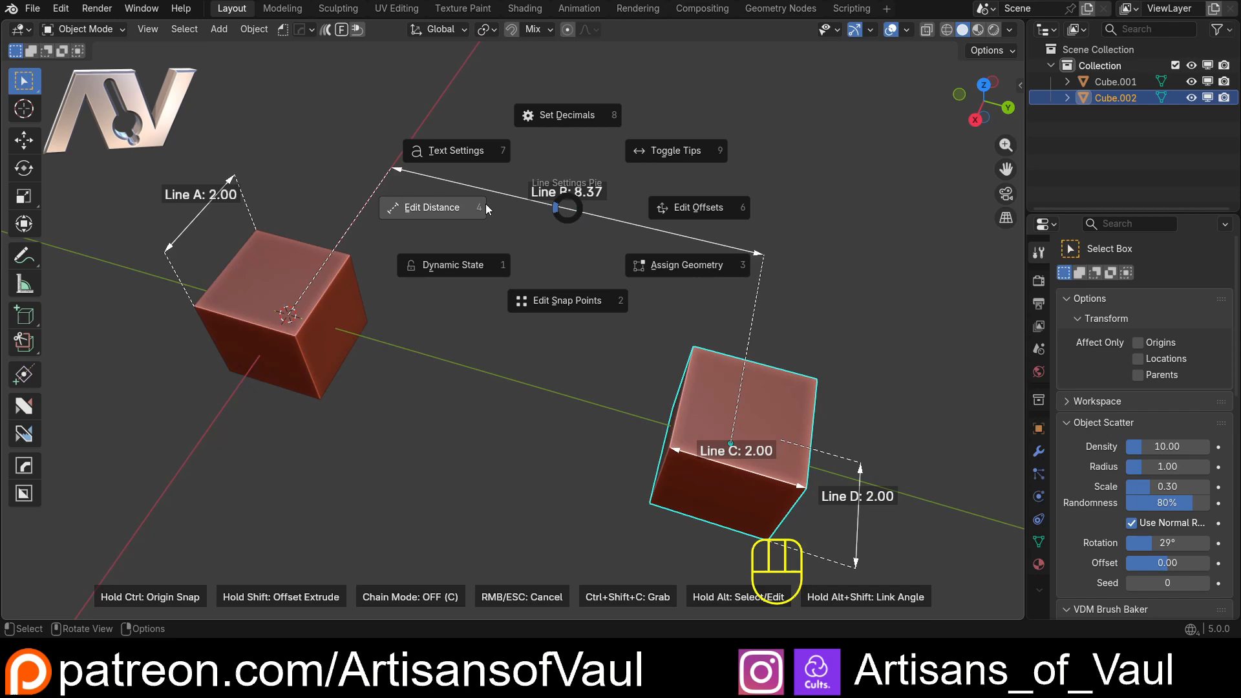
left_click(431, 207)
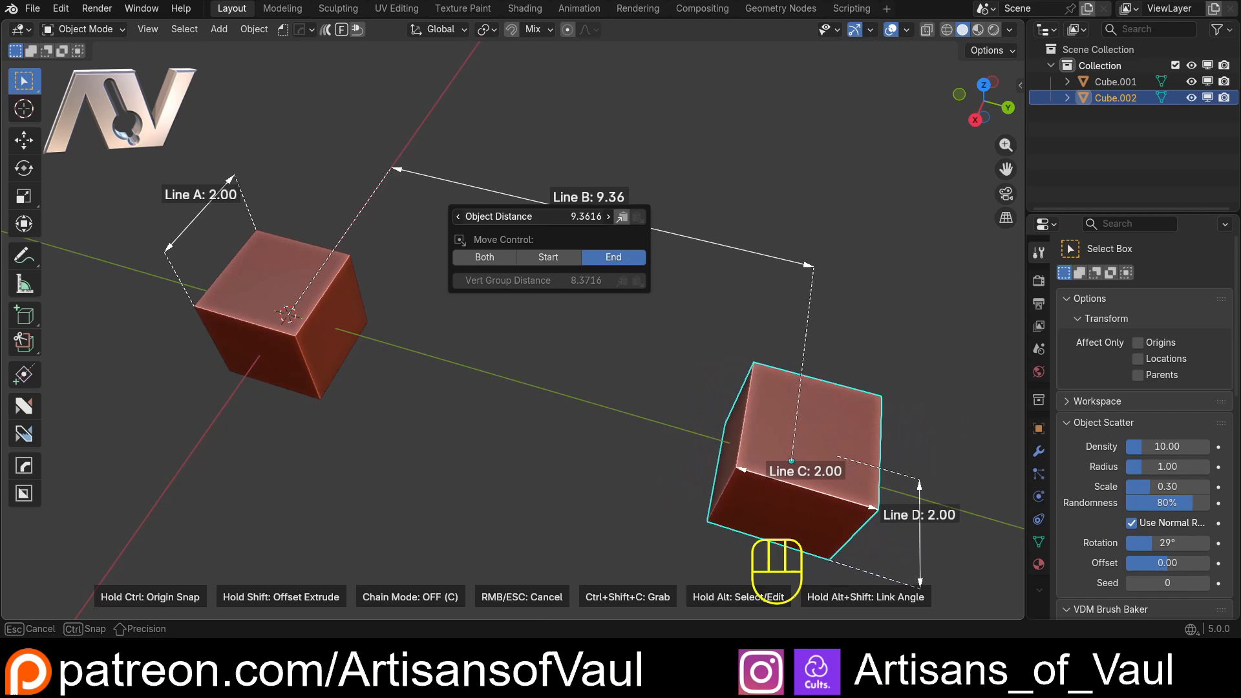
Set Line B's Move Control to End and adjust Object Distance so it reads 8.47.
left_click(483, 258)
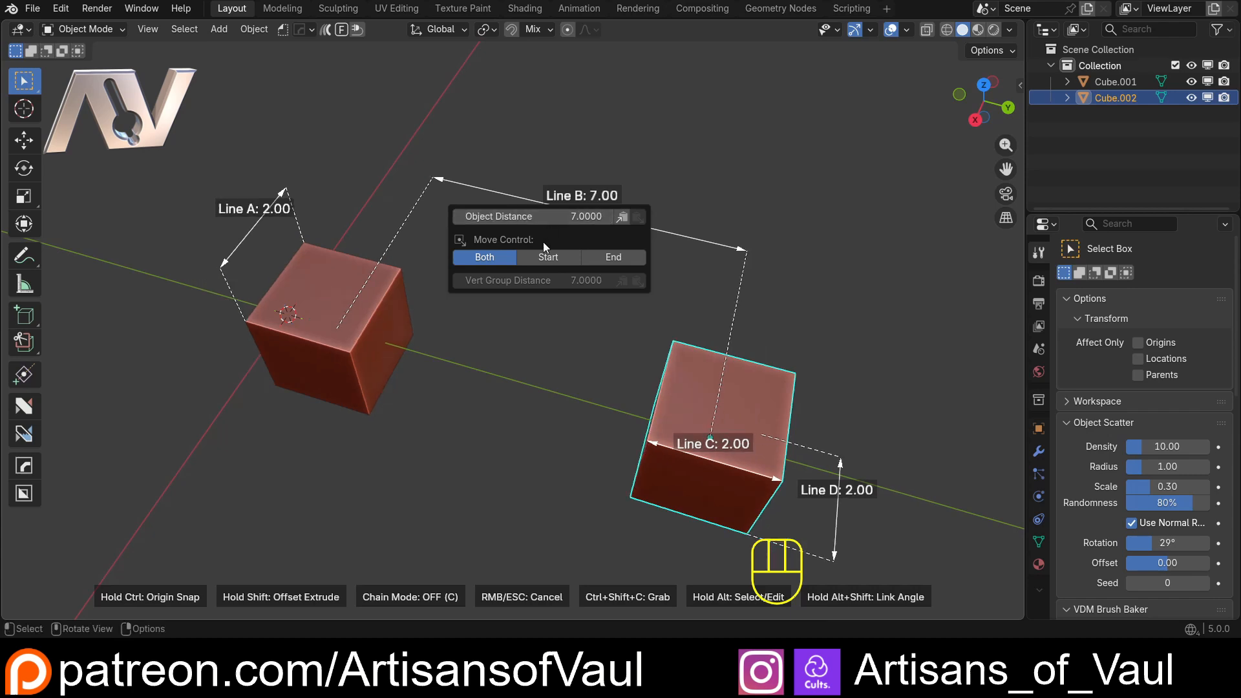
mouse_move(518, 198)
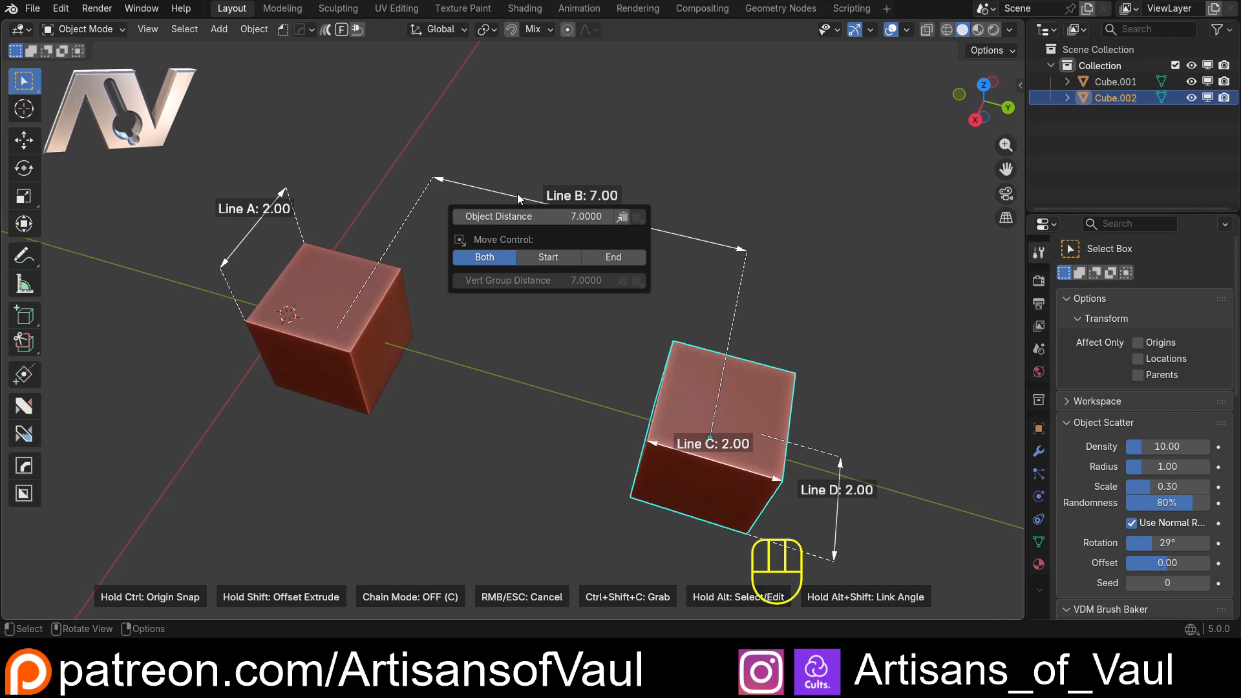
key("alt")
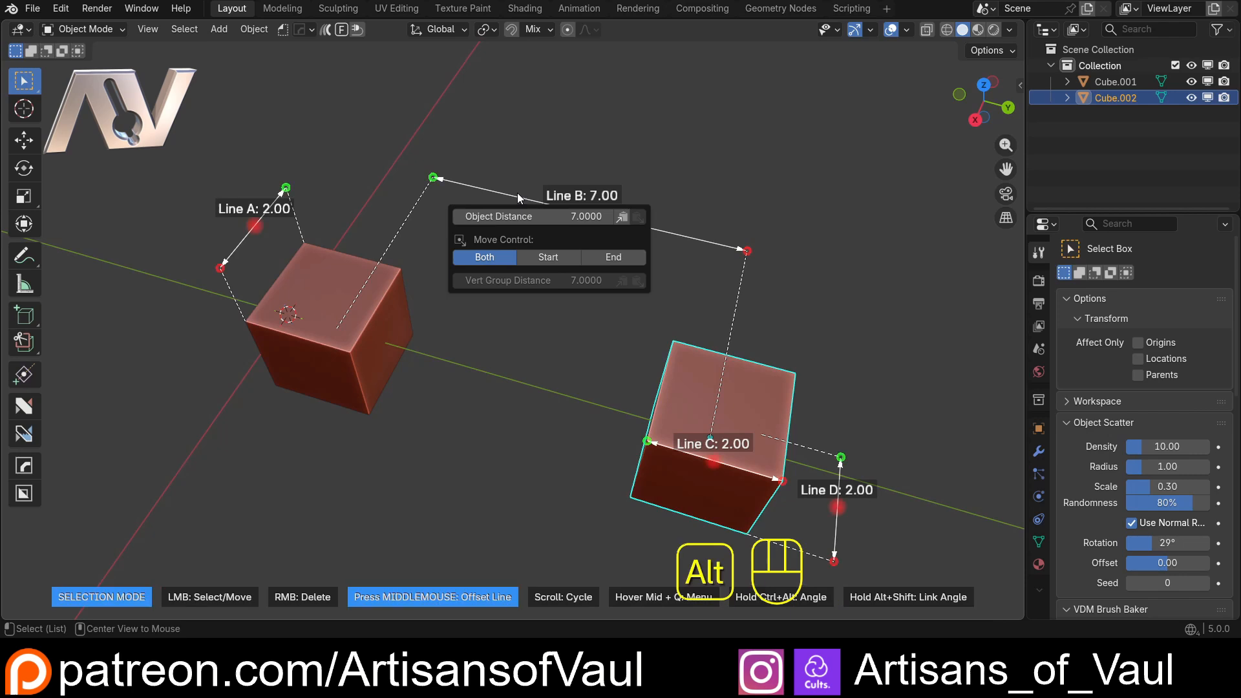
mouse_move(491, 199)
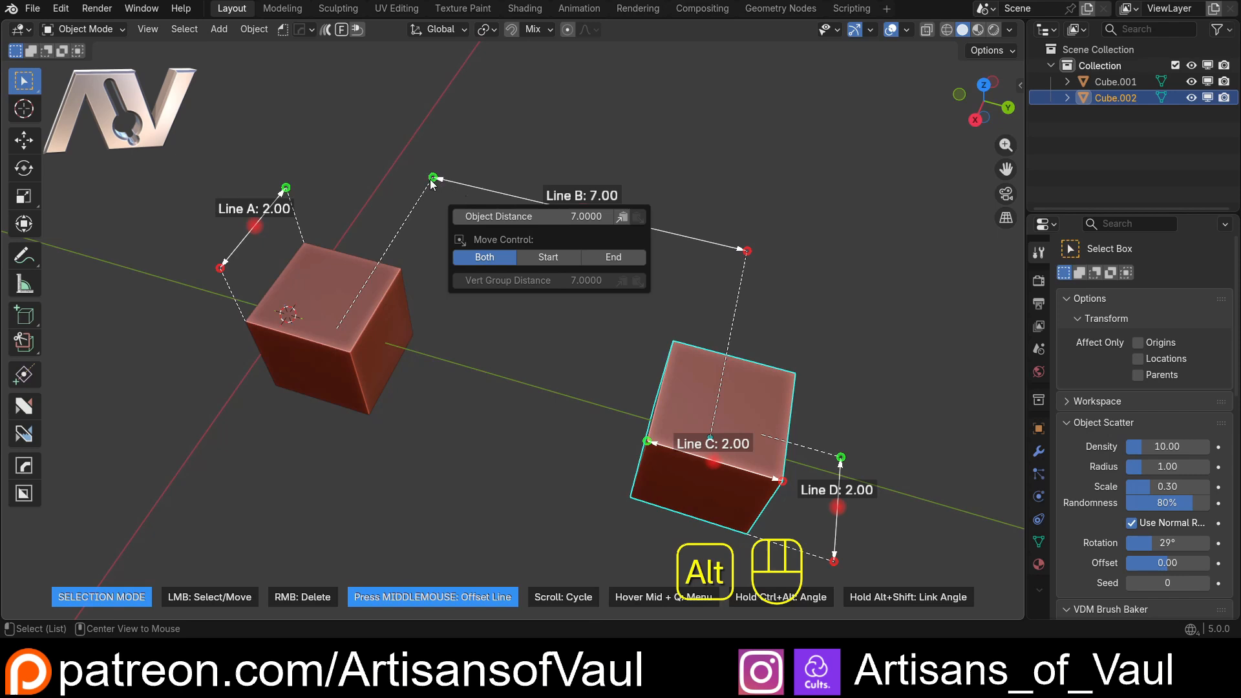
mouse_move(750, 257)
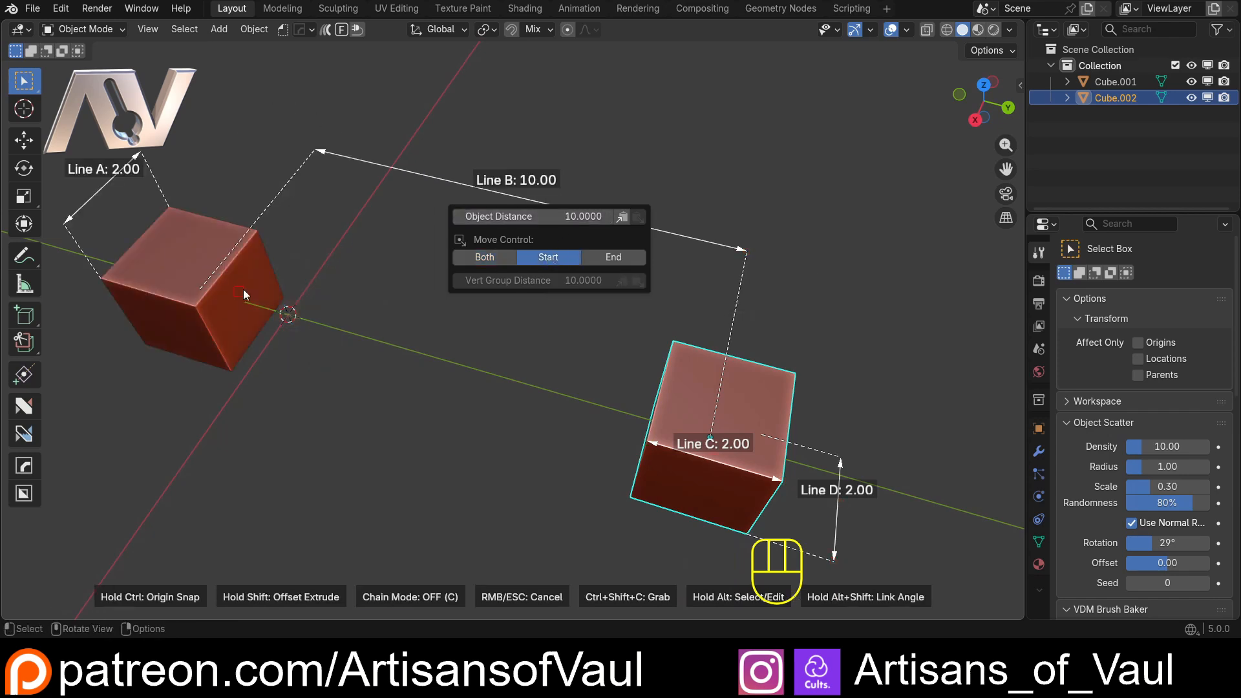
left_click(484, 256)
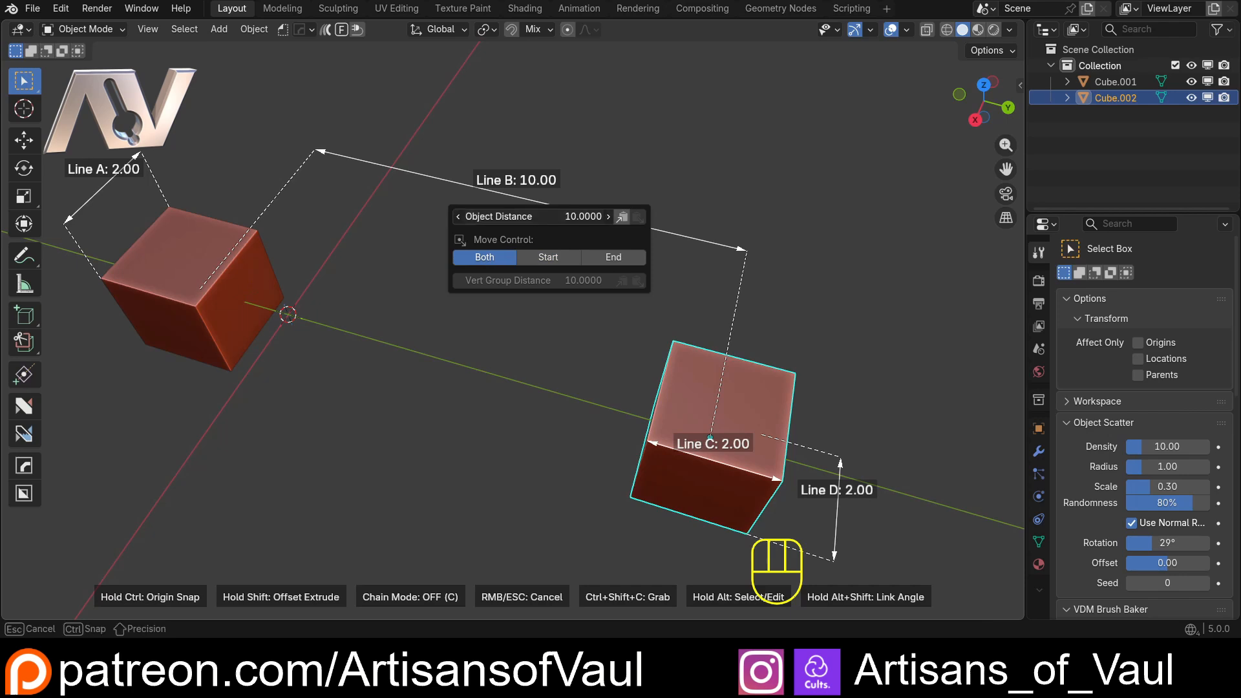
left_click(612, 258)
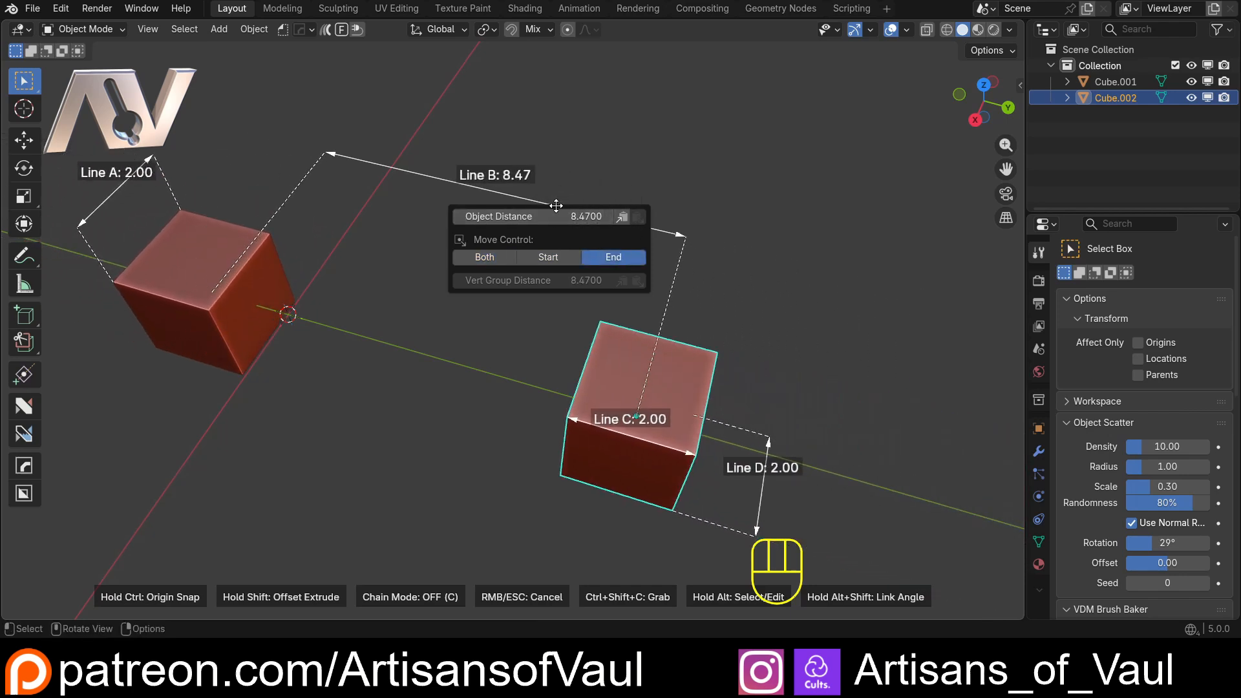
mouse_move(583, 178)
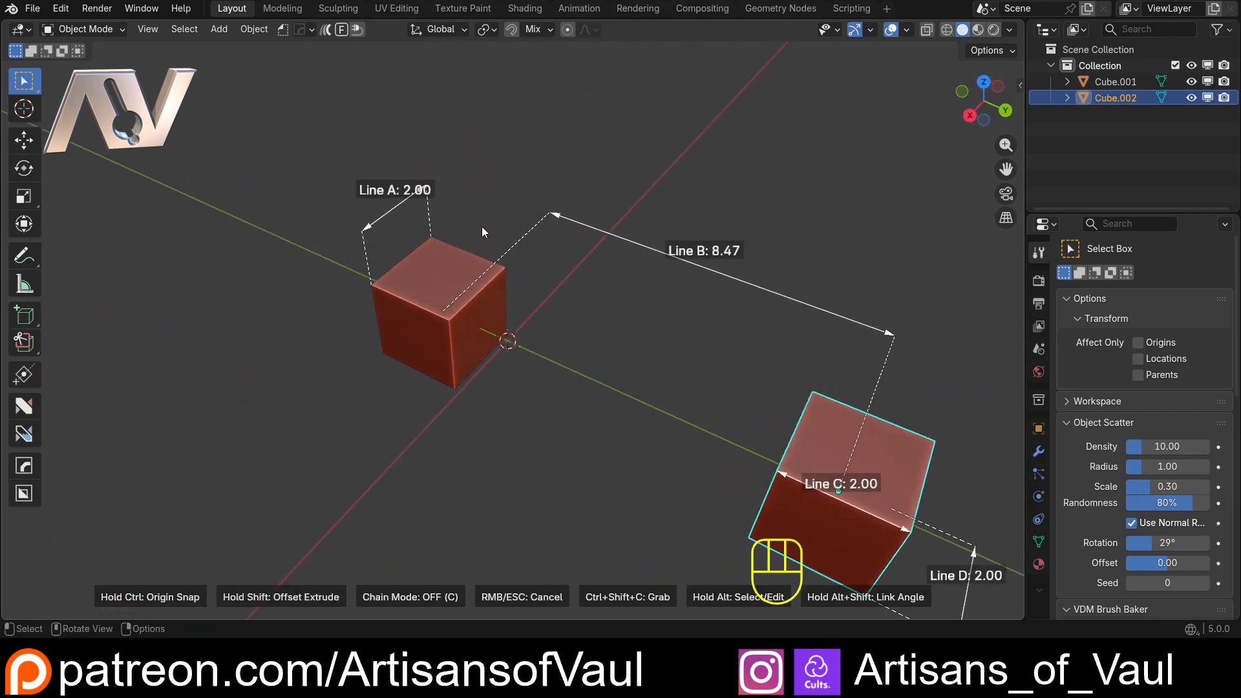
Edit Line A's distance via Alt+Q, dragging Object Distance so Cube.001 stretches to 3.71.
key("alt+q")
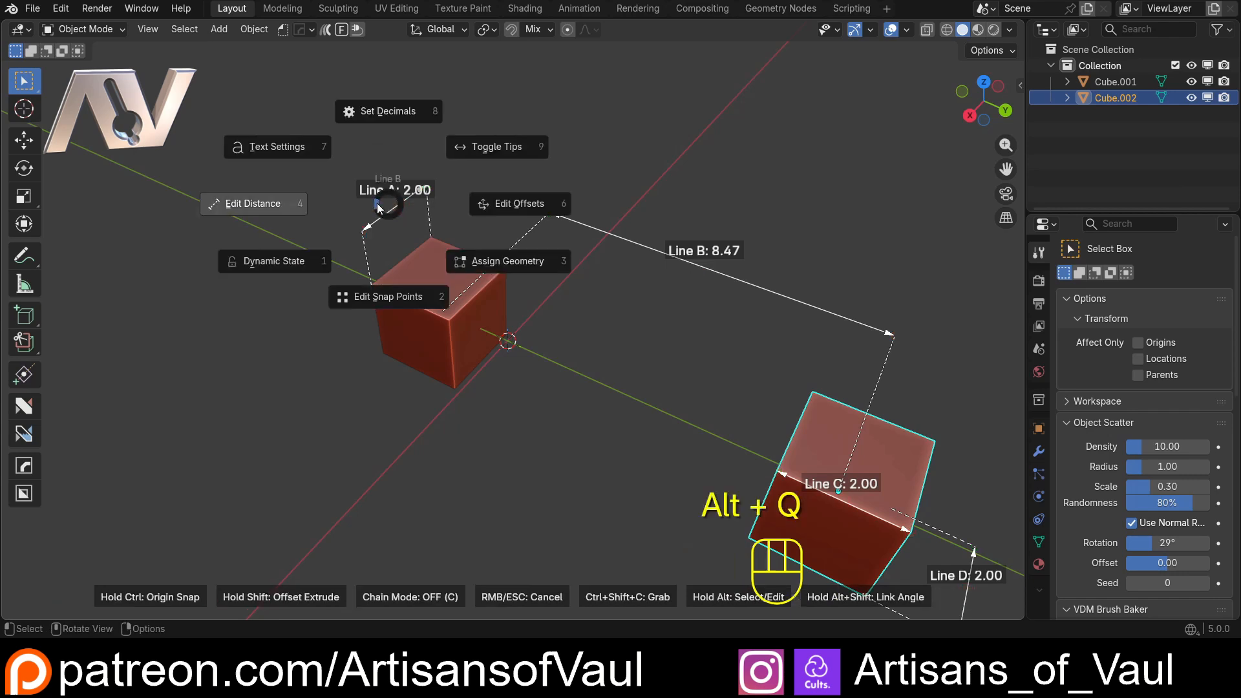
left_click(254, 203)
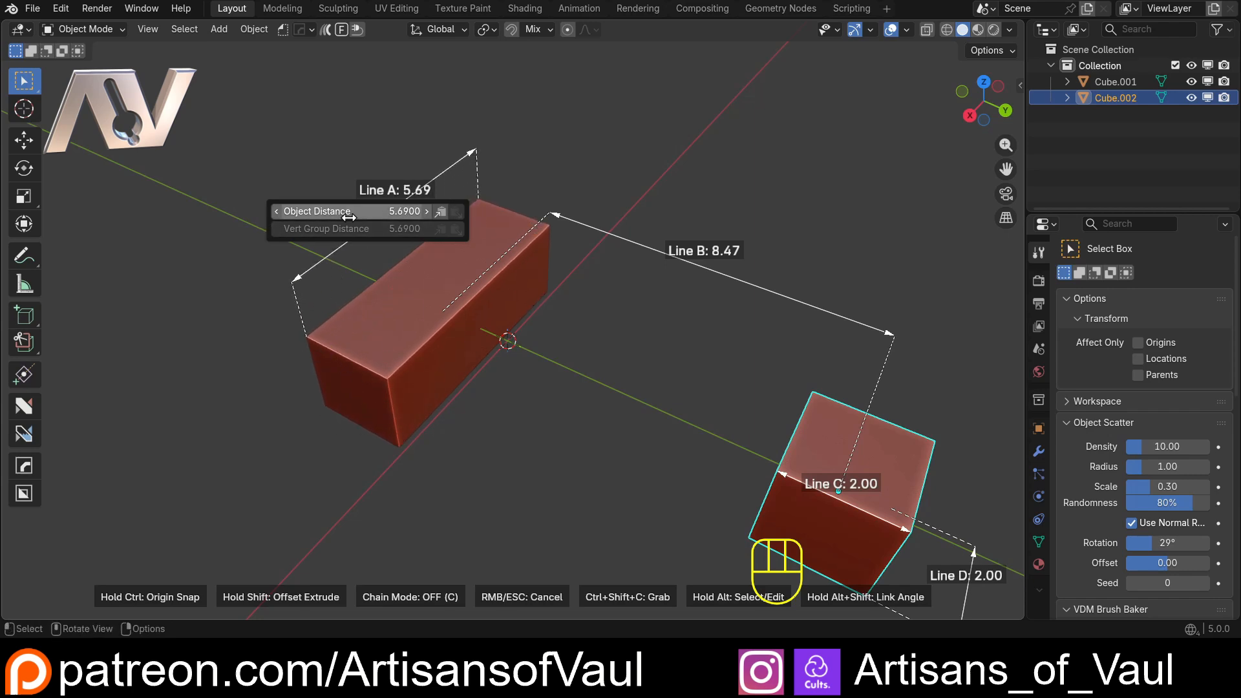
left_click_drag(403, 211, 365, 211)
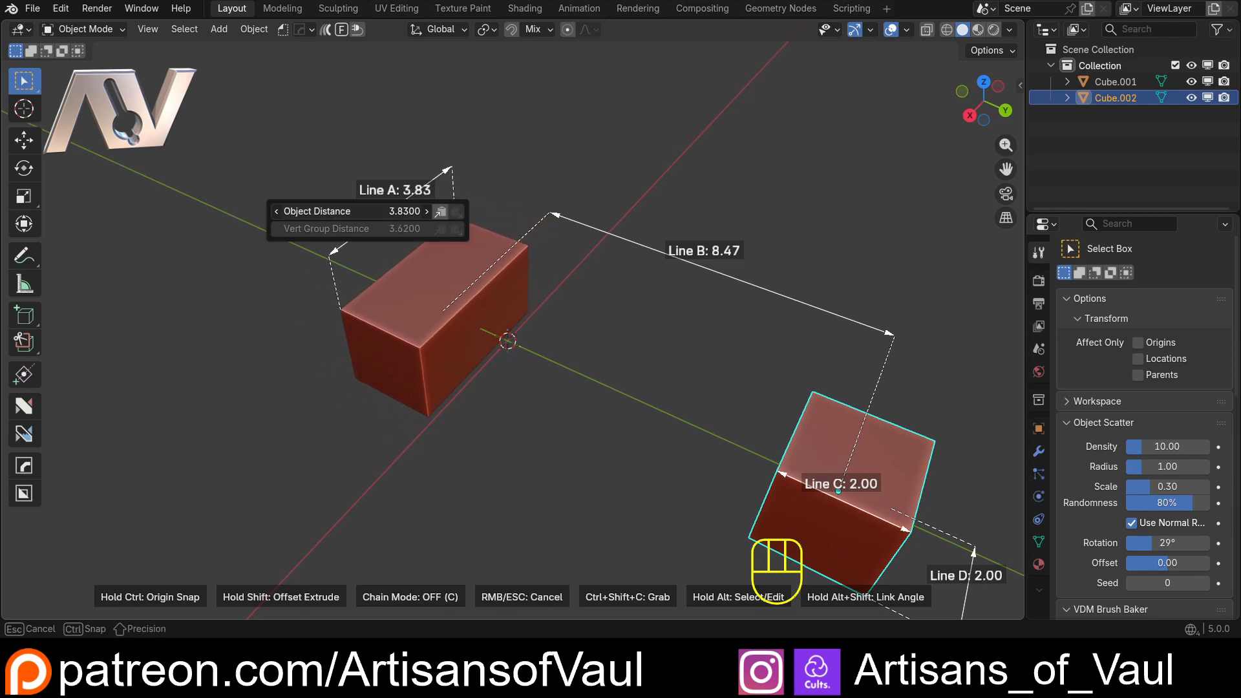
key("alt")
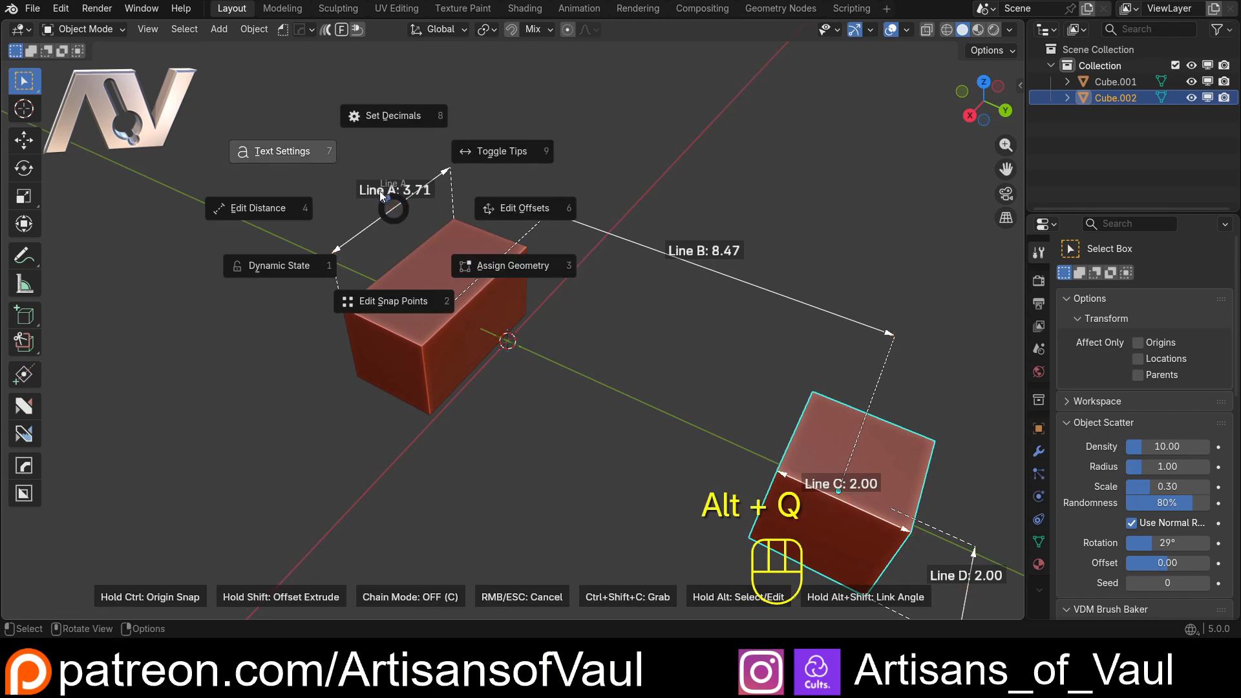
In Text Settings rename Line A to Width with font size 15.49 and confirm.
left_click(280, 151)
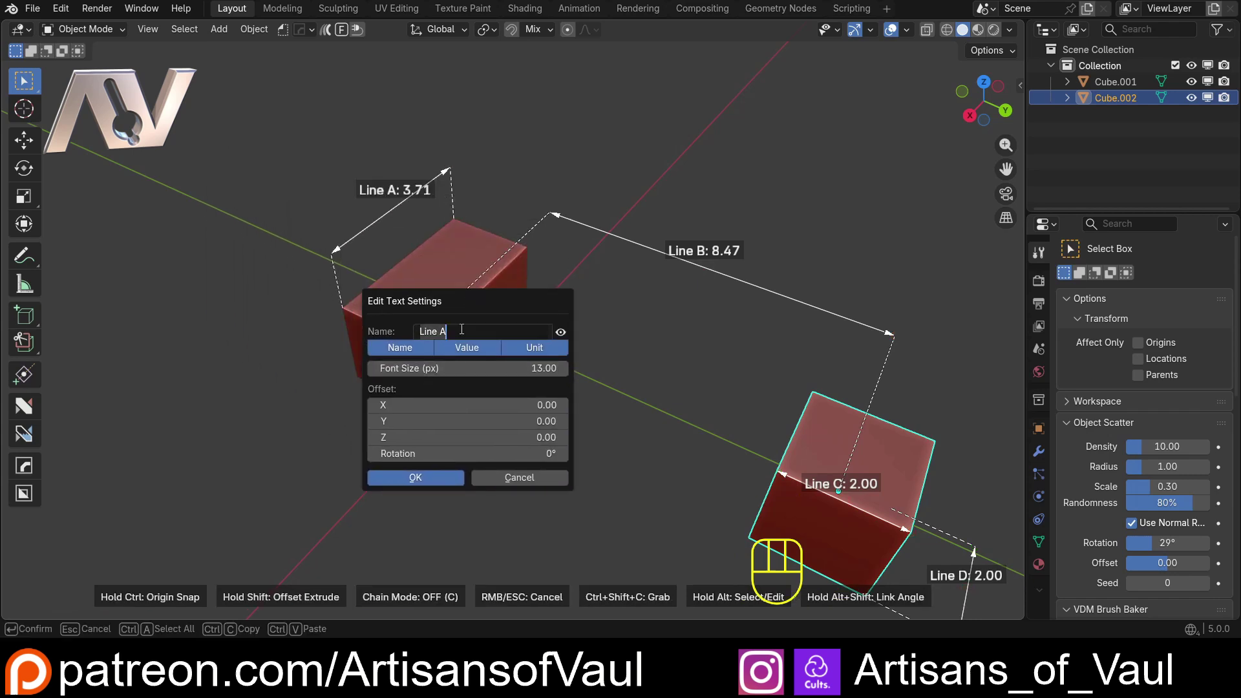
type("Width")
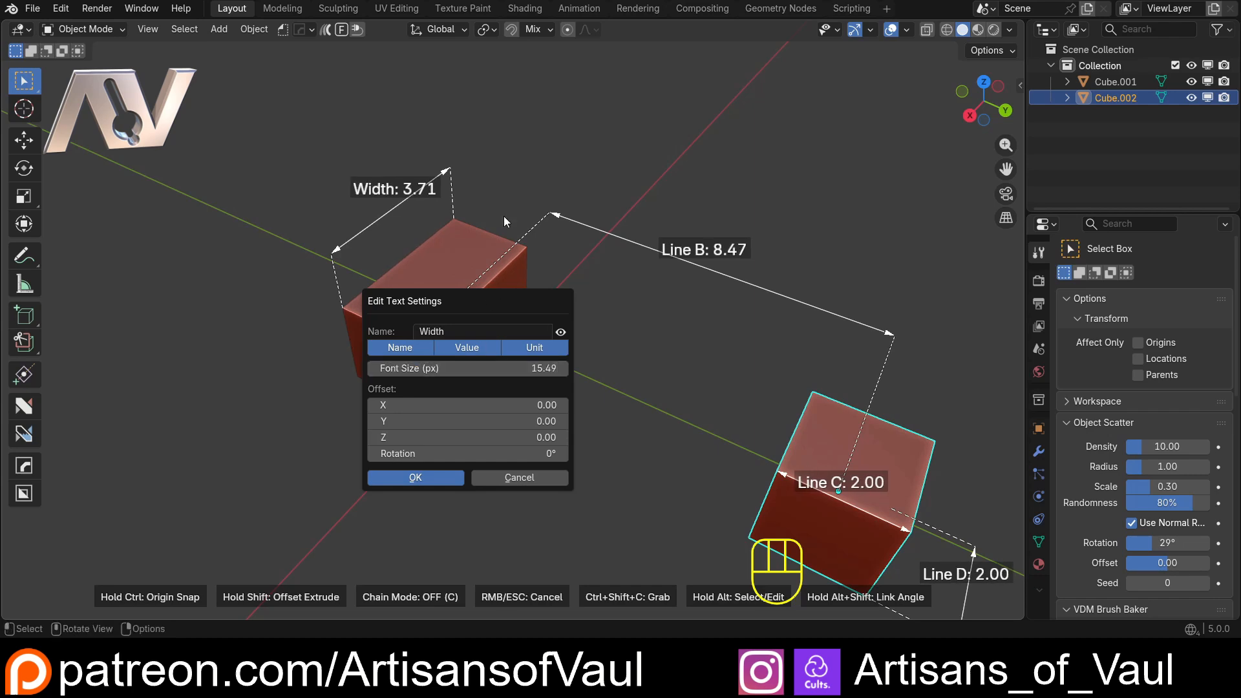
left_click(415, 477)
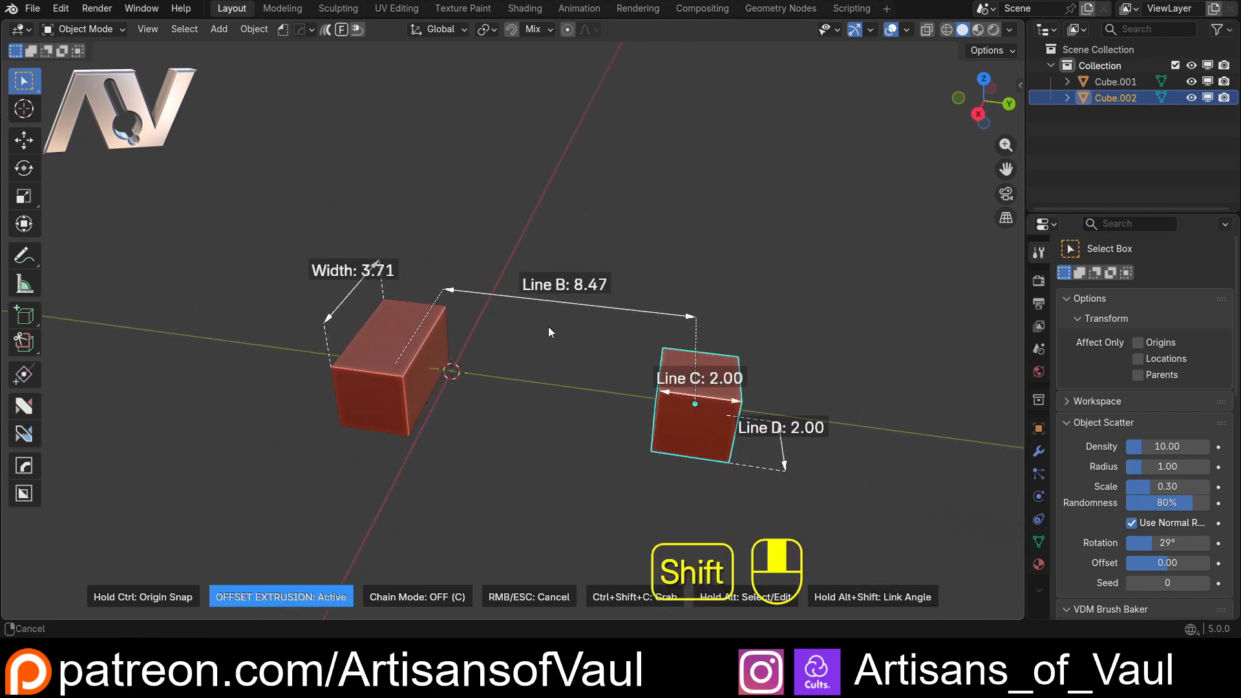